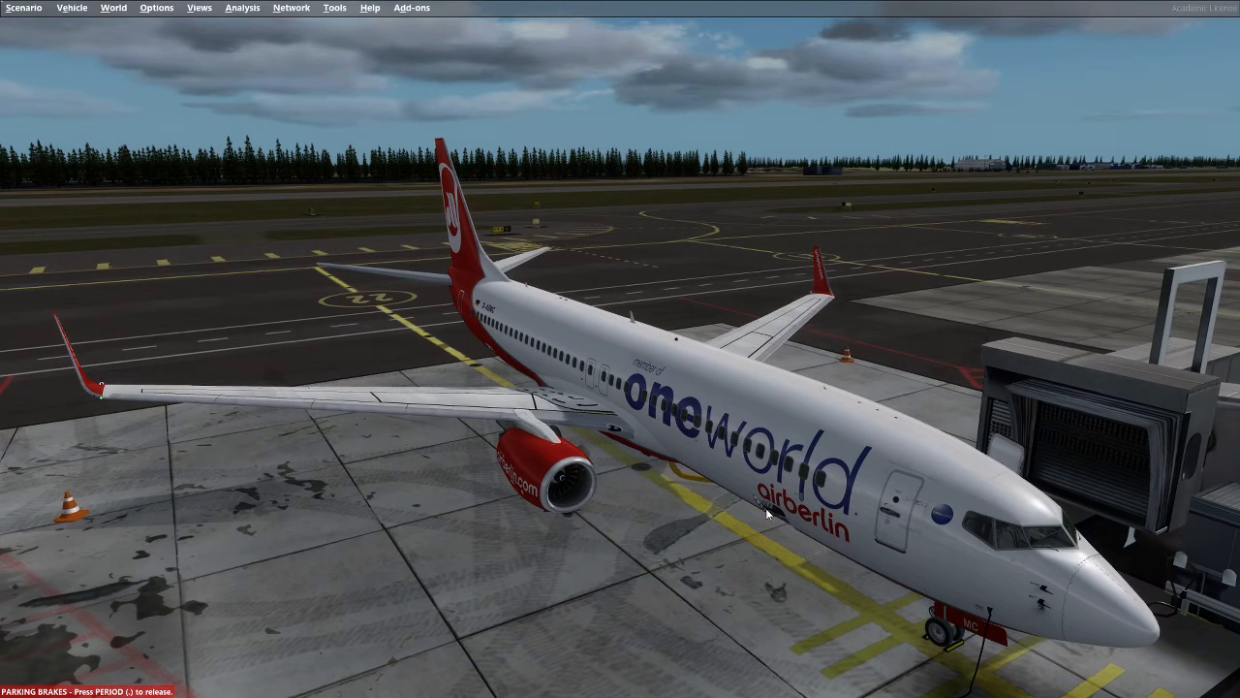
mouse_move(801, 549)
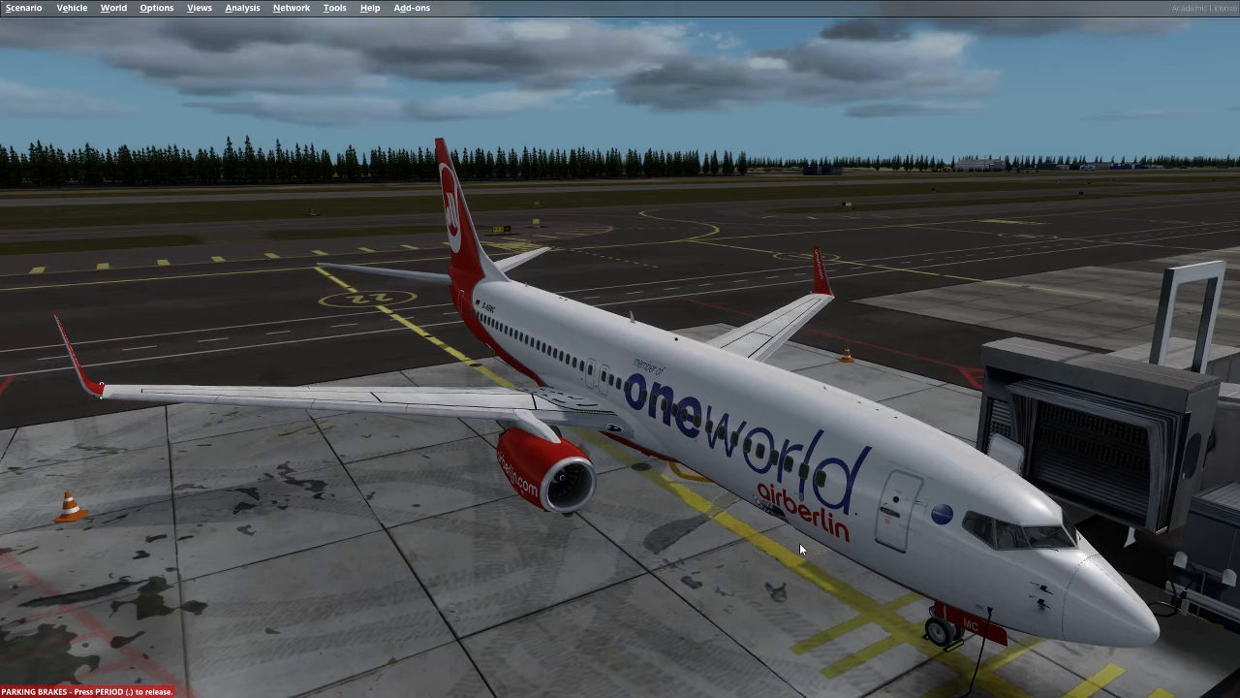
mouse_move(959, 640)
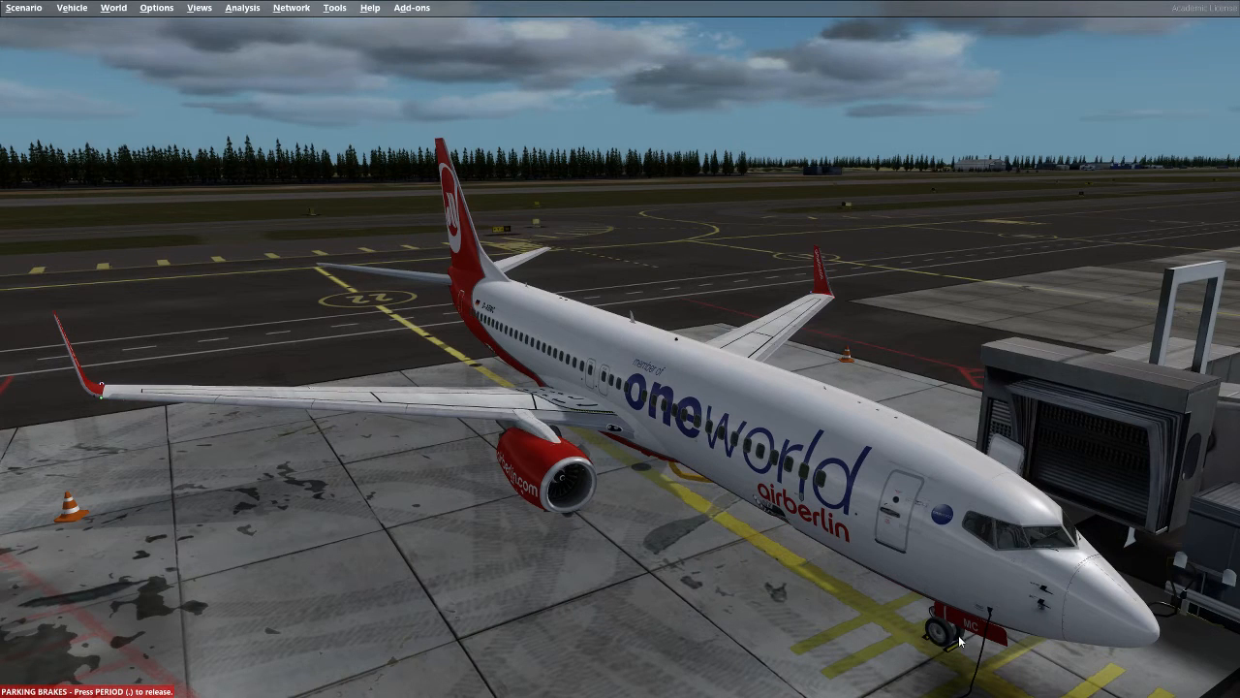
mouse_move(994, 660)
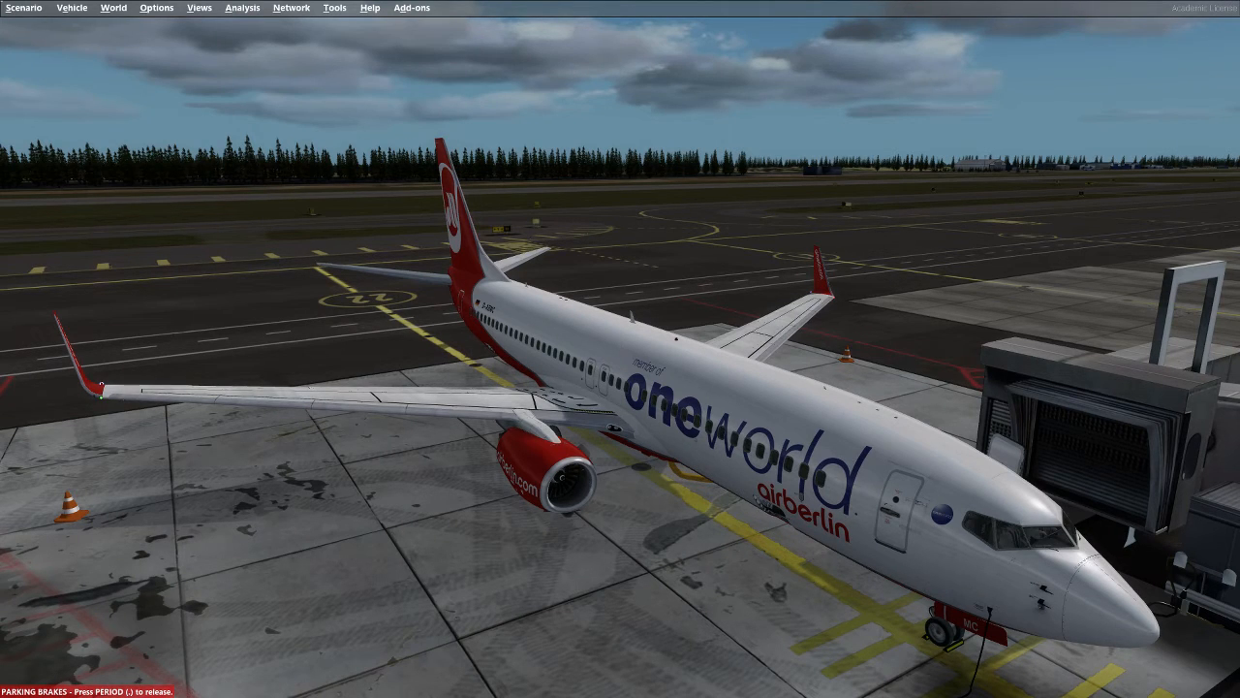
Open Options > Settings to the Graphics page with display, texture and frame rate options.
left_click(155, 8)
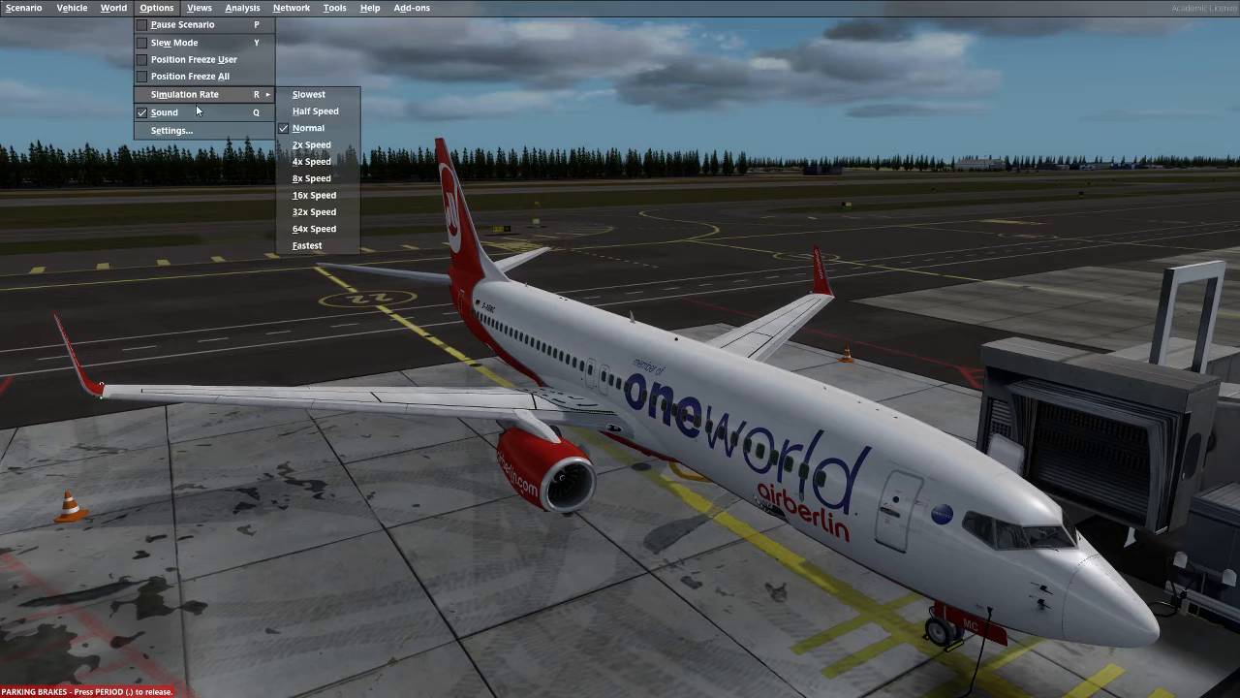
left_click(167, 129)
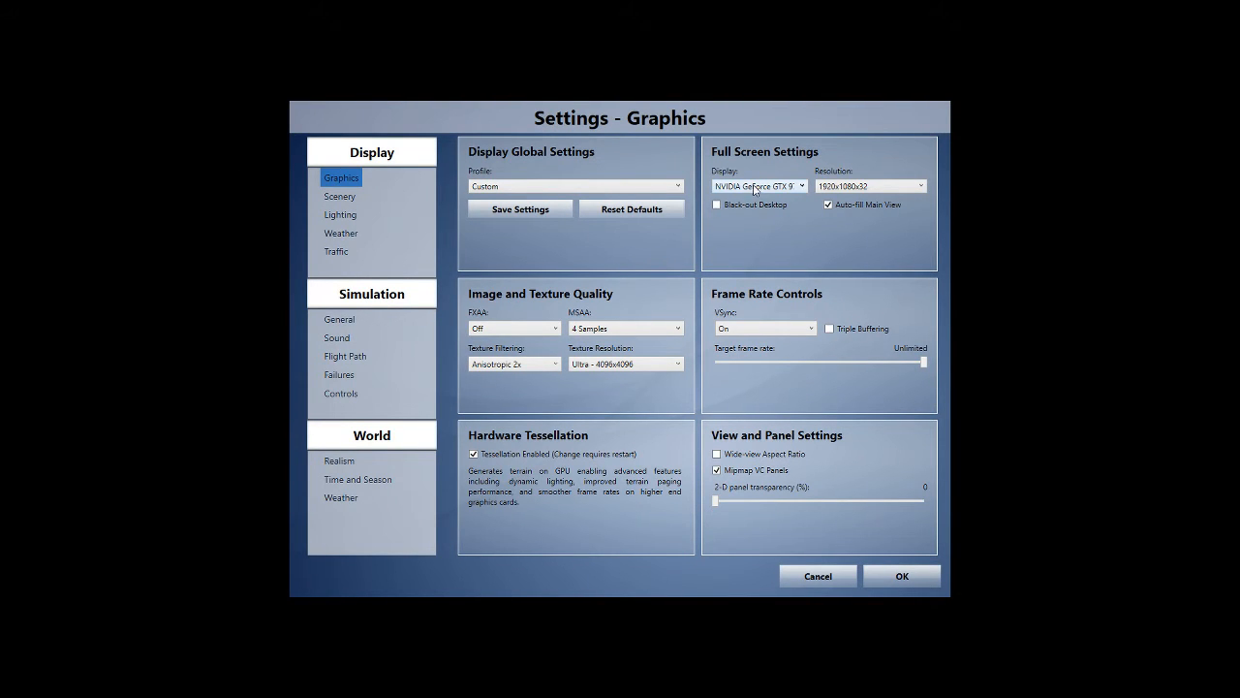
mouse_move(759, 185)
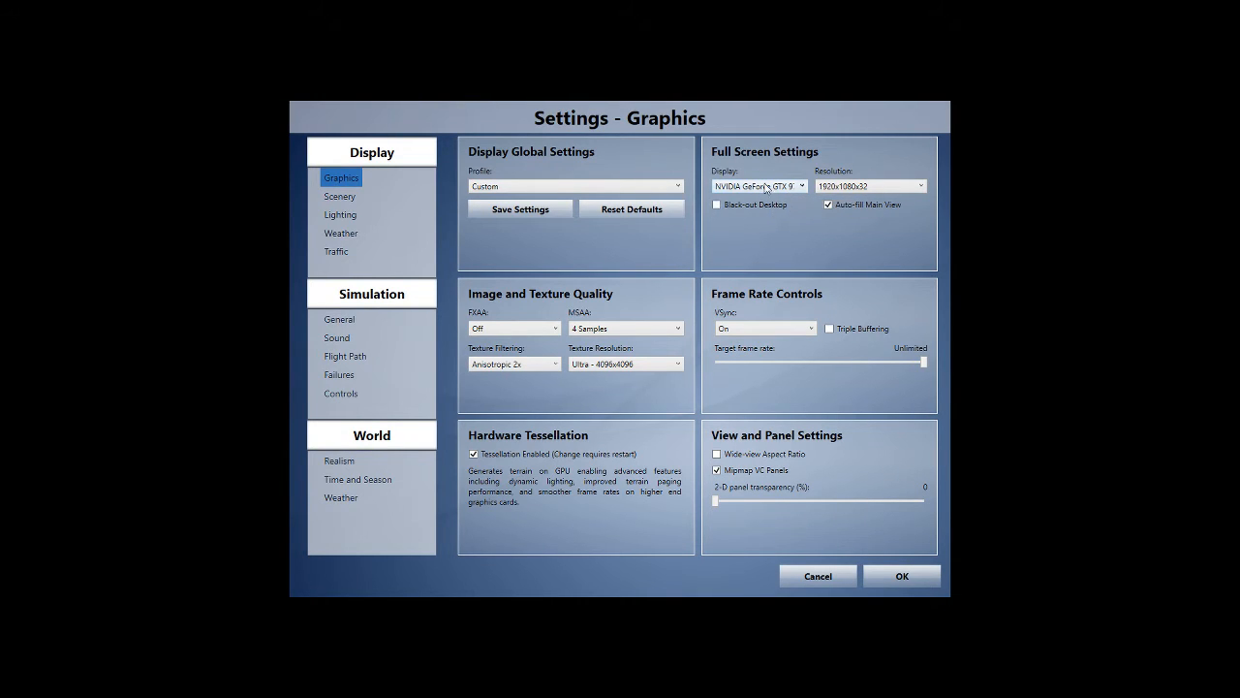
mouse_move(867, 185)
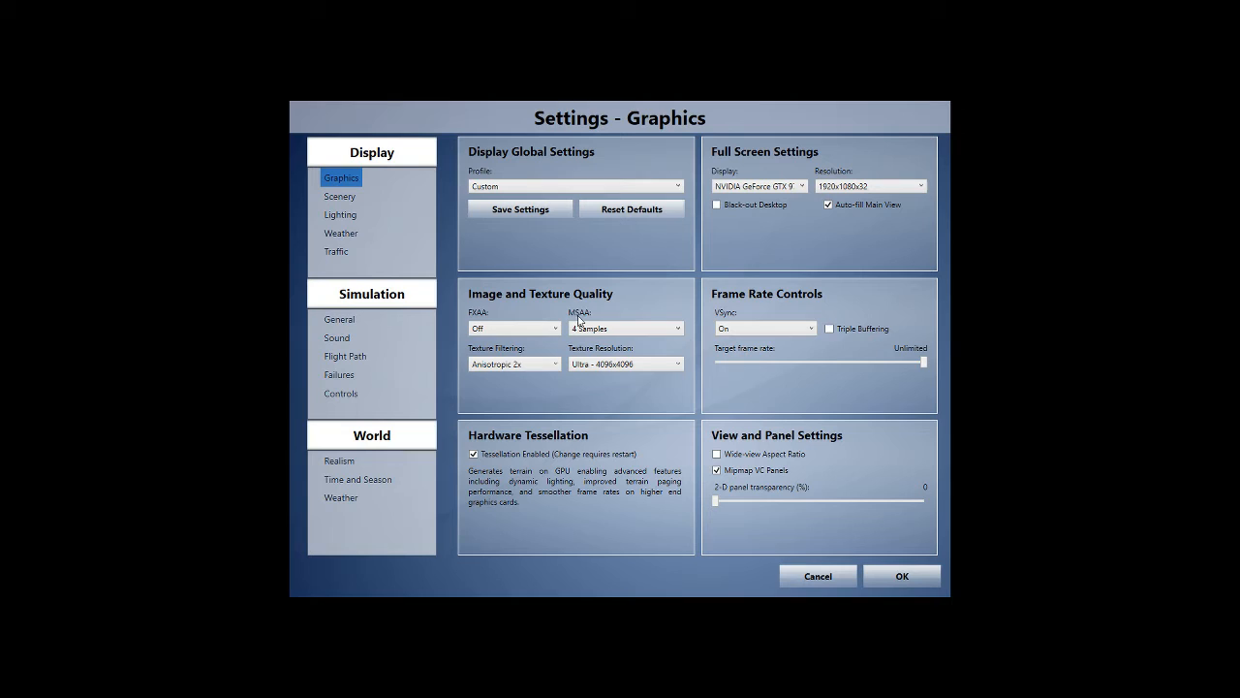
mouse_move(513, 363)
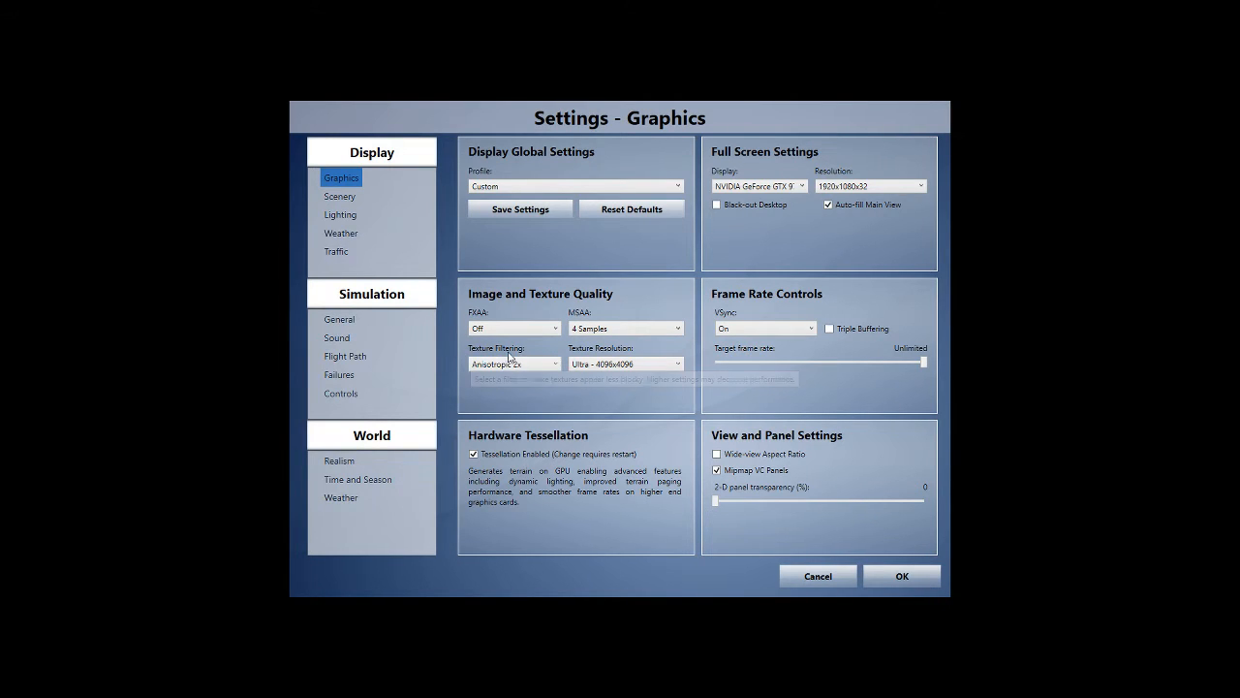
mouse_move(488, 376)
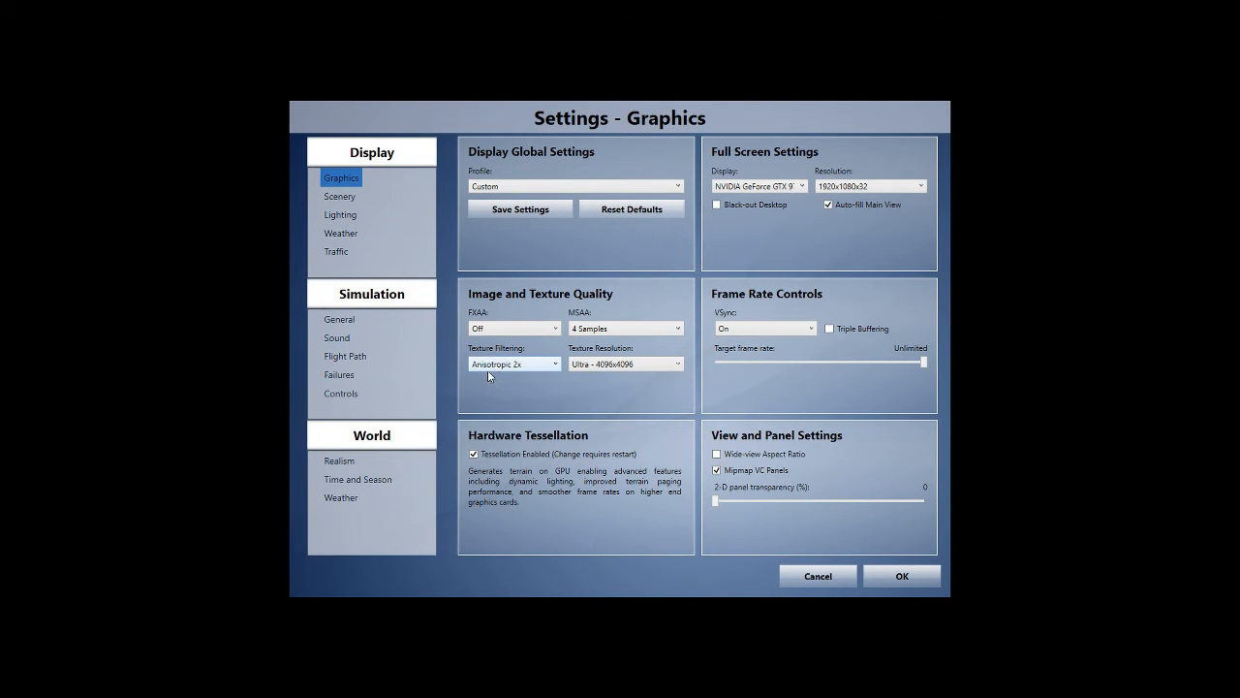
mouse_move(515, 363)
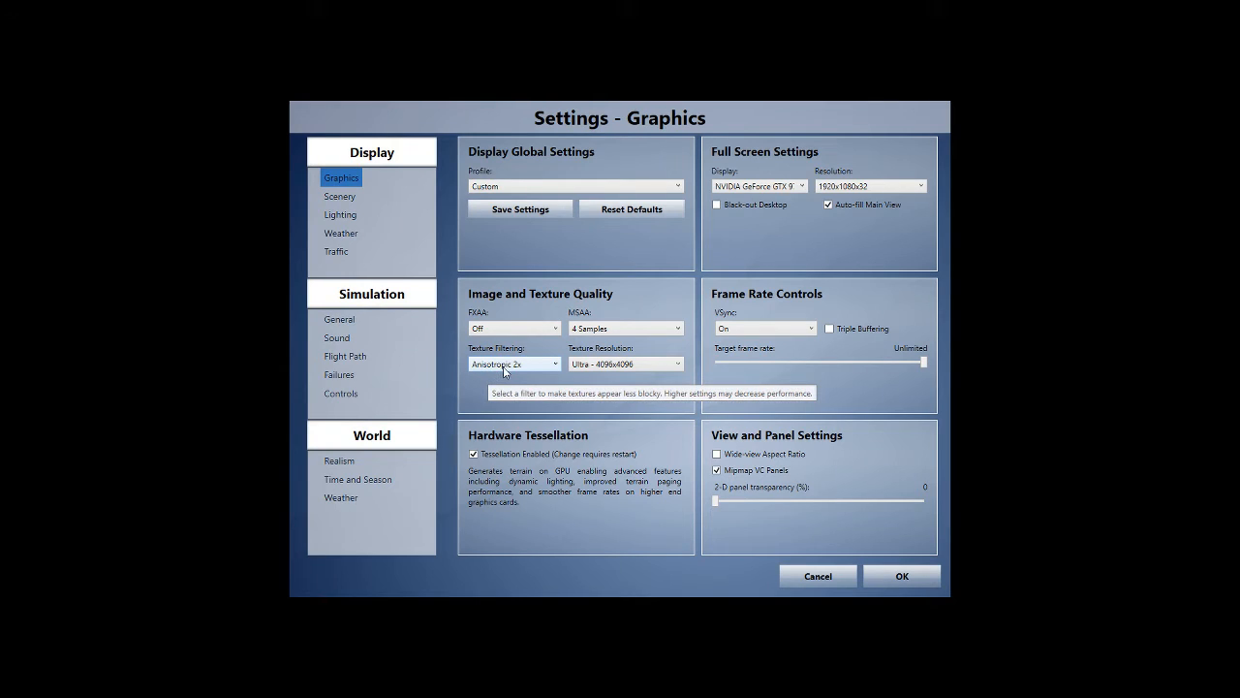
mouse_move(609, 364)
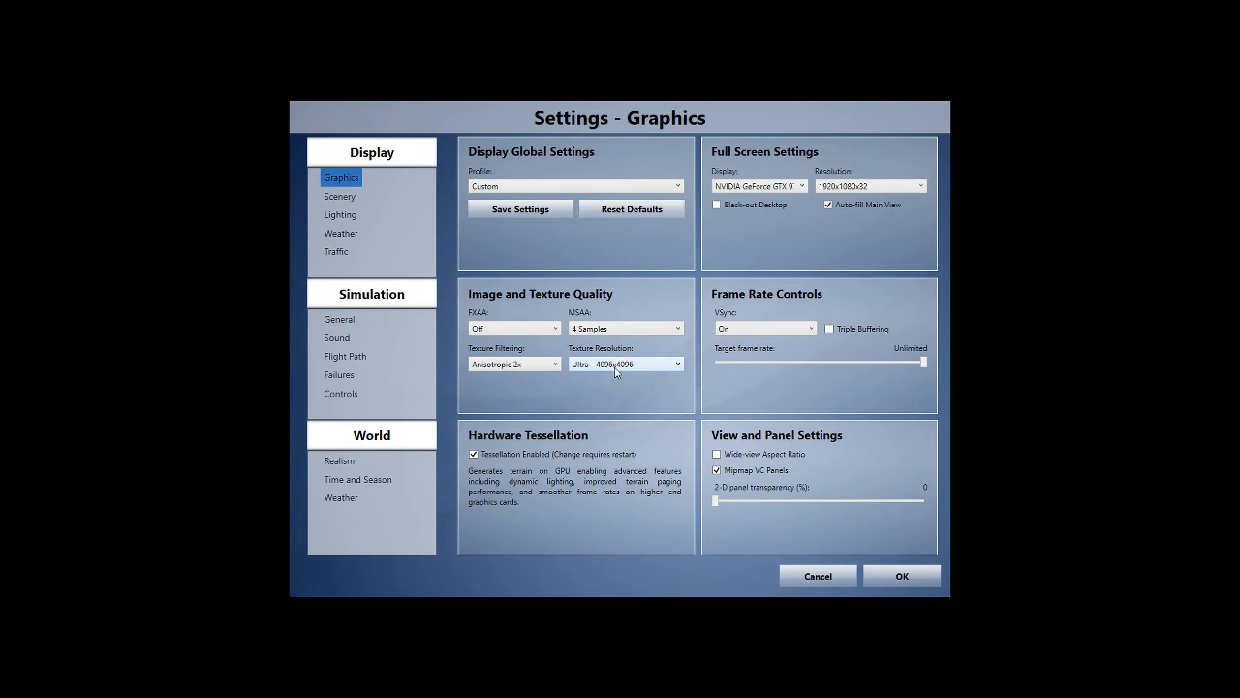
mouse_move(625, 363)
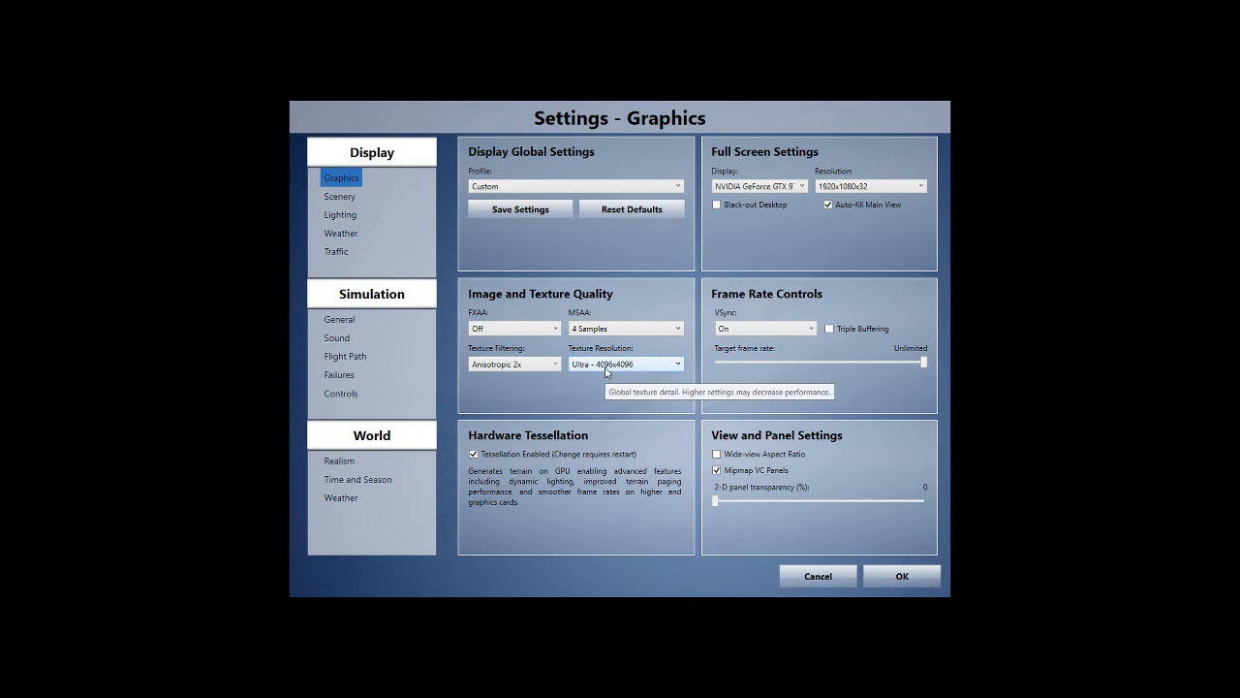
mouse_move(754, 335)
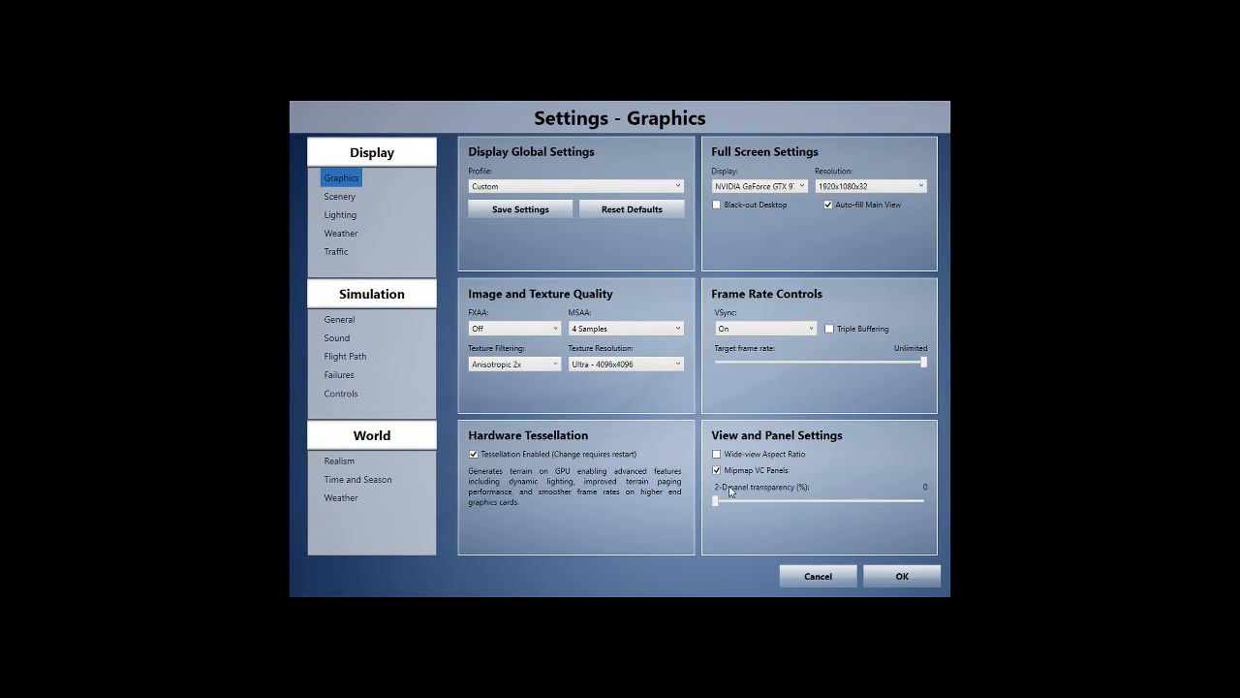
mouse_move(716, 470)
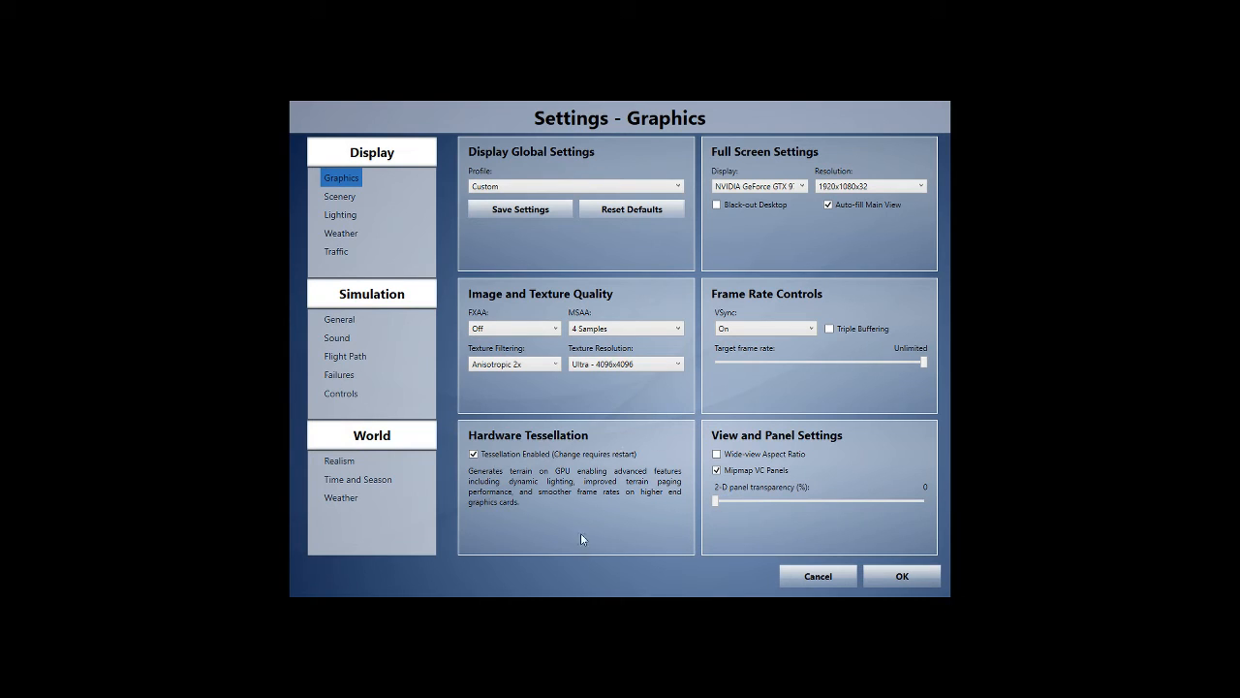
On the Scenery settings page, push the Water Detail slider to Ultra.
left_click(340, 196)
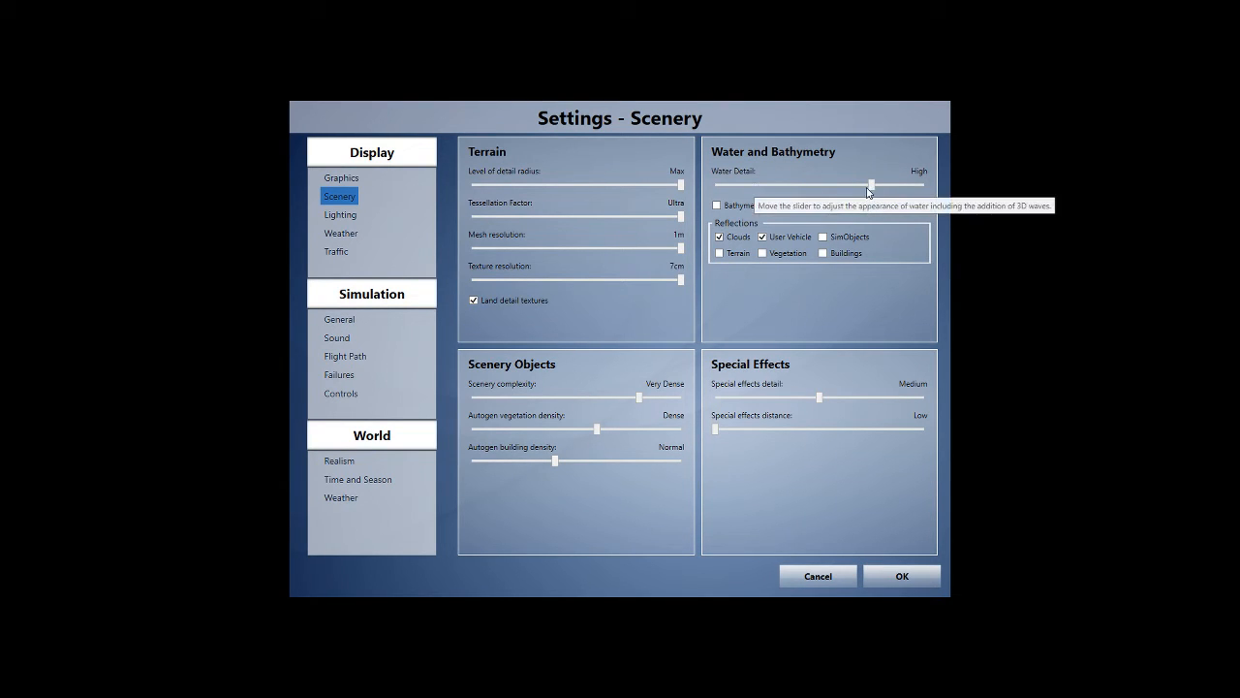
left_click_drag(877, 184, 819, 184)
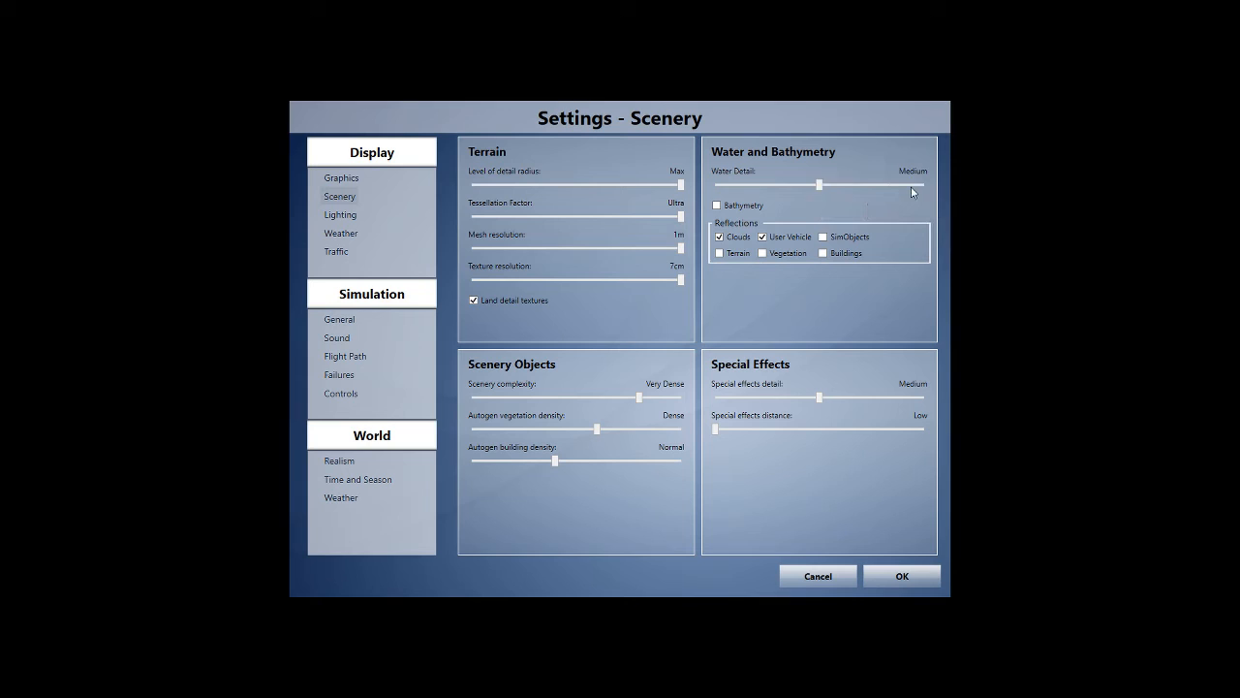
left_click_drag(819, 184, 915, 184)
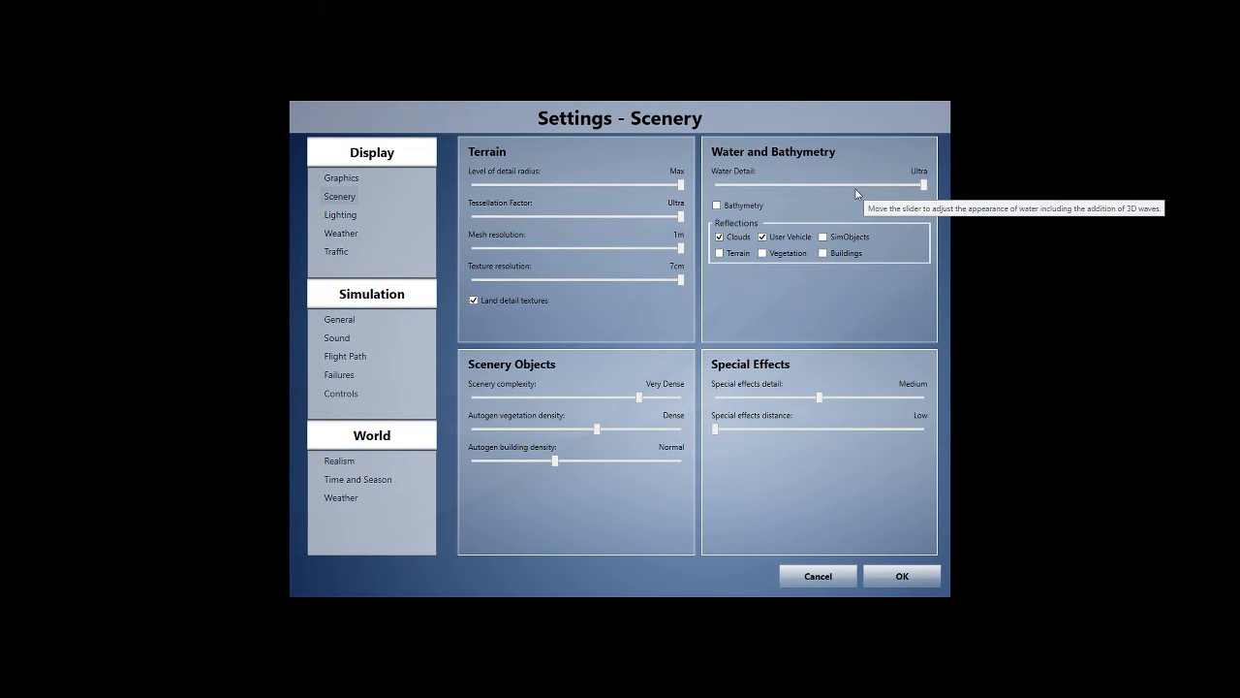
mouse_move(873, 186)
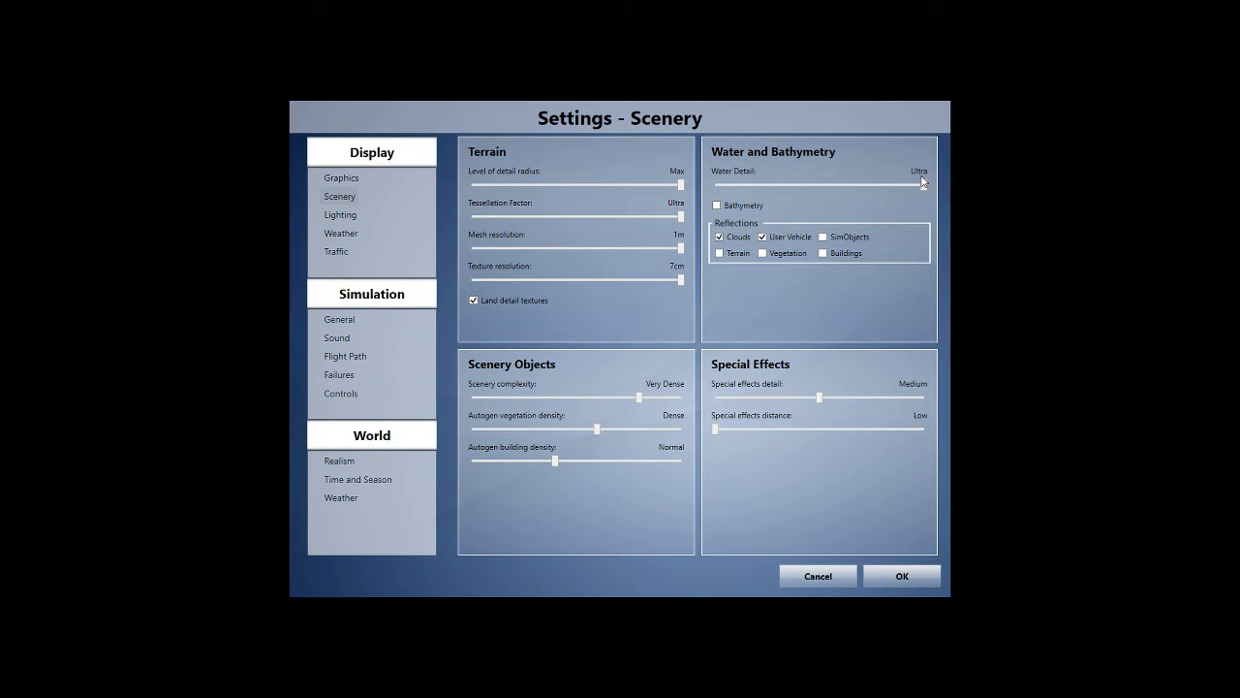
mouse_move(861, 187)
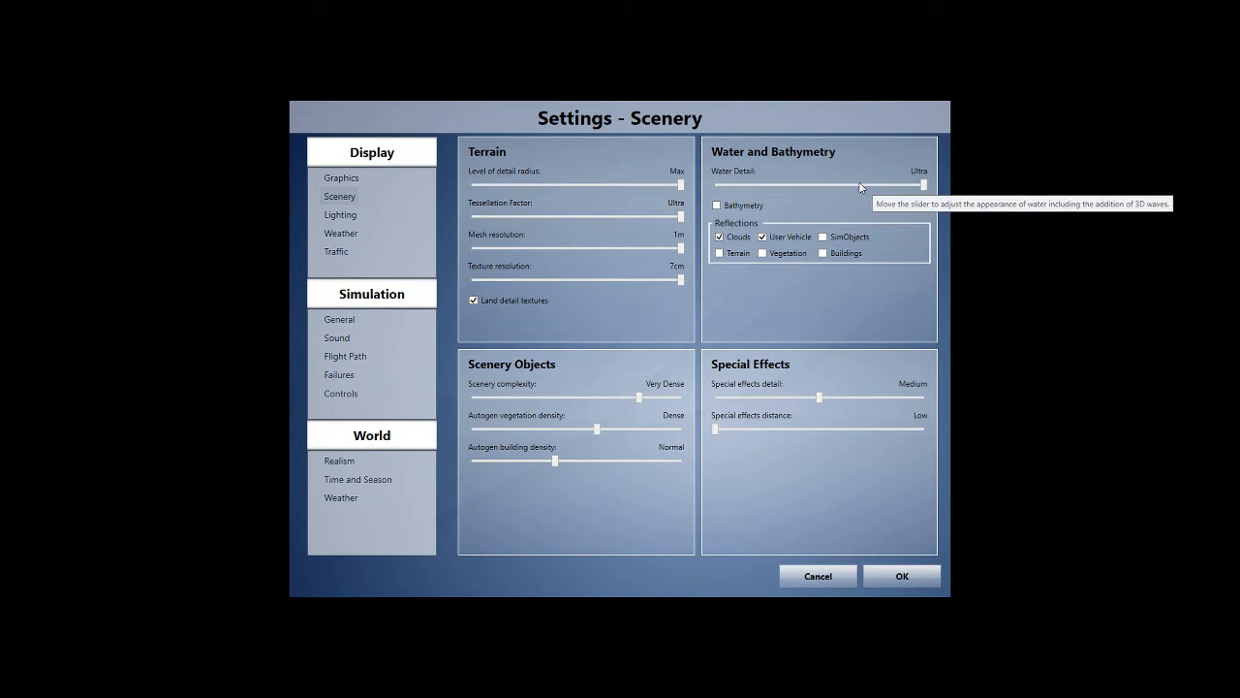
mouse_move(517, 376)
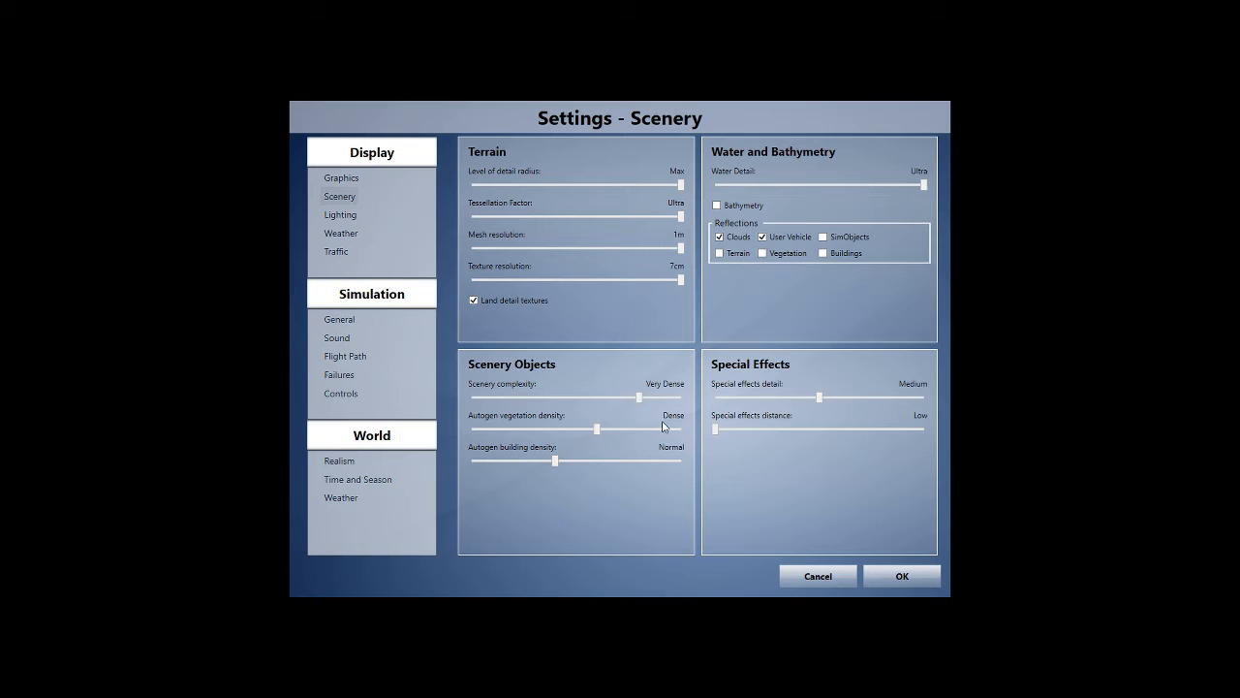
mouse_move(675, 452)
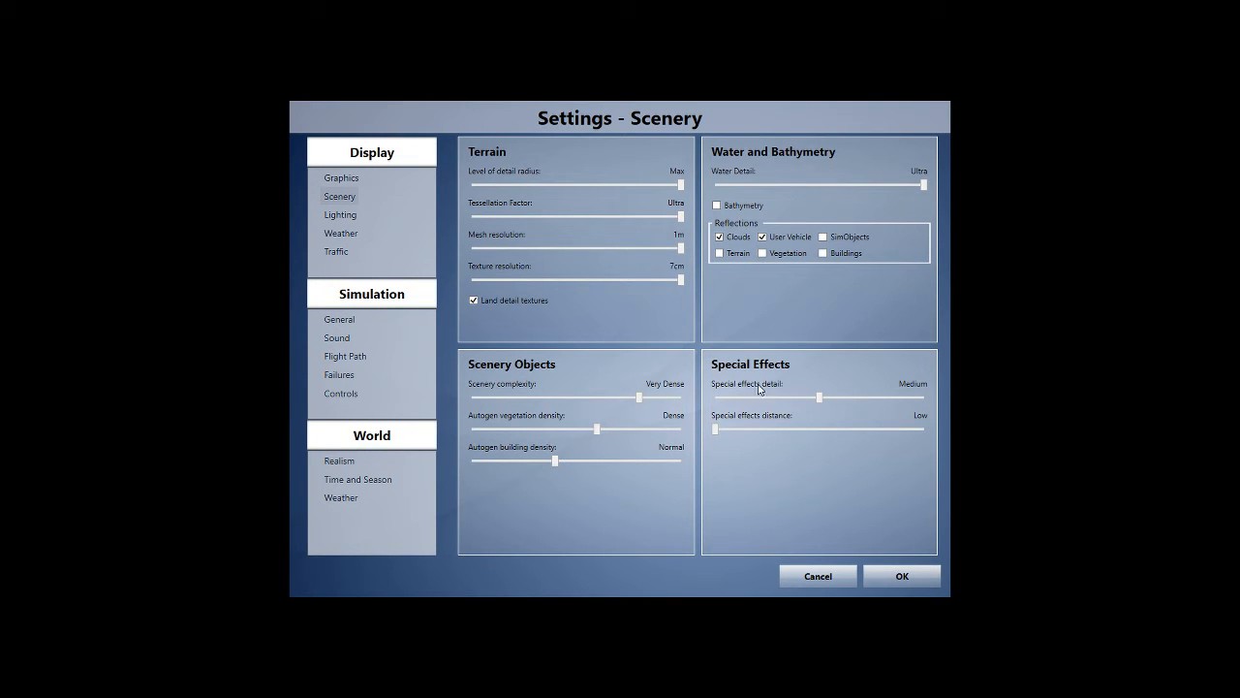
mouse_move(851, 389)
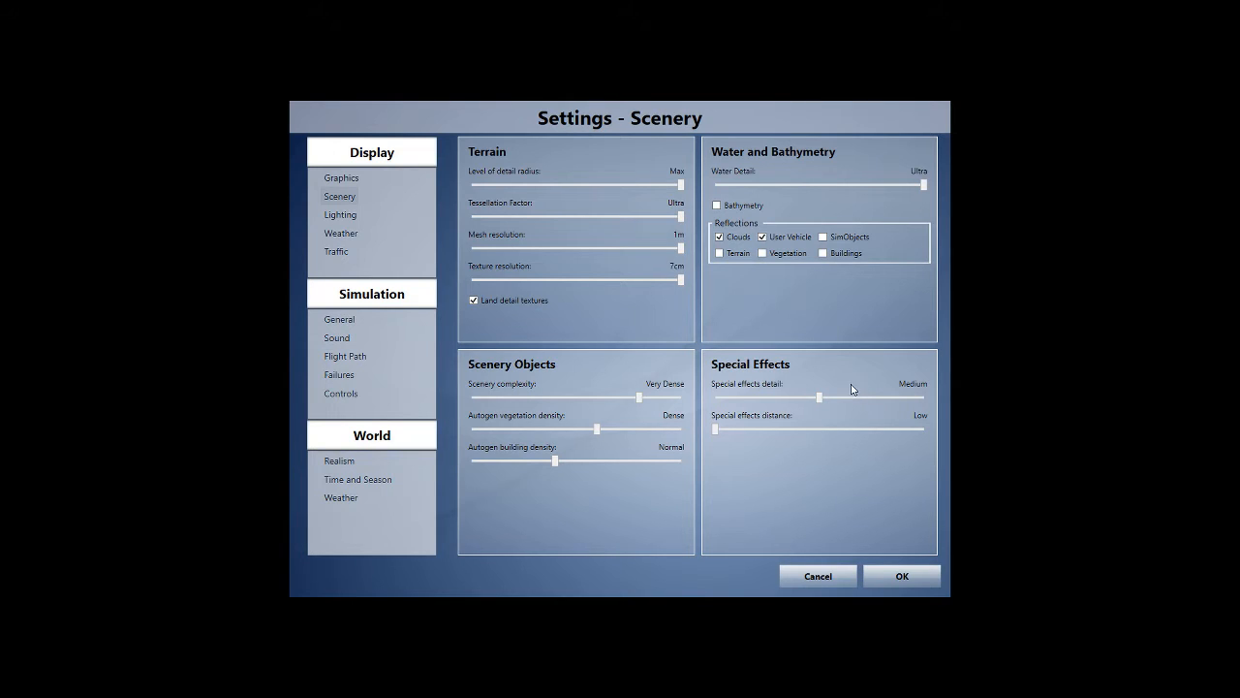
mouse_move(882, 404)
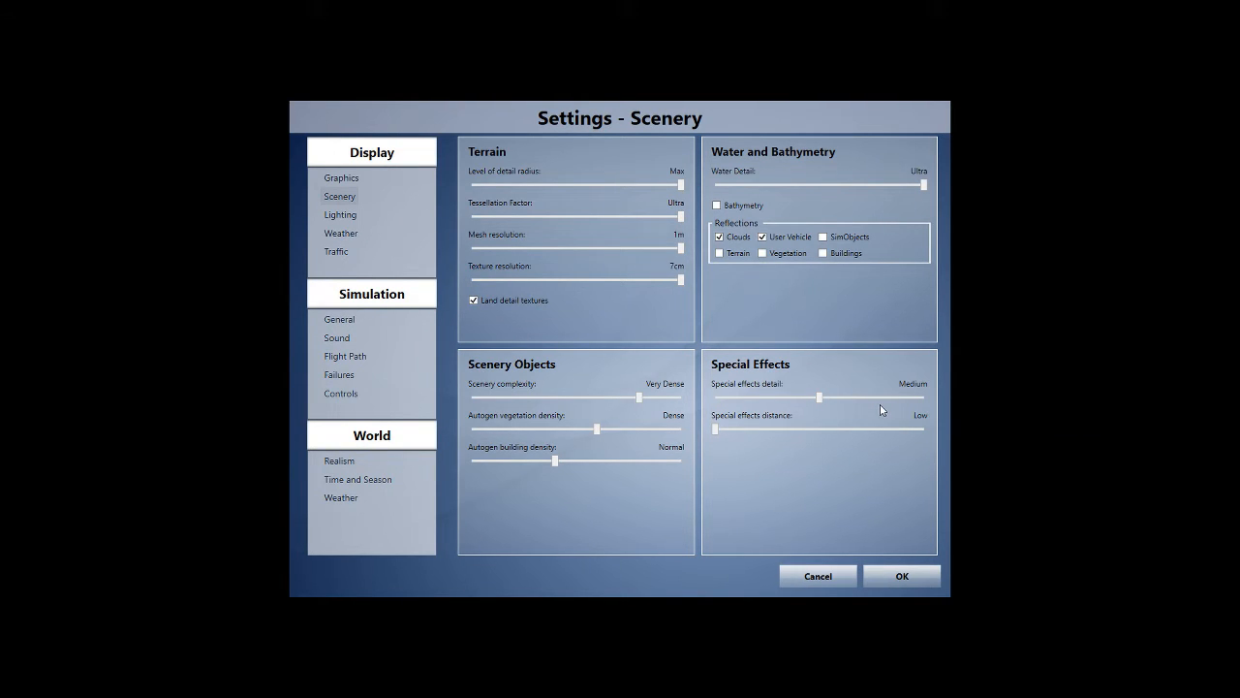
mouse_move(886, 396)
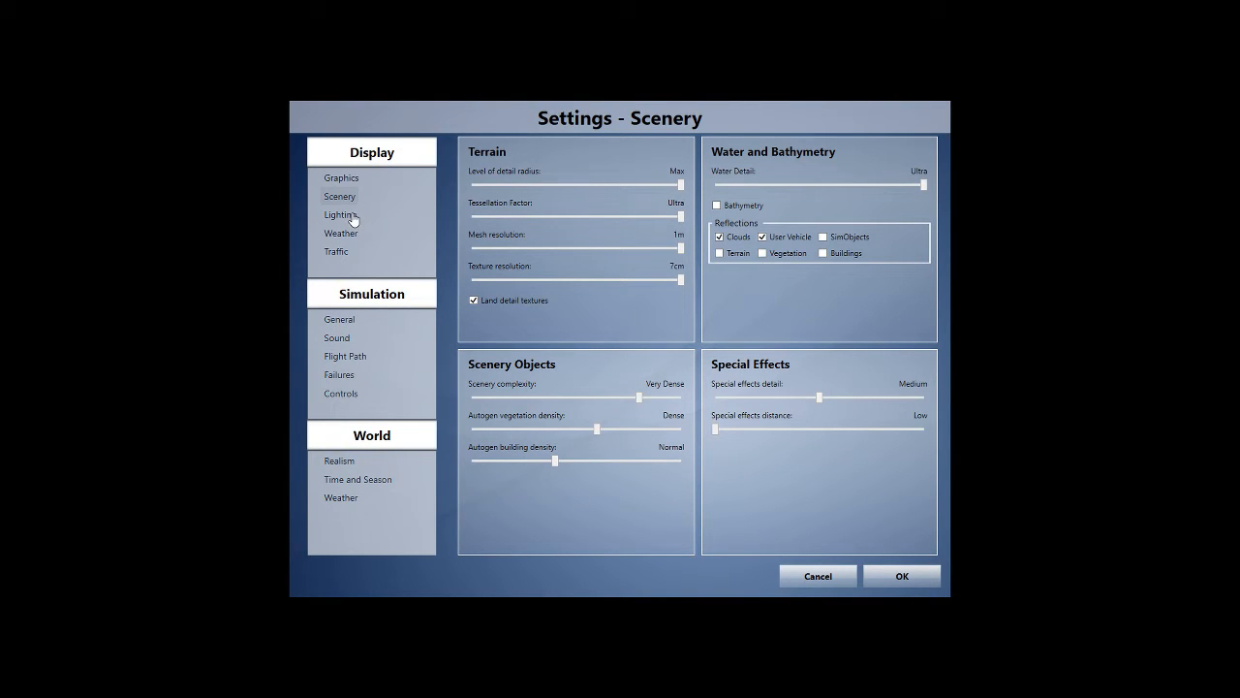
Show the Lighting page with HDR brightness, bloom, saturation and shadow options.
left_click(339, 214)
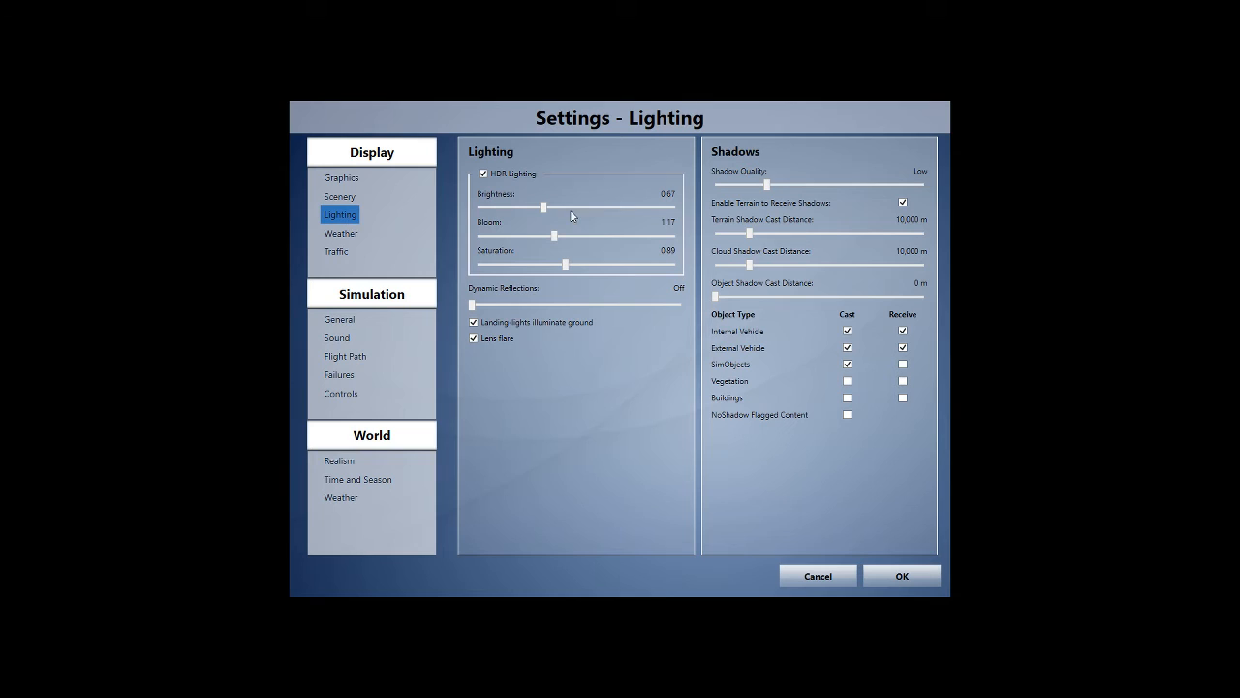
mouse_move(631, 240)
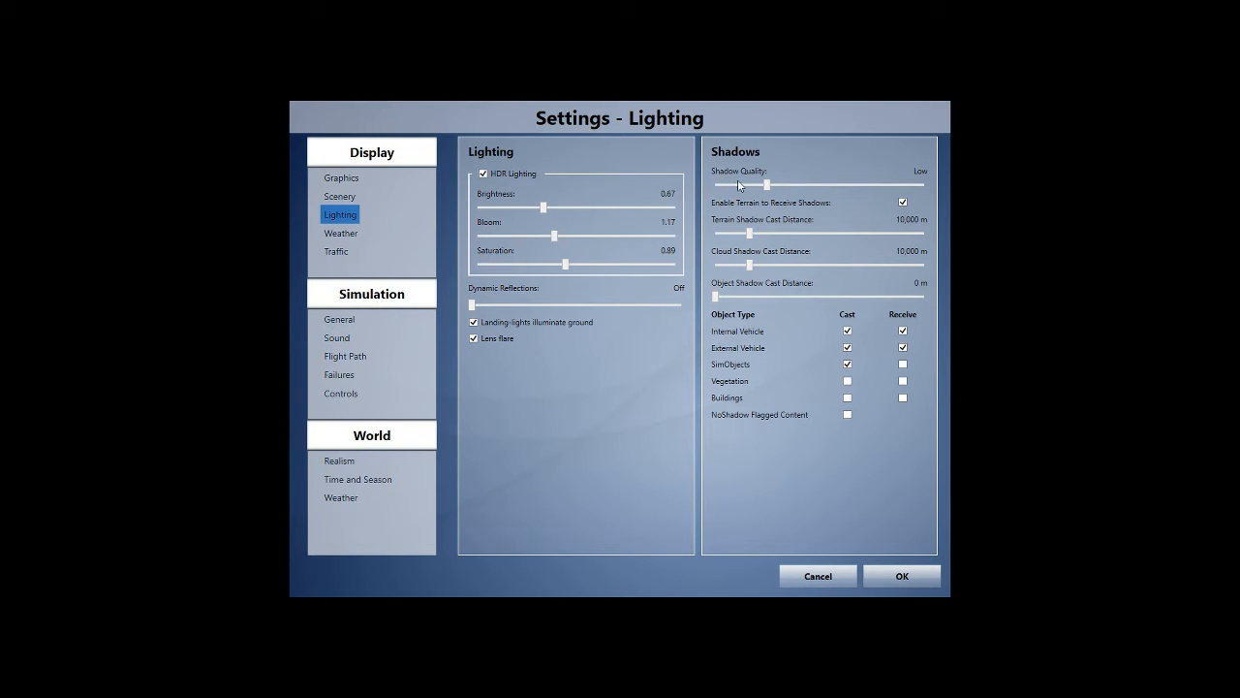
mouse_move(754, 210)
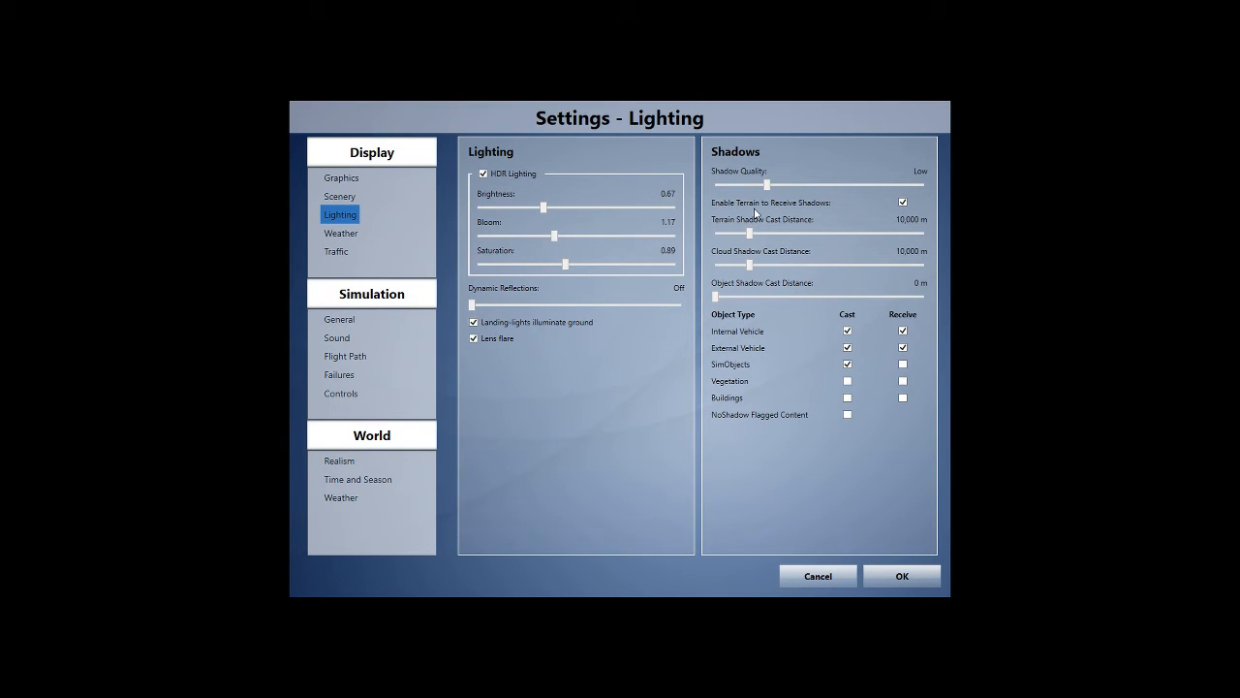
mouse_move(796, 203)
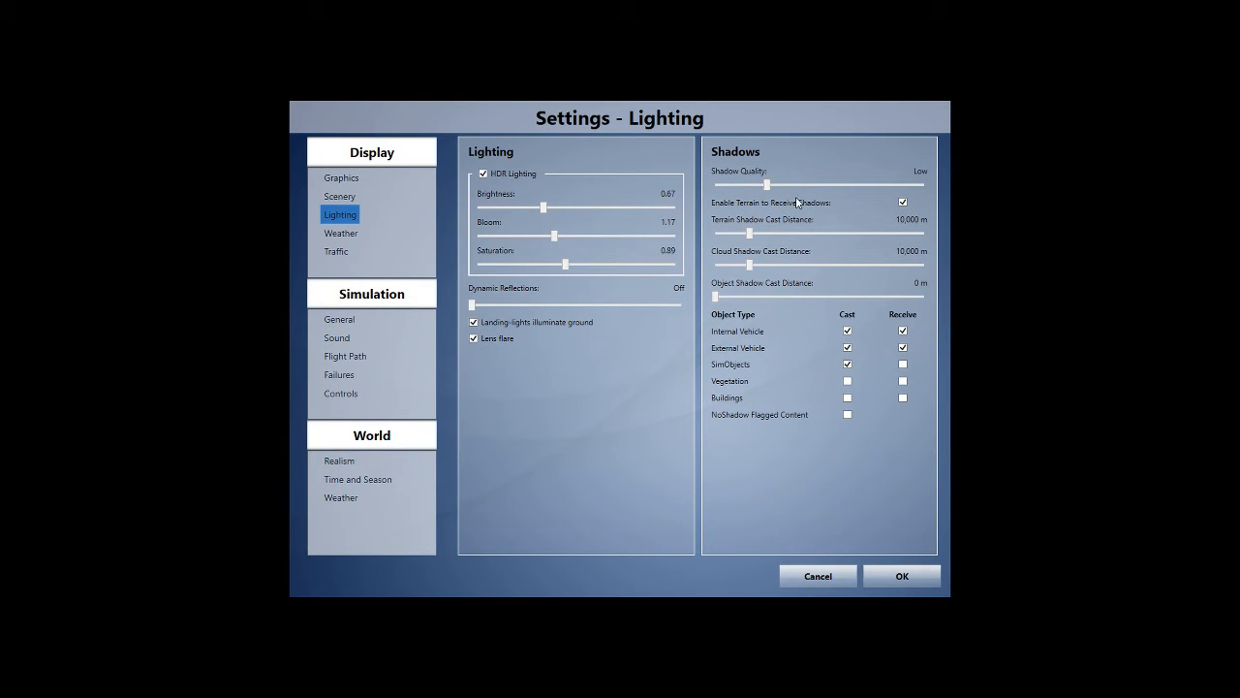
mouse_move(772, 204)
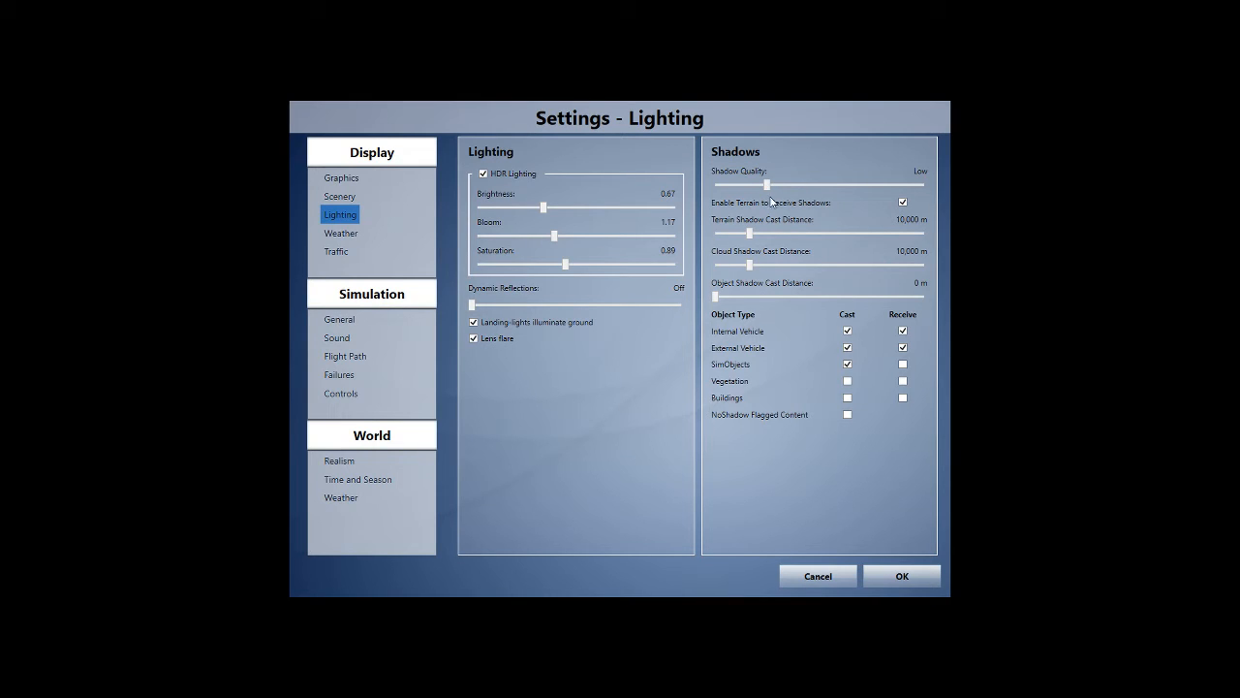
mouse_move(755, 178)
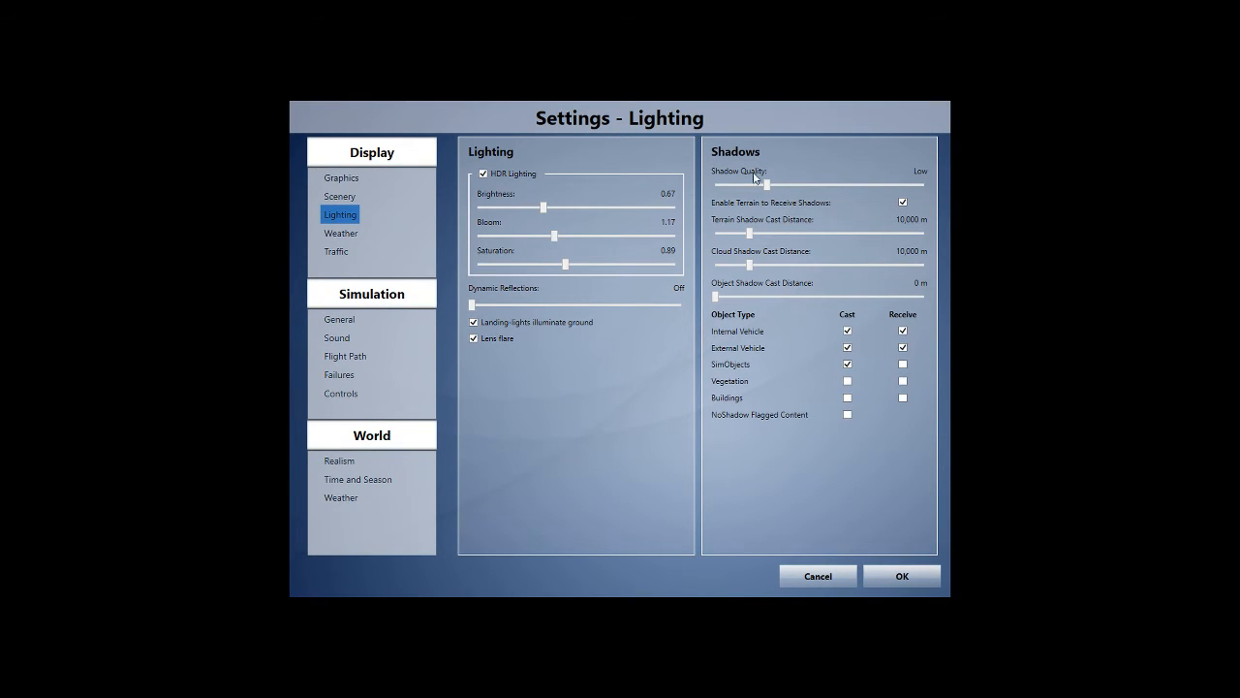
mouse_move(734, 231)
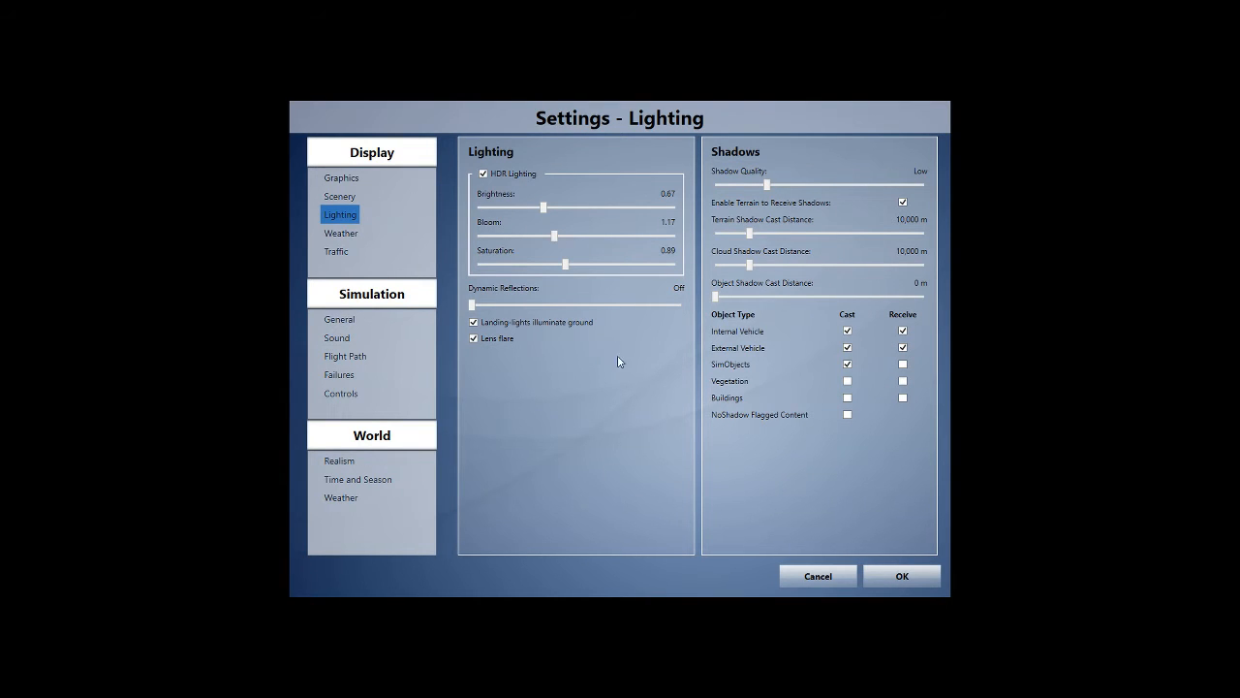
Show the Weather page with cloud draw distance, coverage density and volumetric fog.
left_click(341, 232)
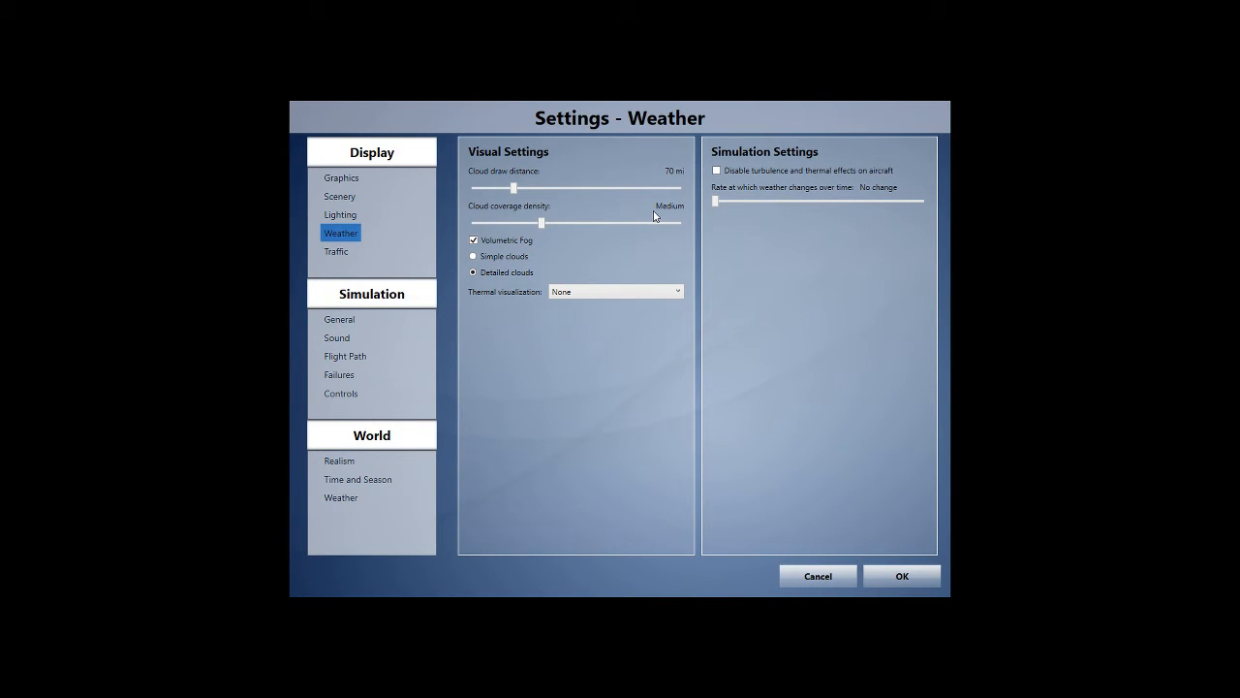
mouse_move(480, 176)
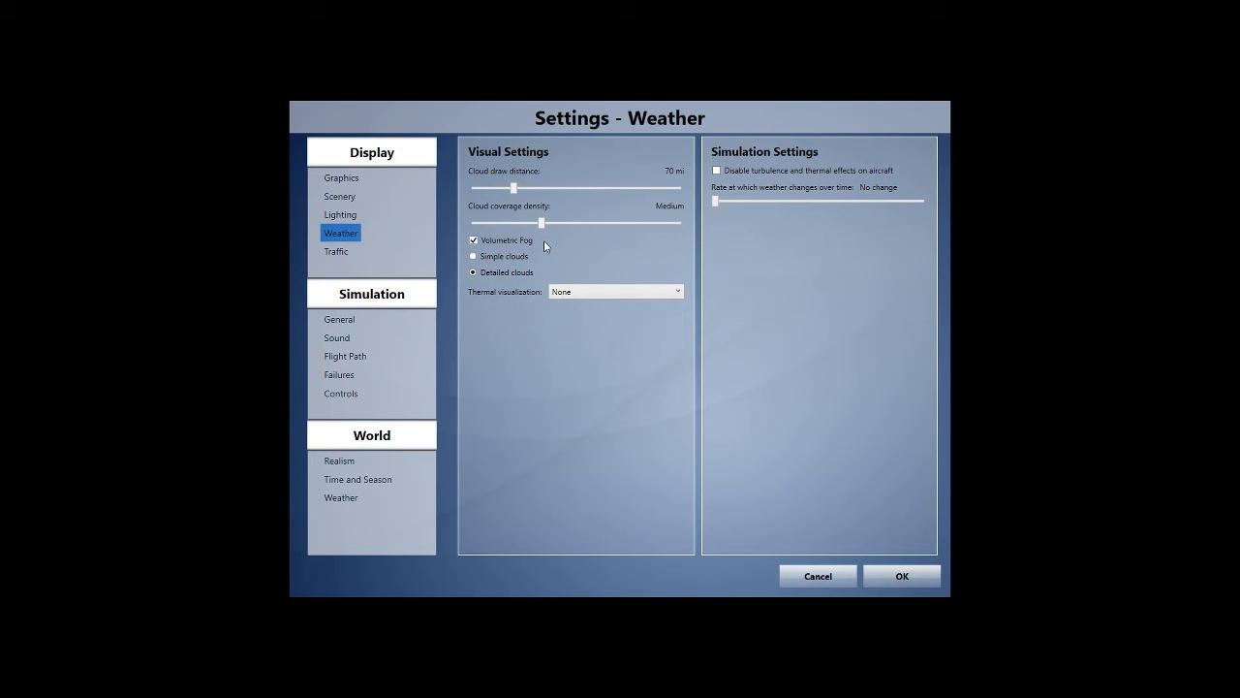
Page through Traffic, General, Sound, Failures and Controls settings, then close Settings.
left_click(336, 251)
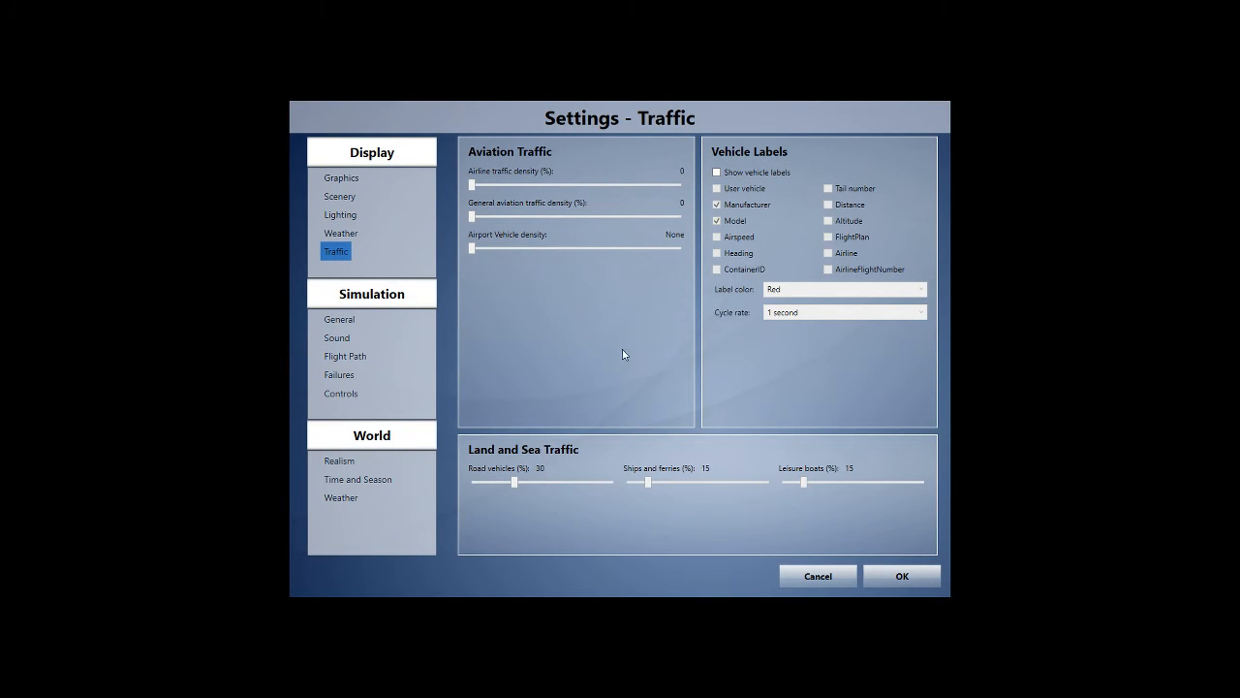
mouse_move(499, 476)
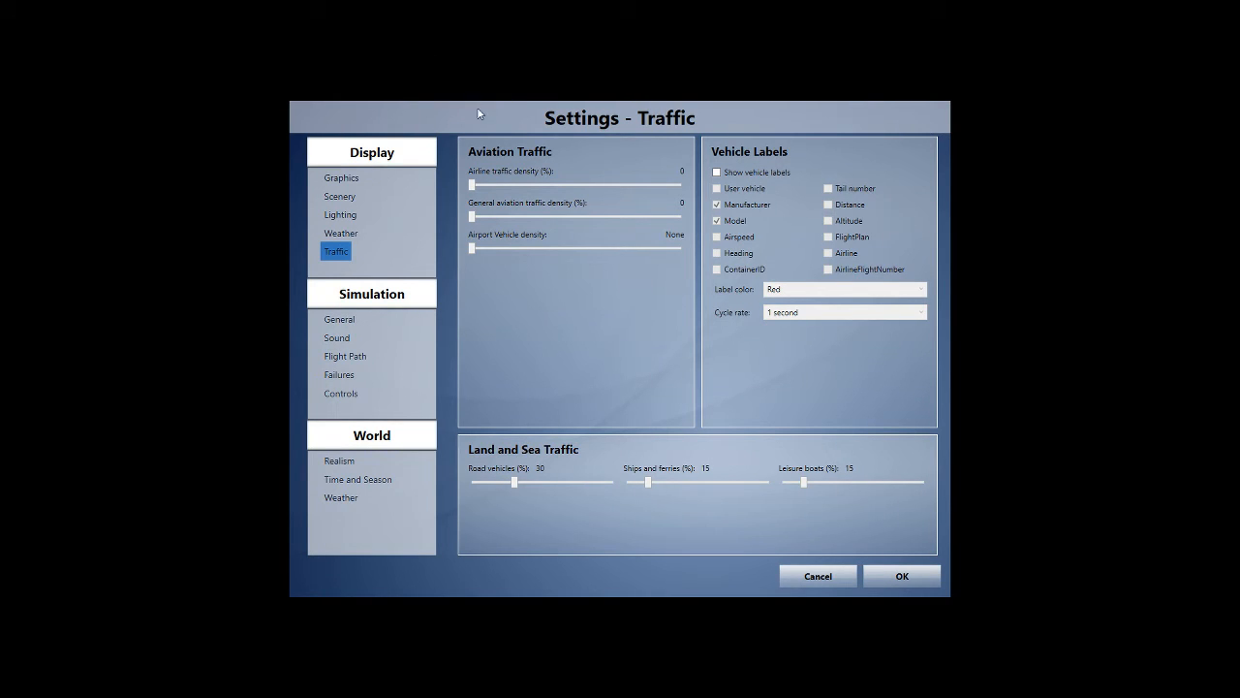
mouse_move(424, 155)
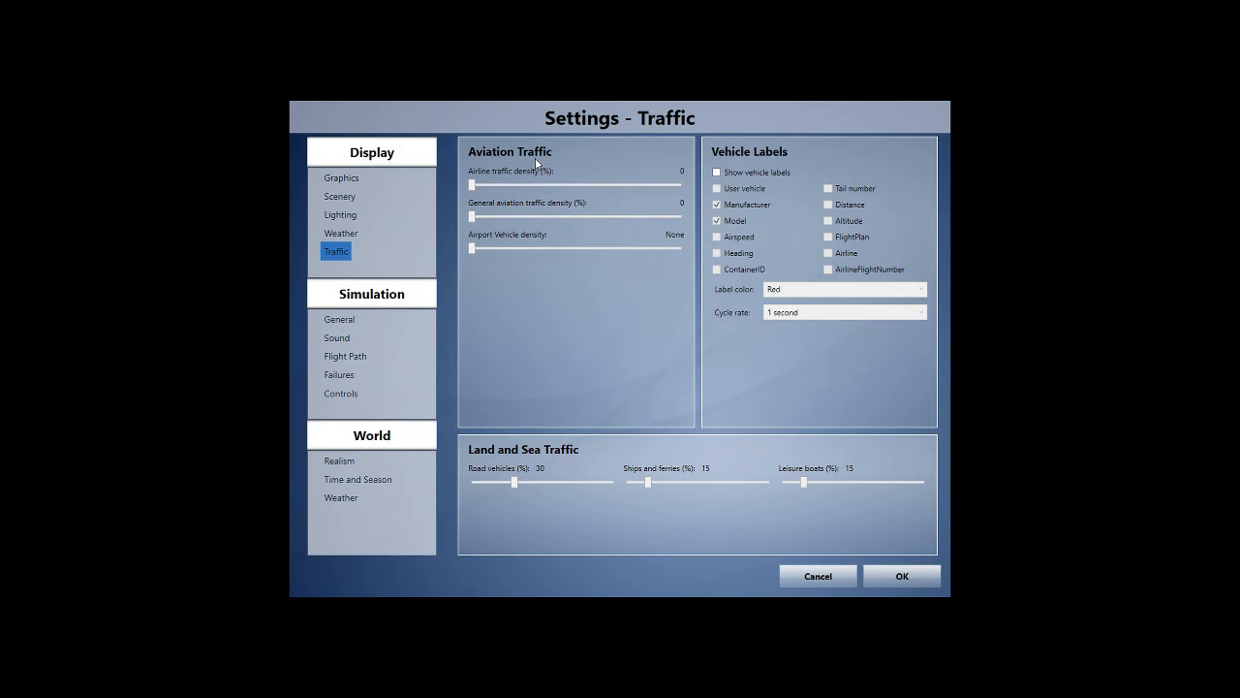
left_click(339, 319)
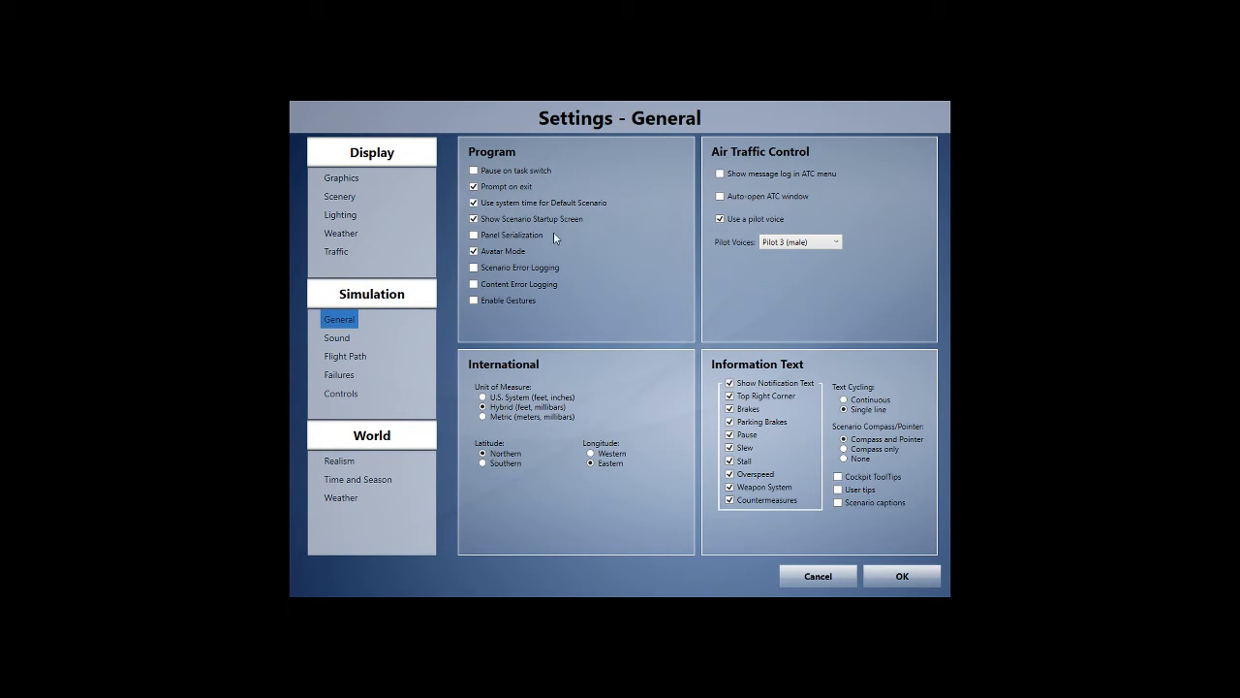
mouse_move(376, 333)
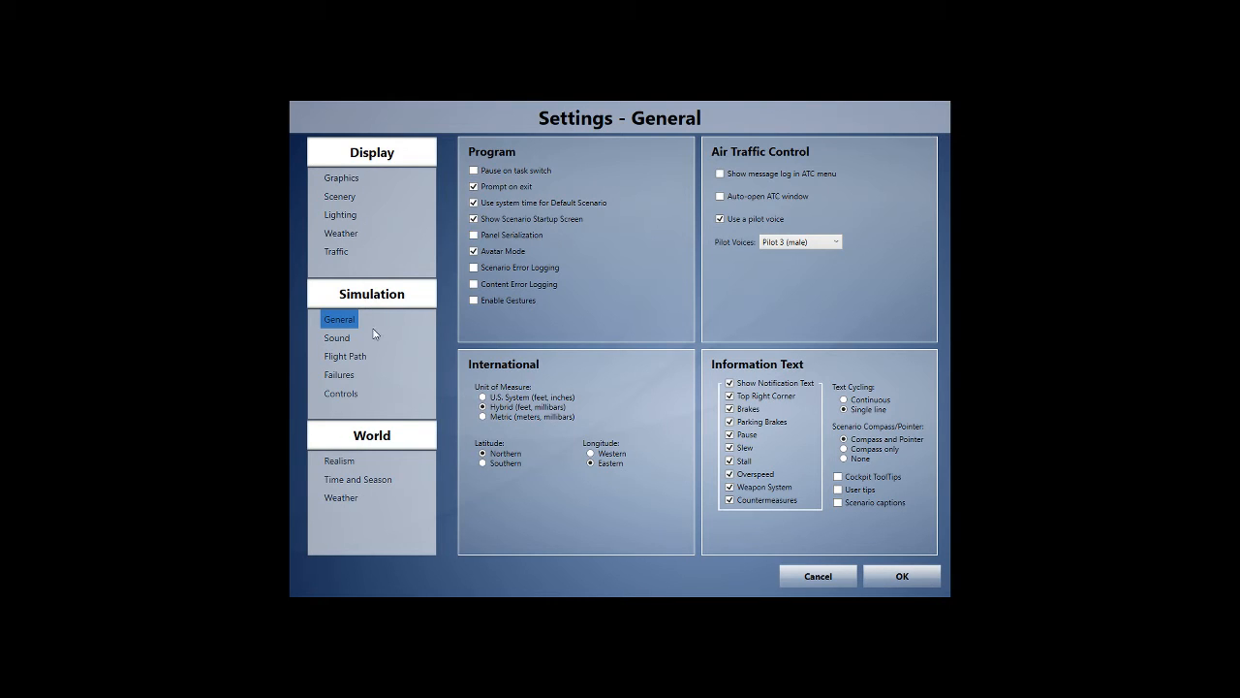
left_click(336, 337)
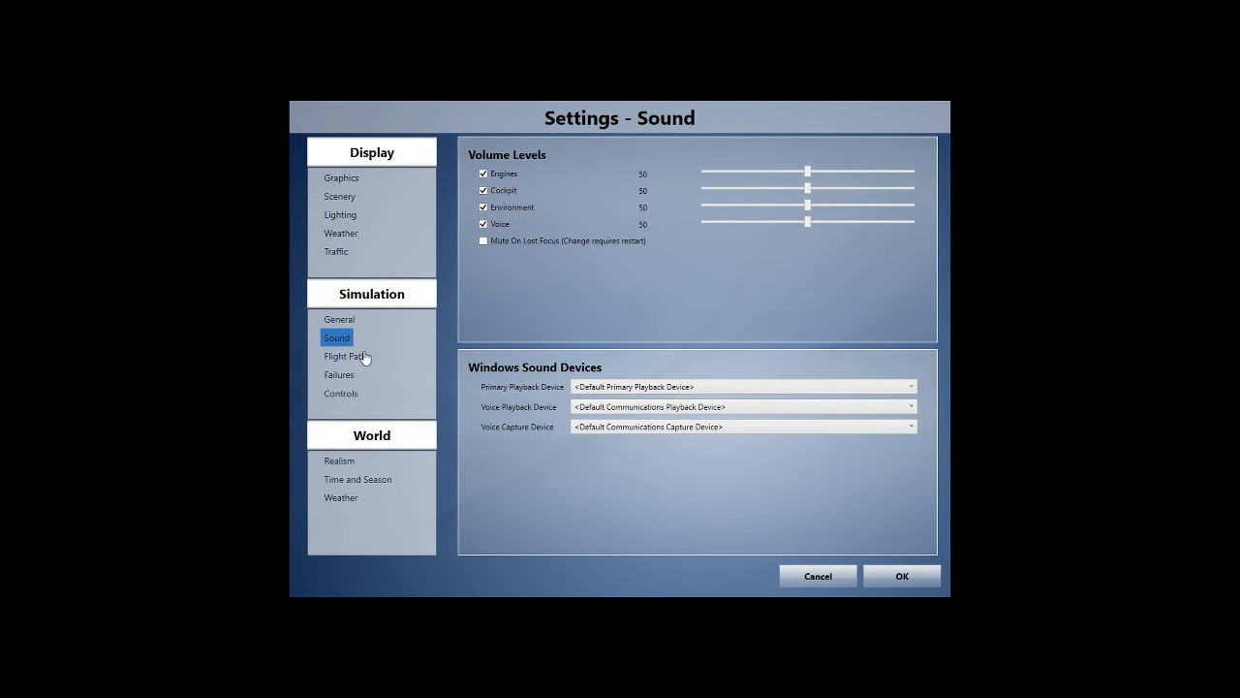
left_click(338, 374)
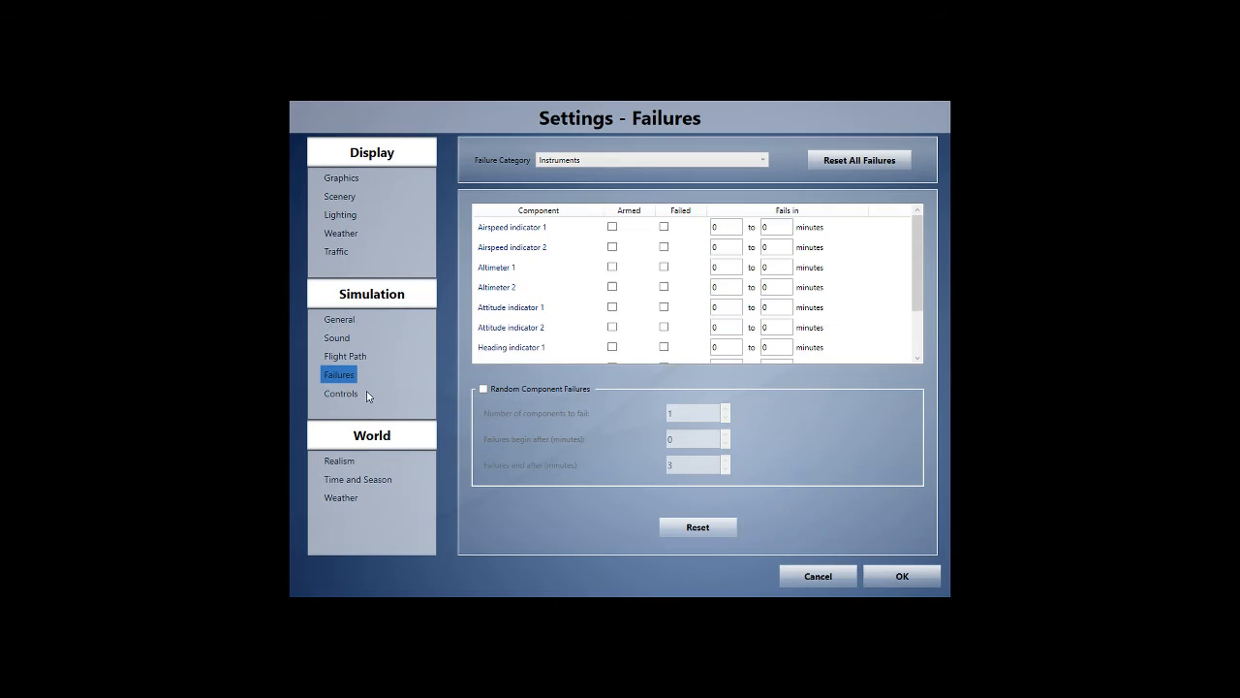
left_click(340, 392)
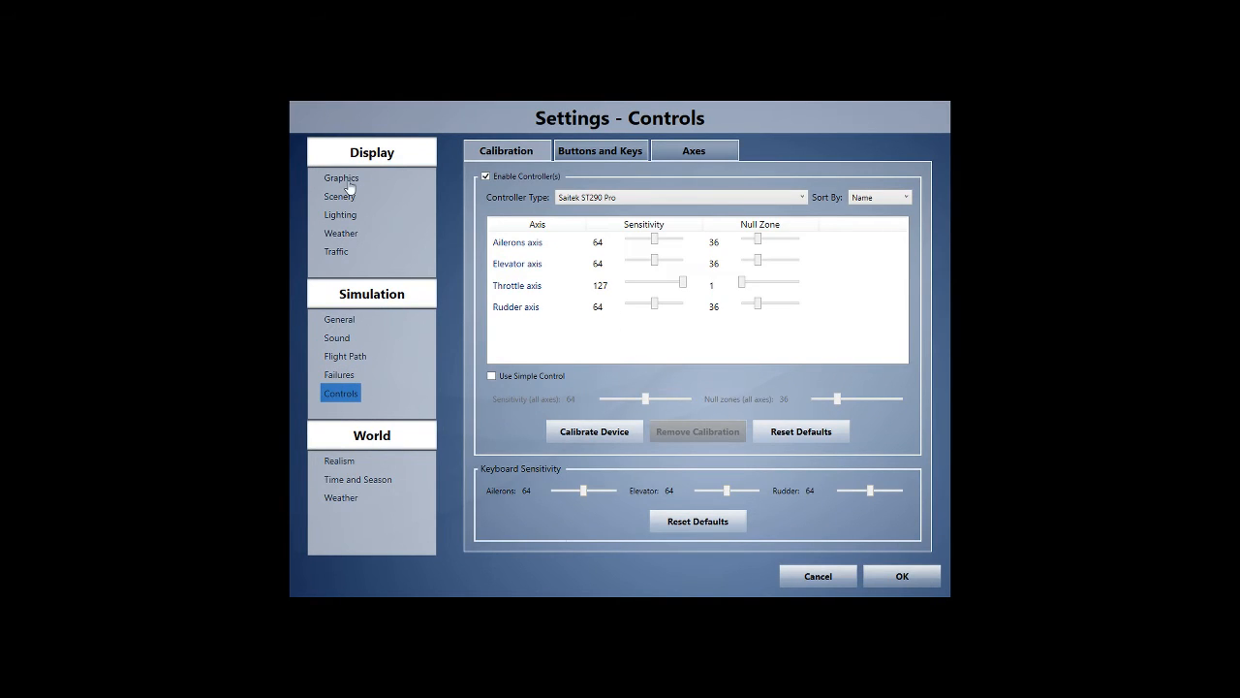
left_click(341, 178)
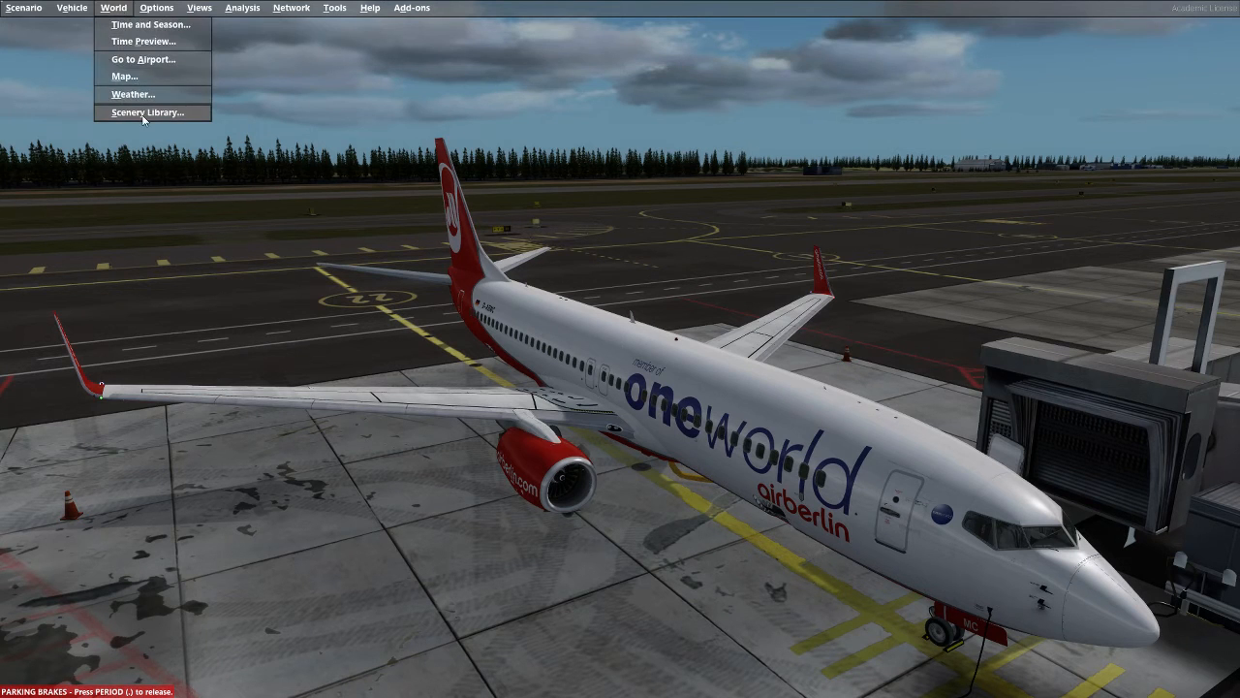
Open the Scenery Library and browse LTBA, AerosoftAFD, WSSS, FlyTampa-Athens_LC and FlyTampa-Vienna.
left_click(147, 112)
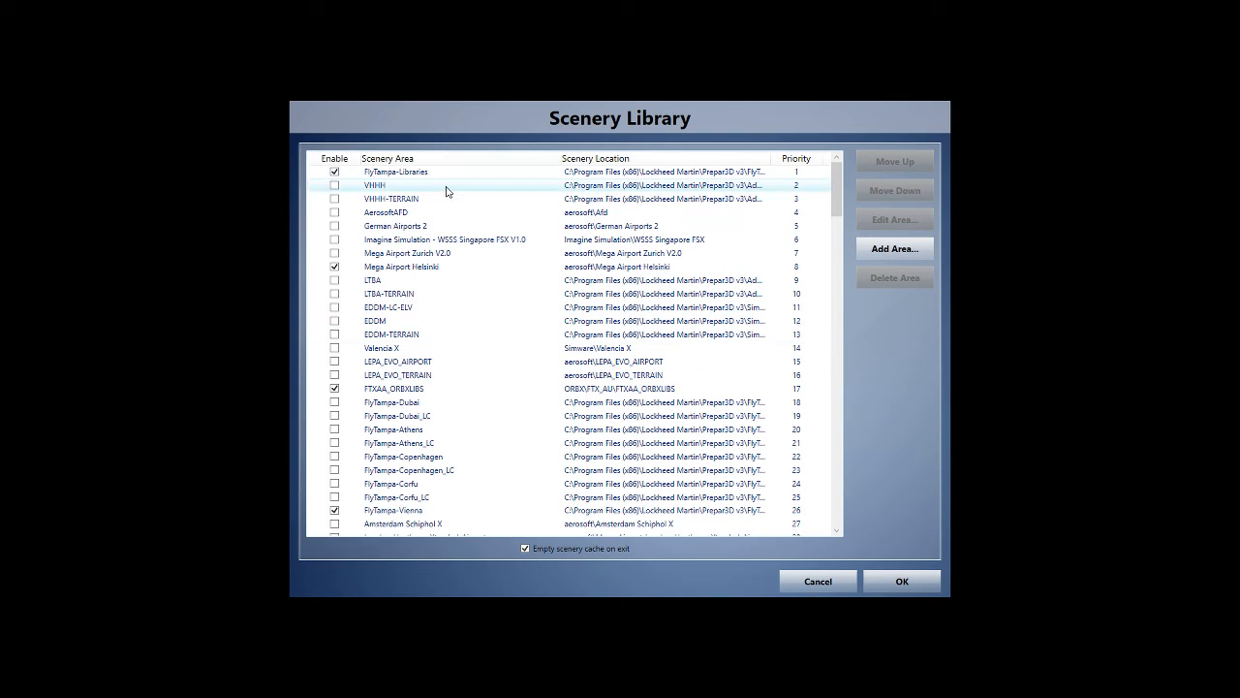
left_click(373, 280)
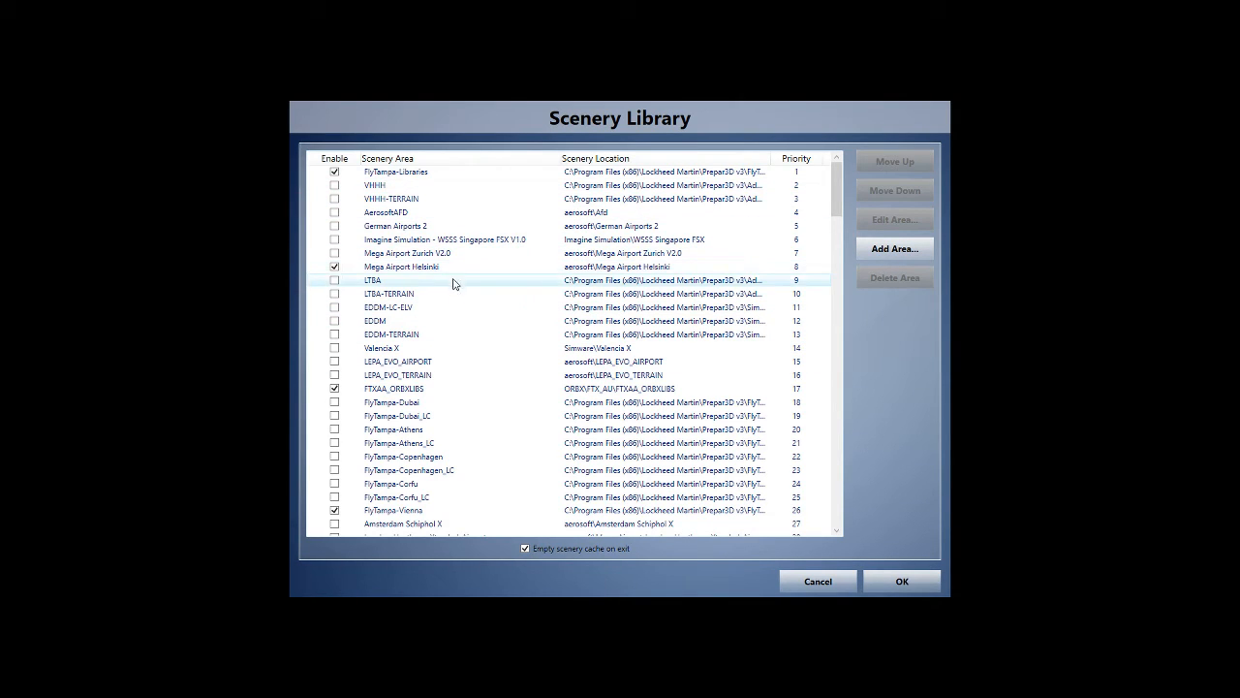
left_click(407, 186)
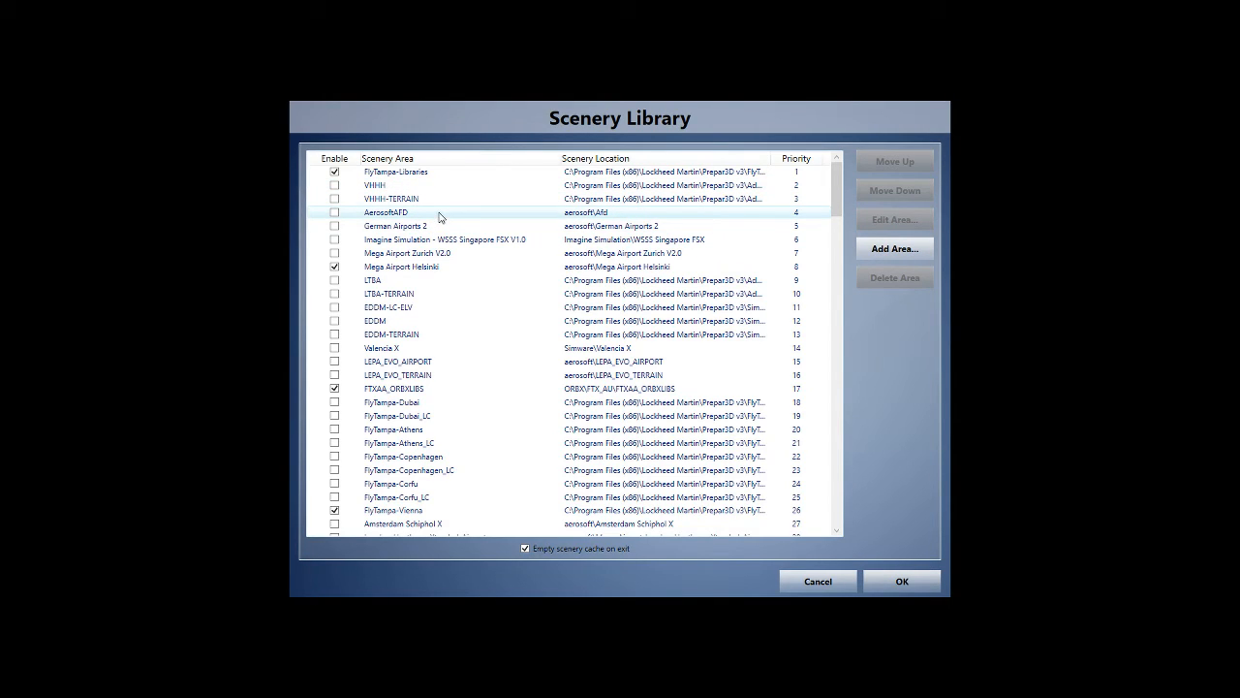
left_click(446, 239)
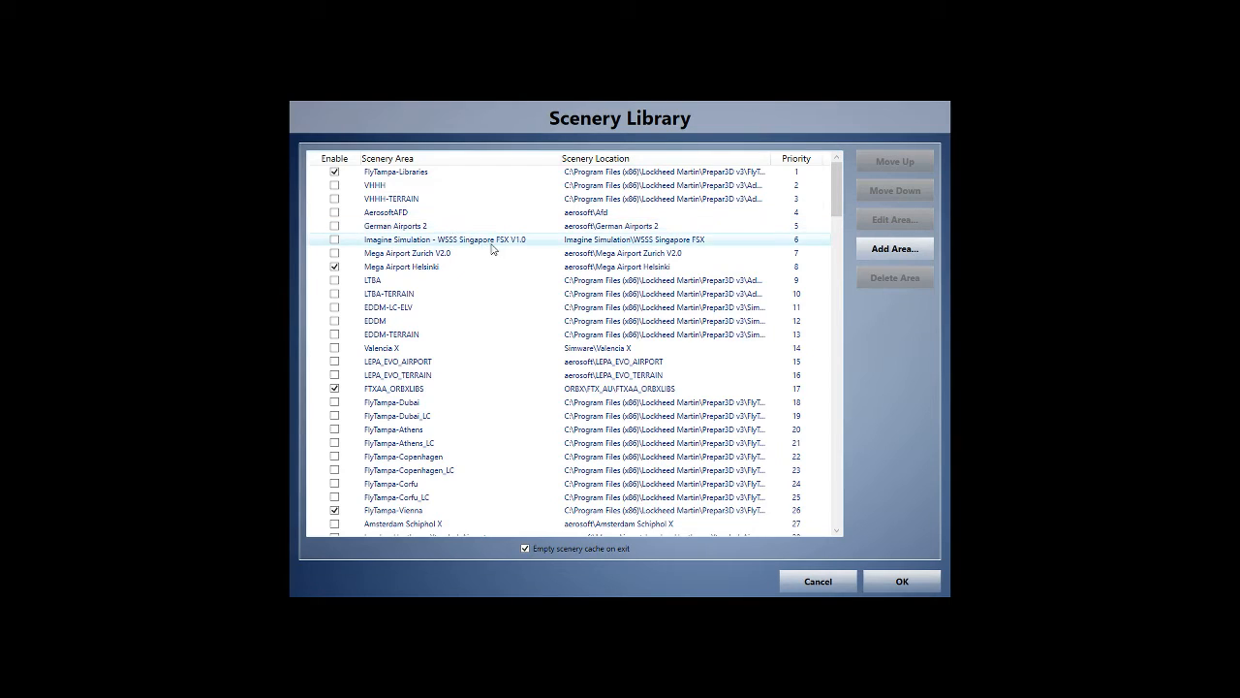
scroll("down", 3)
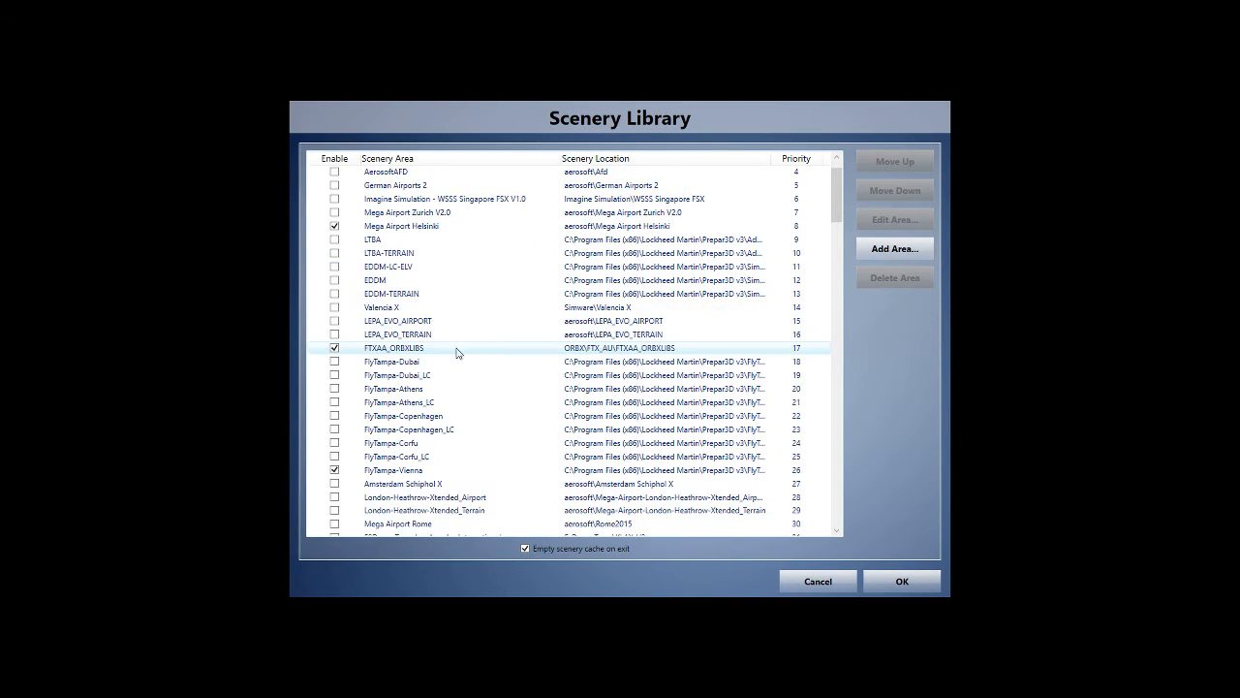
left_click(426, 402)
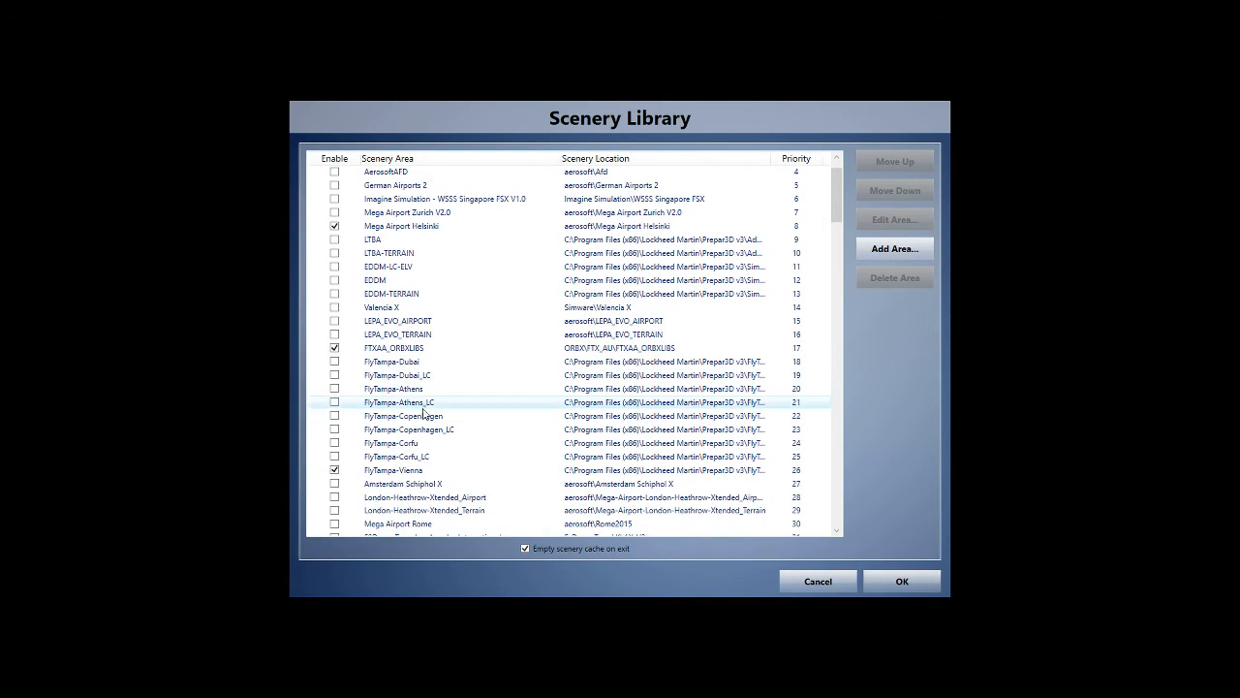
left_click(393, 470)
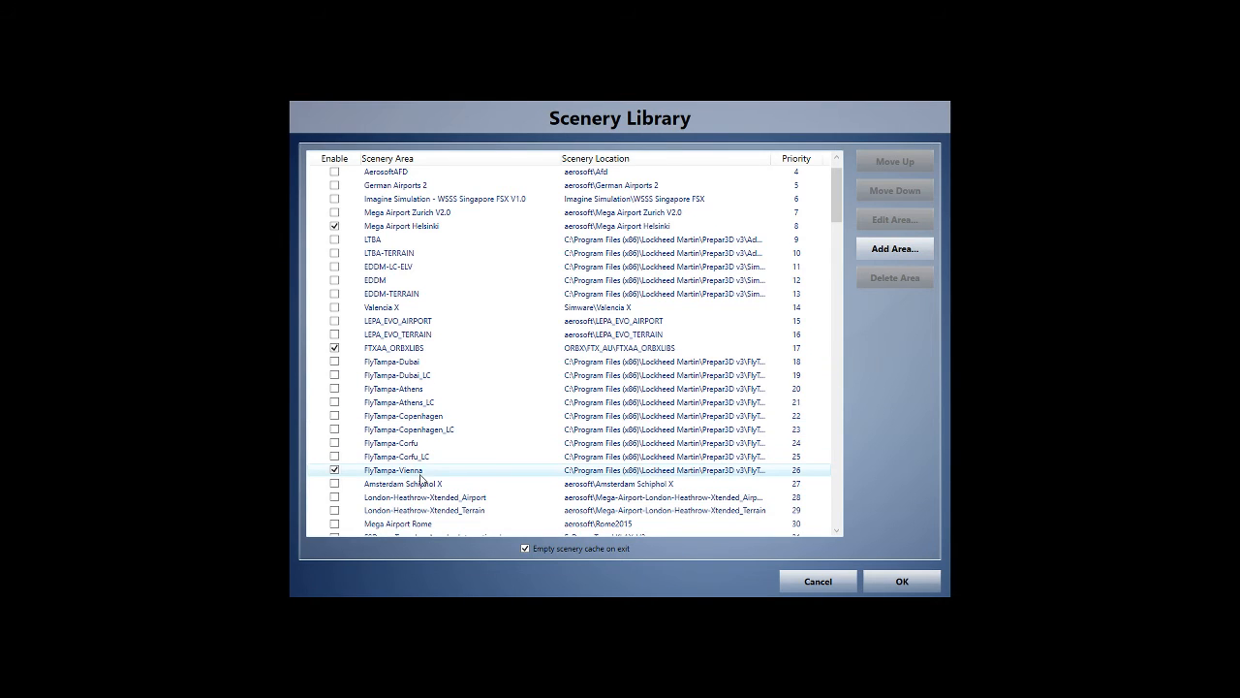
scroll("down", 3)
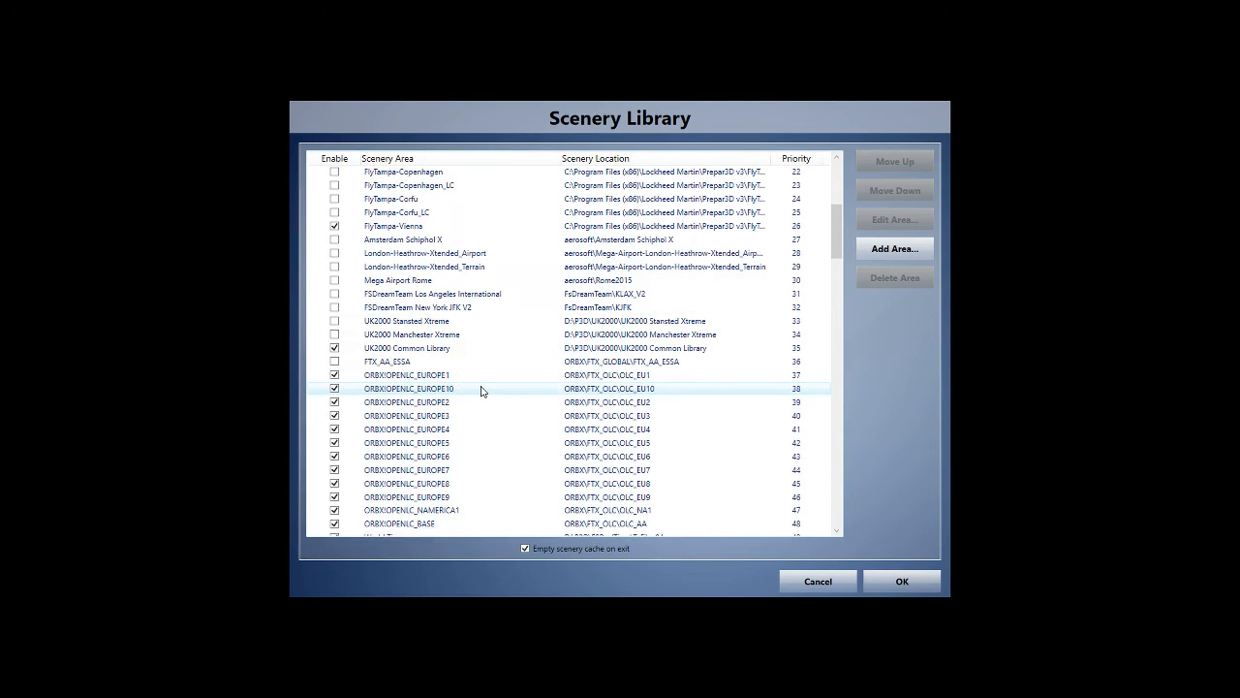
Browse FTX_AA_ESSA, ORBX OpenLC Europe and FlyTampa-Athens entries, then confirm with OK.
scroll("down", 3)
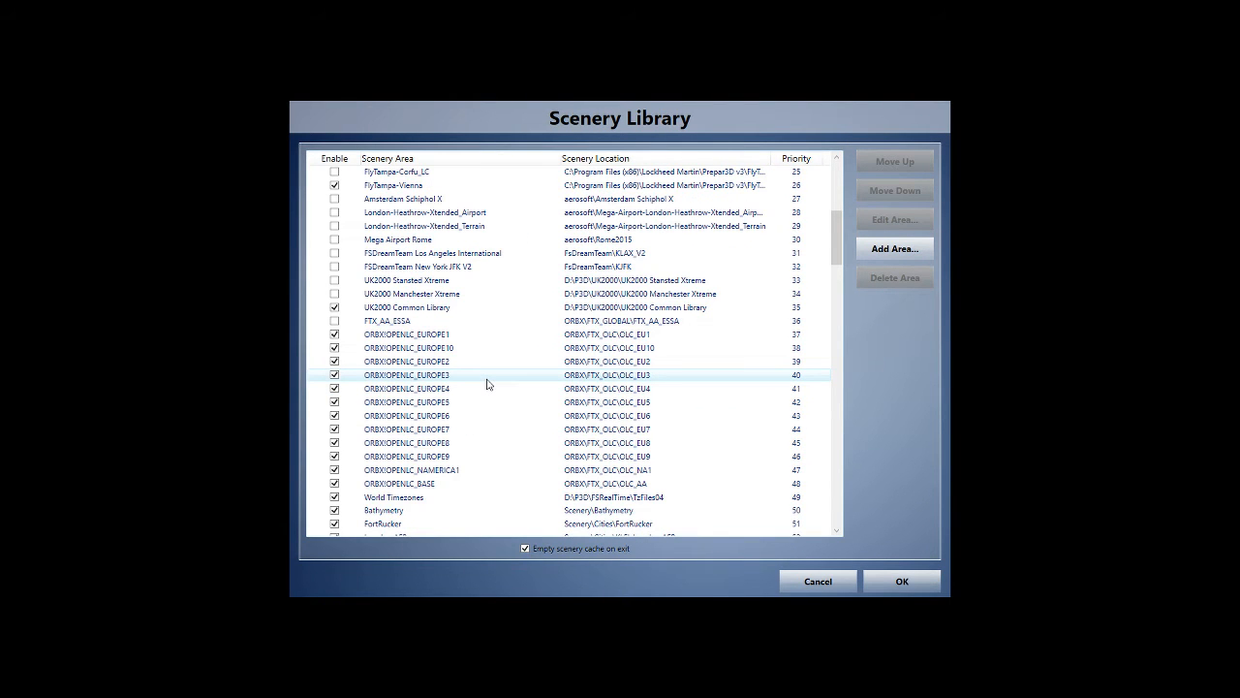
left_click(407, 334)
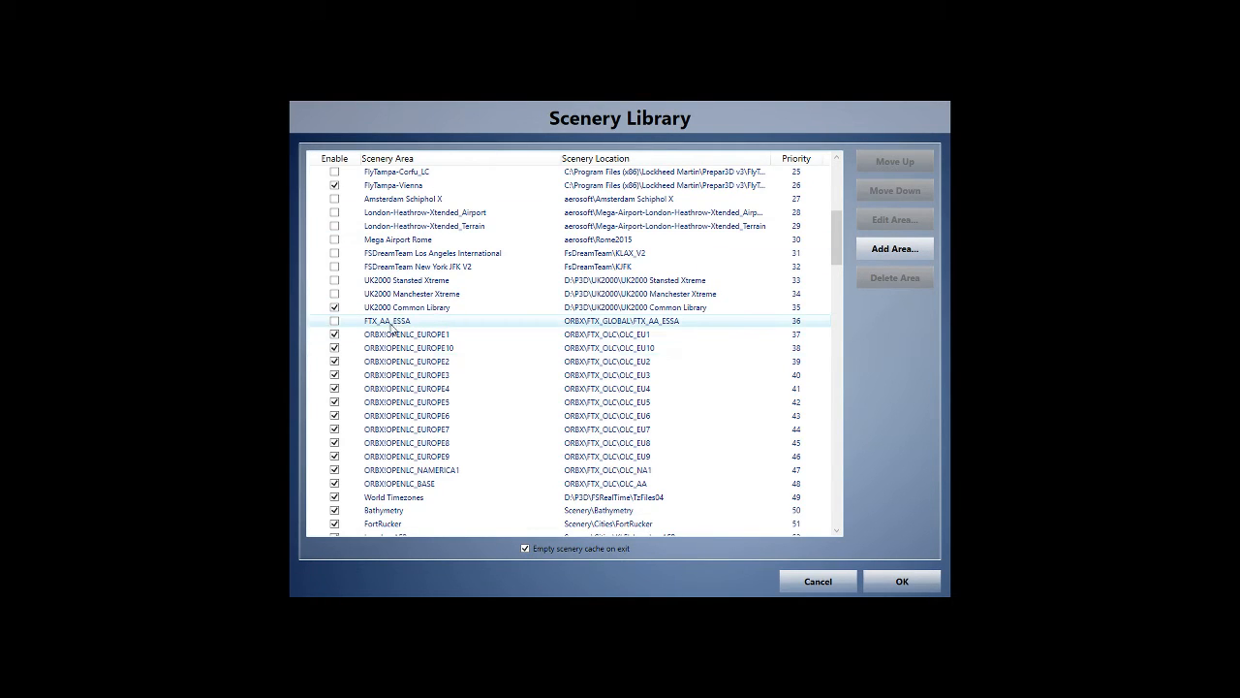
mouse_move(386, 327)
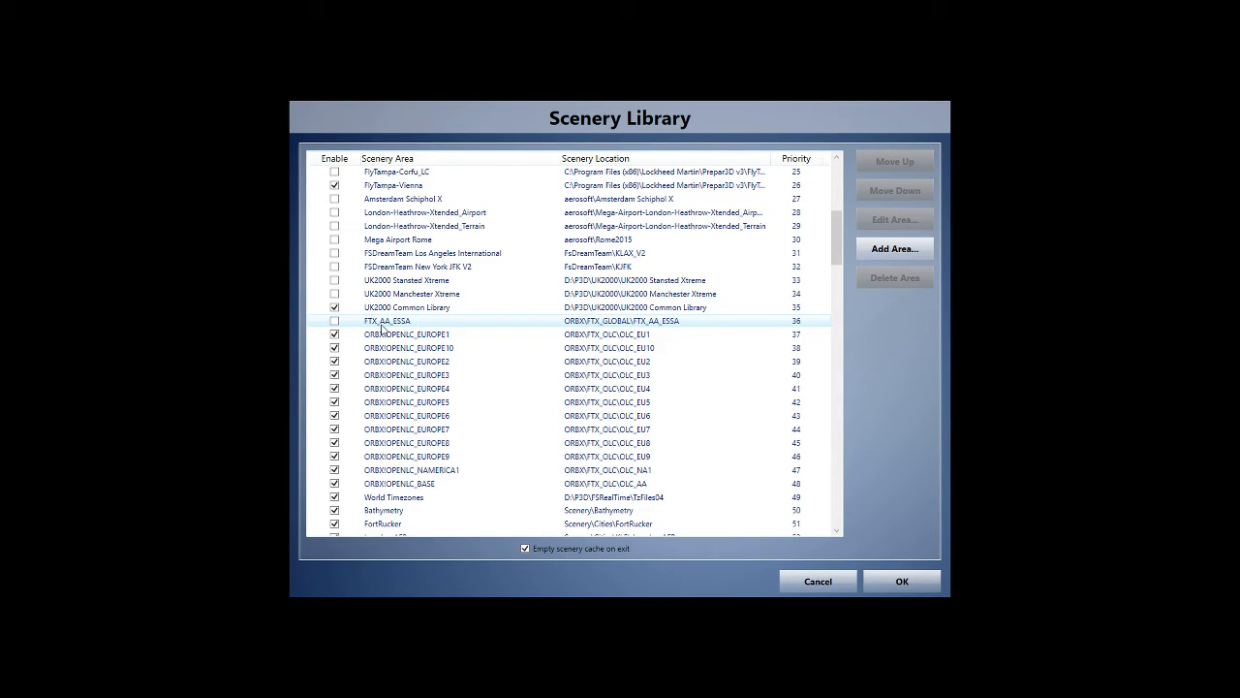
mouse_move(393, 328)
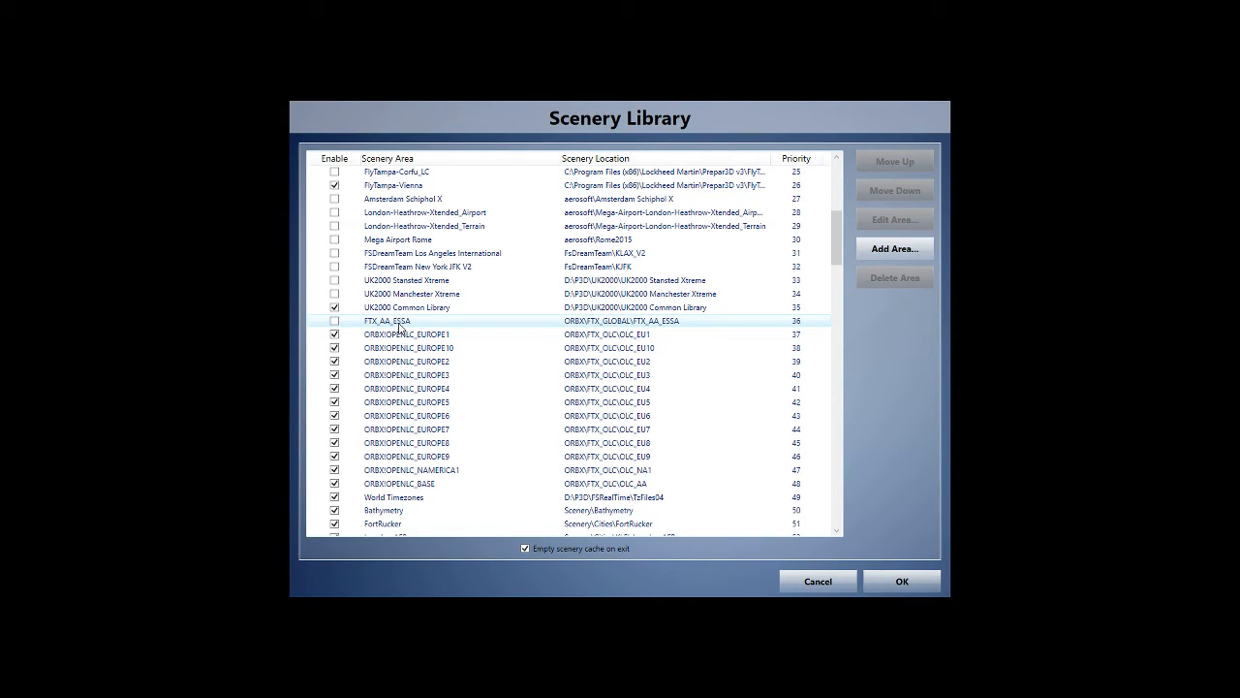
left_click(407, 334)
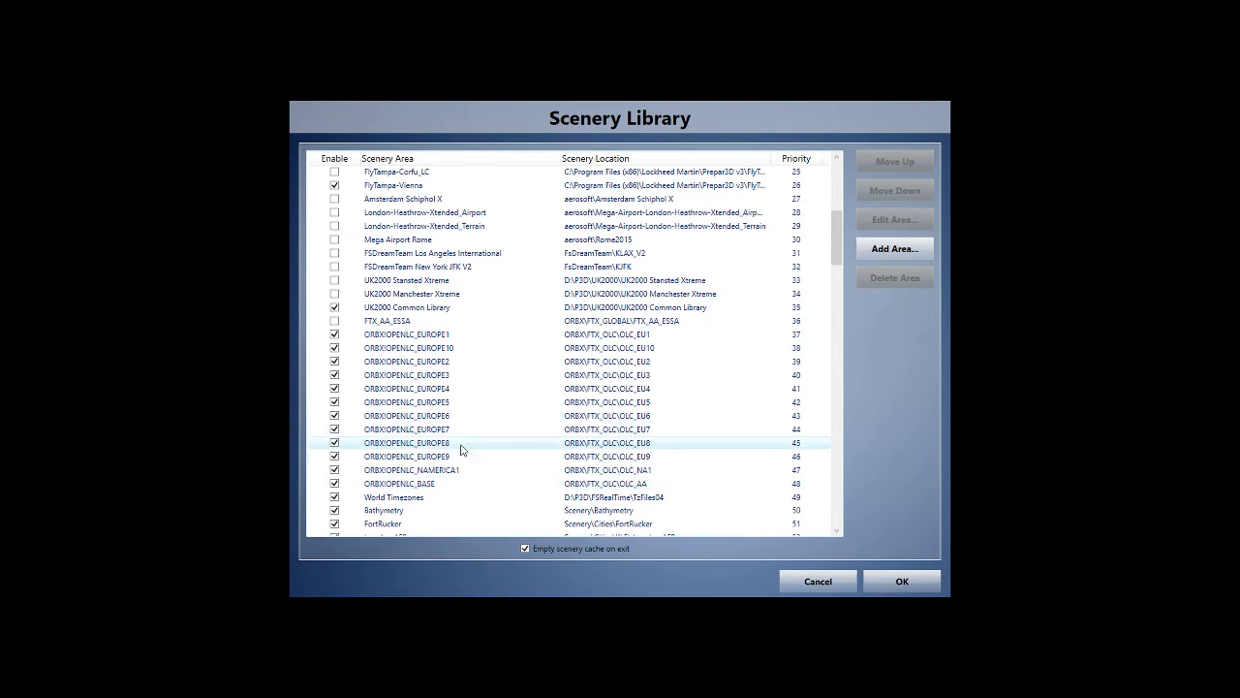
scroll("down", 3)
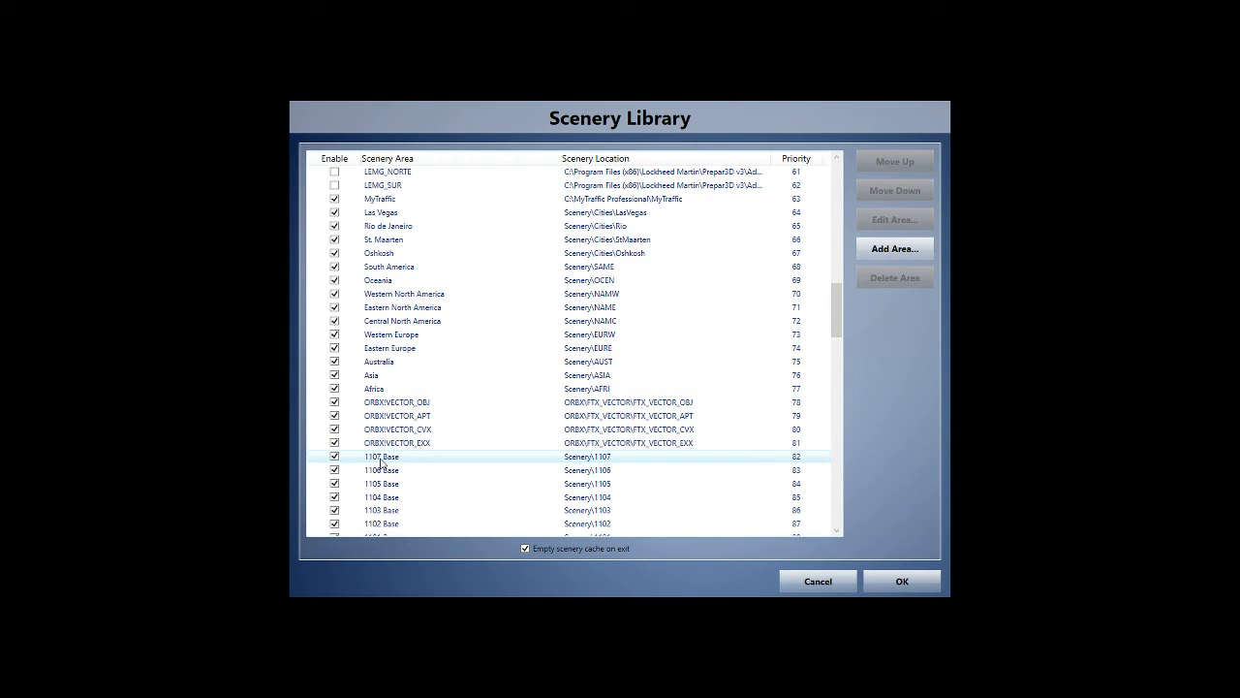
left_click(397, 402)
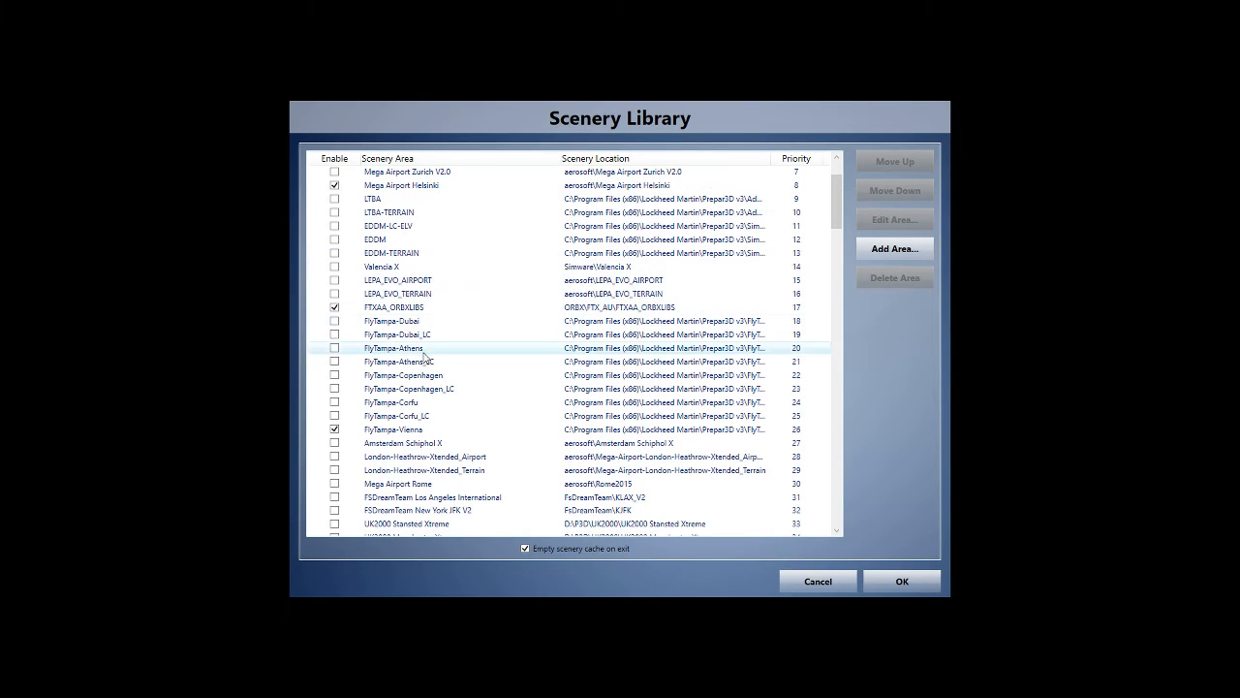
mouse_move(901, 581)
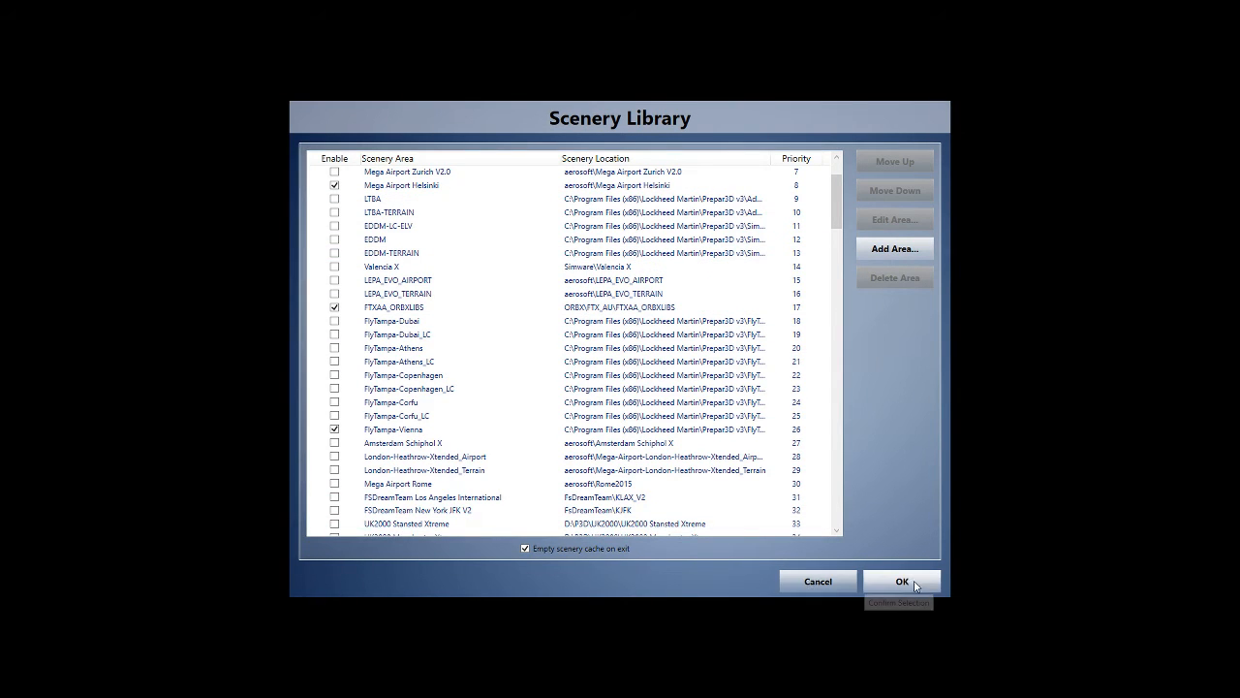
left_click(900, 581)
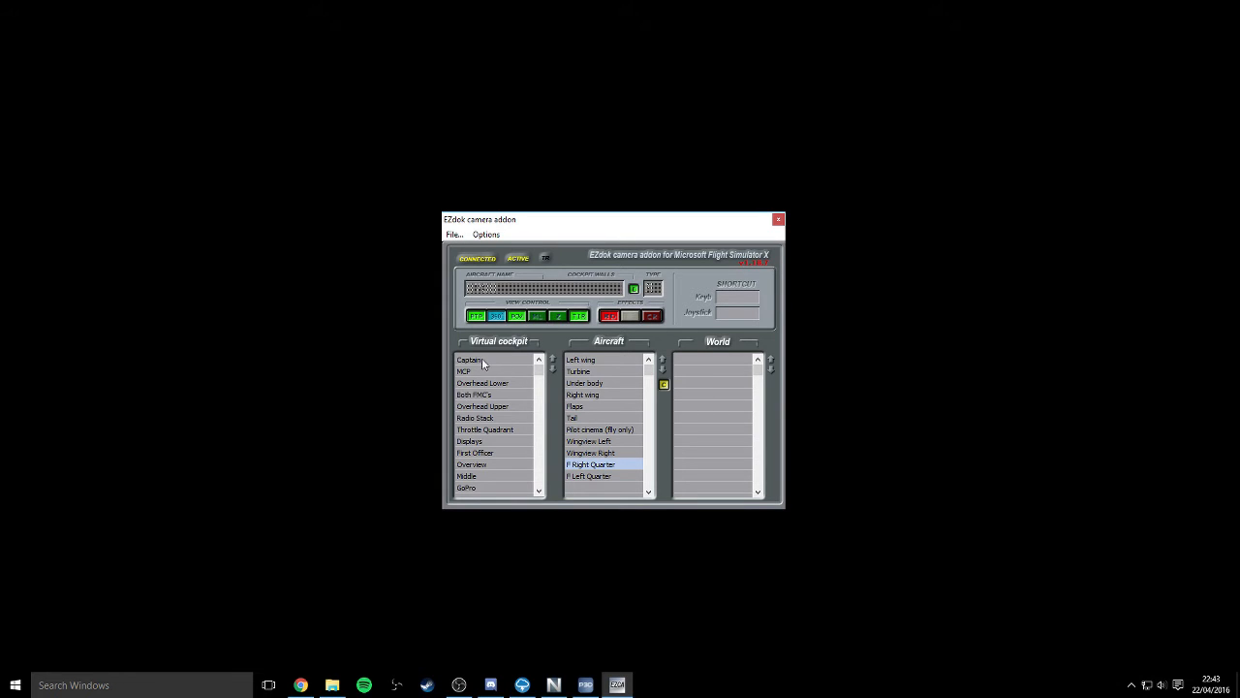
mouse_move(586, 224)
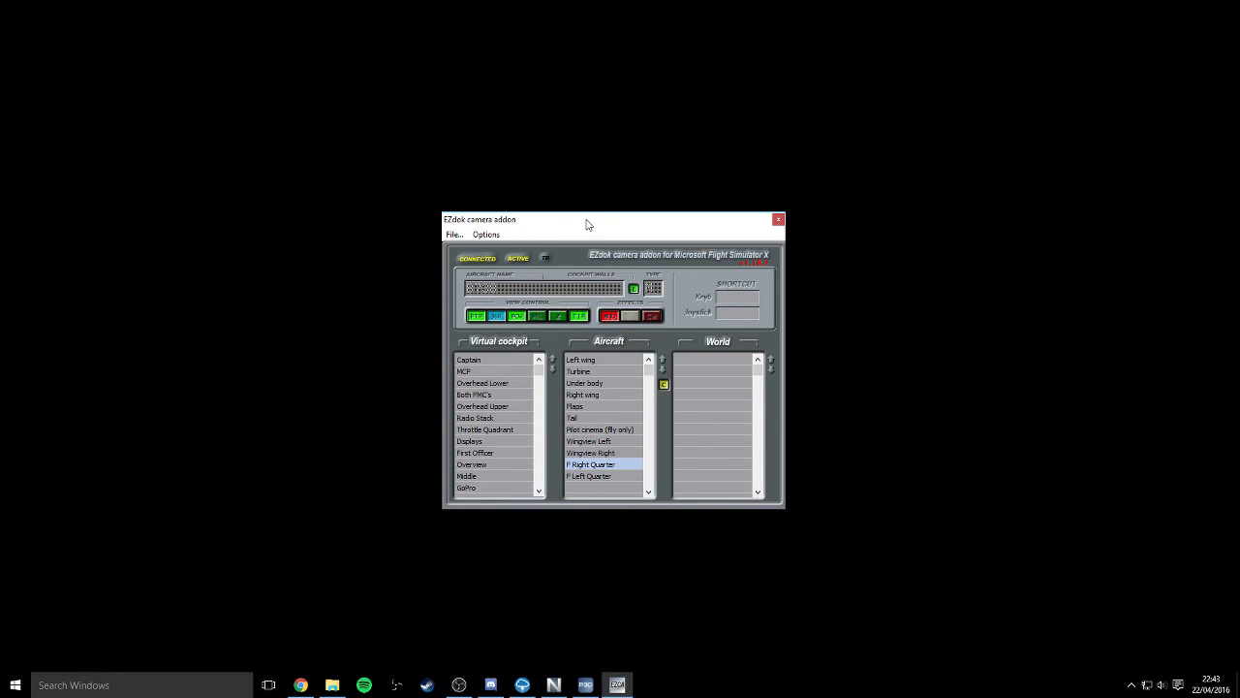
Drag the EZdok camera addon window slightly left by its title bar.
left_click_drag(586, 224, 567, 225)
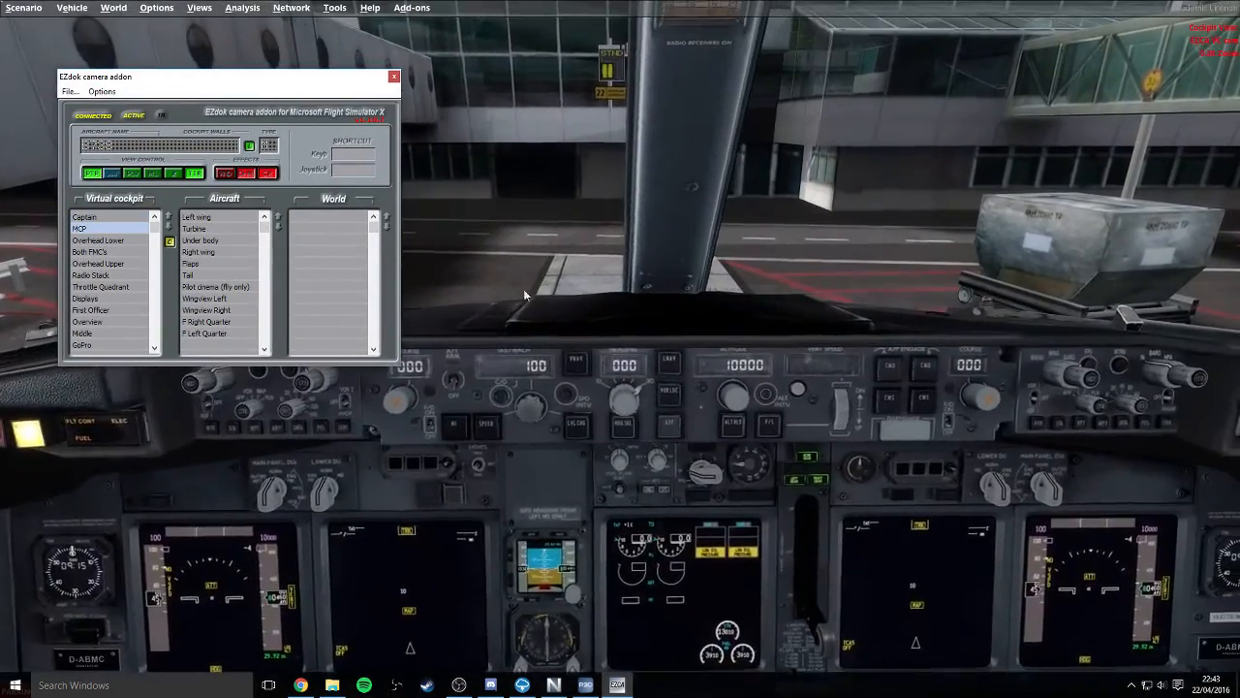
Select two virtual cockpit camera views in EZdok, ending on the overhead view.
left_click(90, 252)
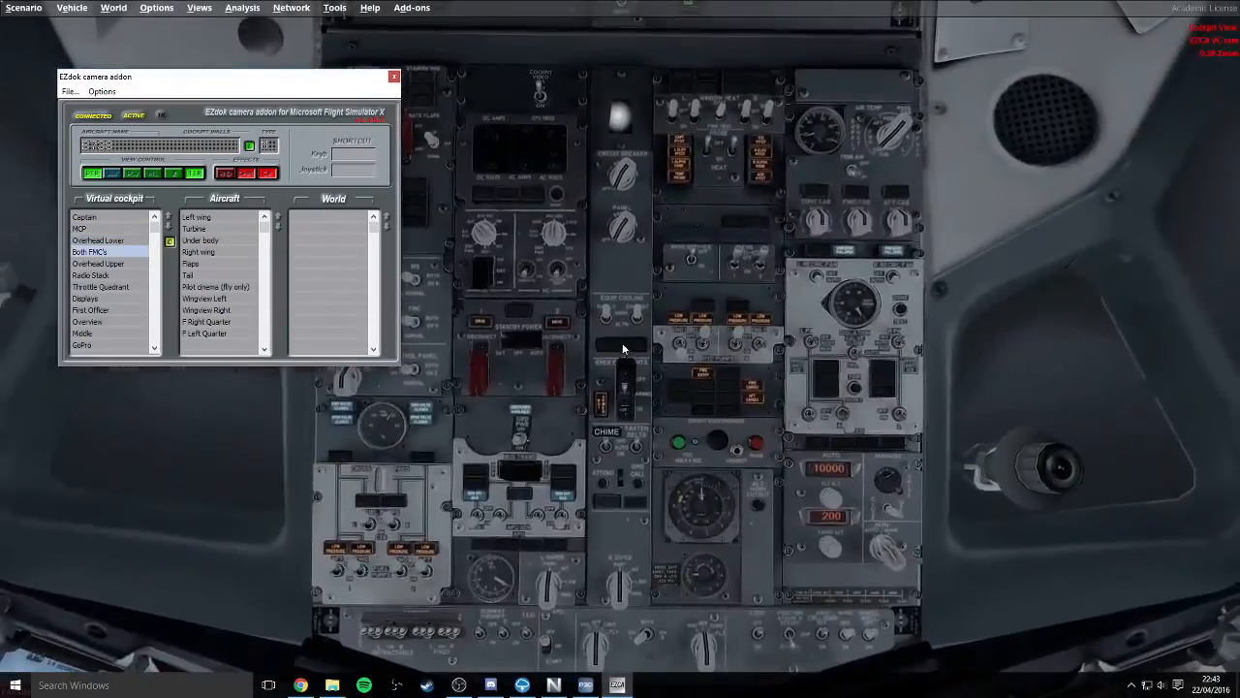
left_click(197, 216)
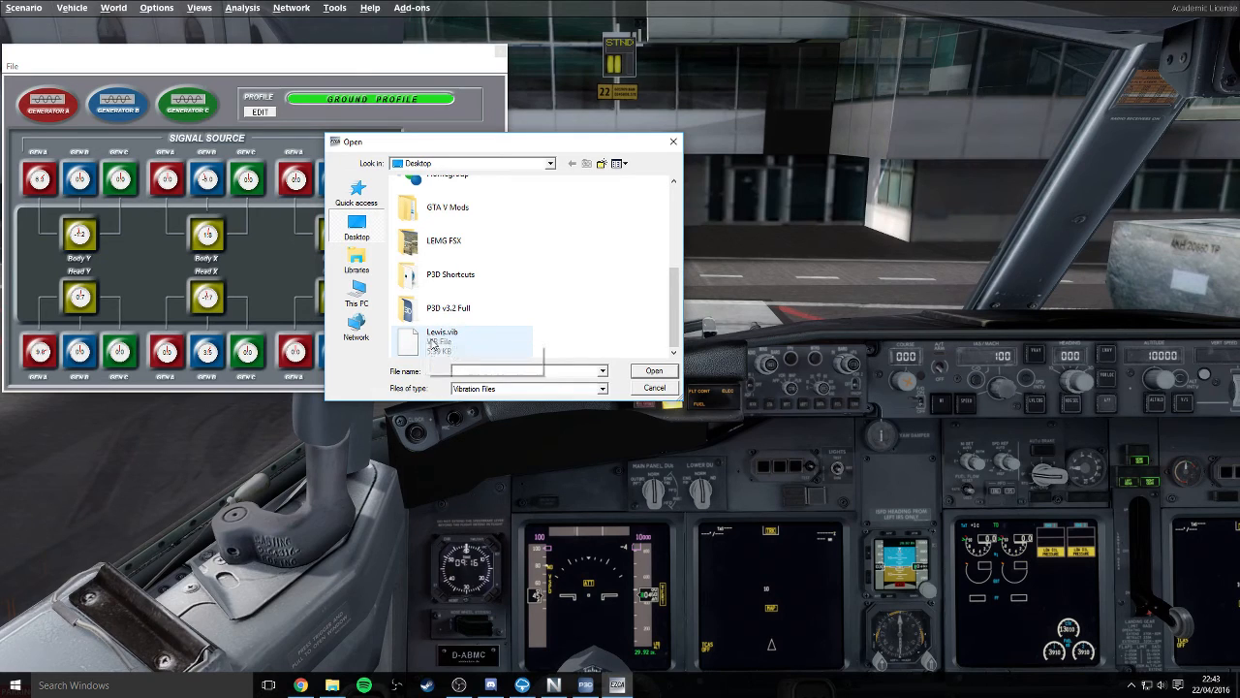
mouse_move(442, 332)
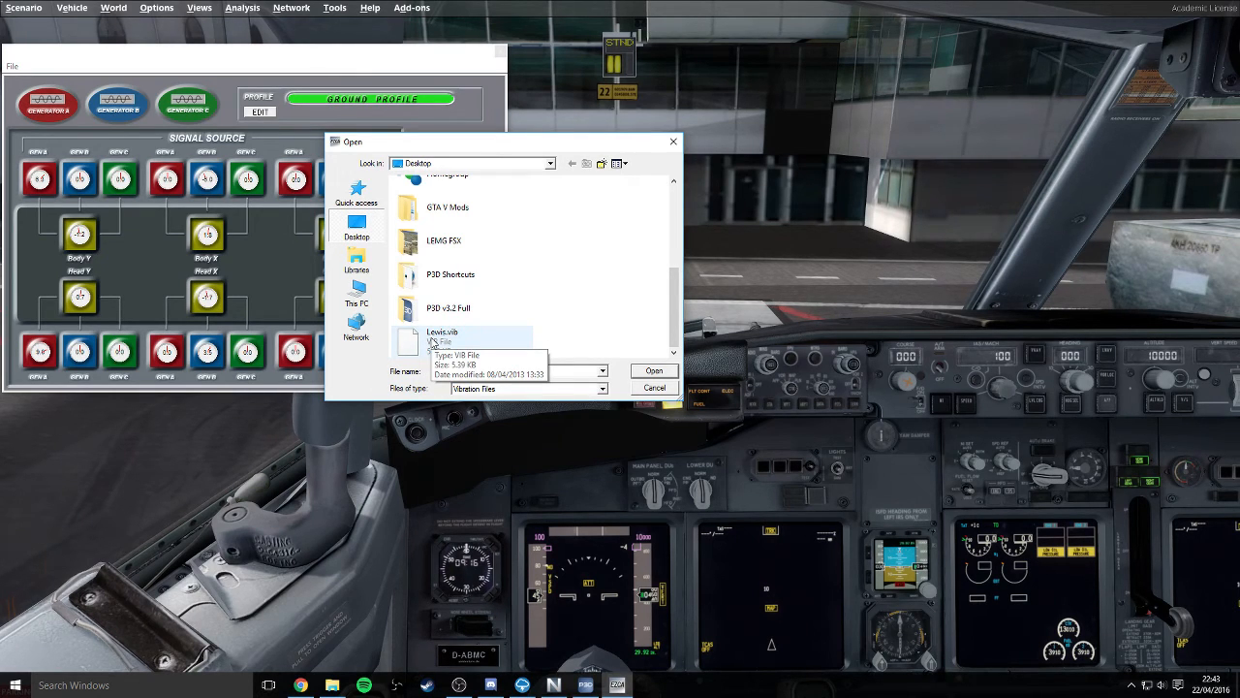
Cancel the file chooser, then try File > Full effect import (include generators) and cancel.
left_click(654, 370)
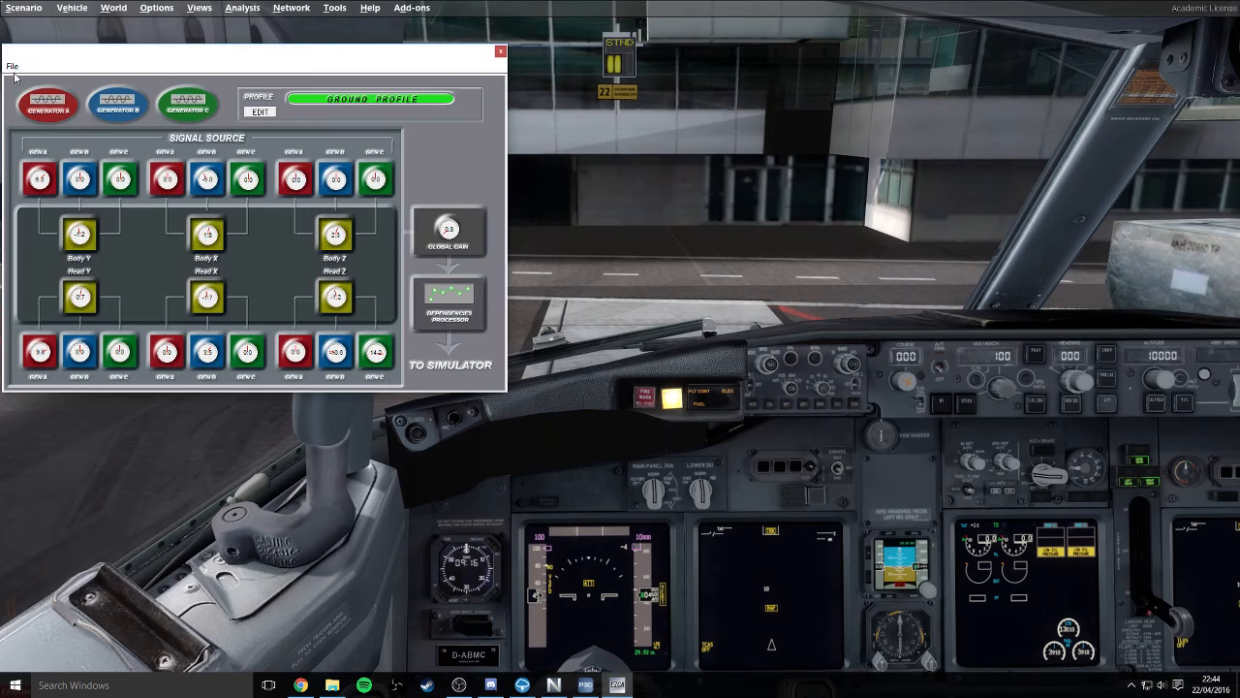
left_click(12, 66)
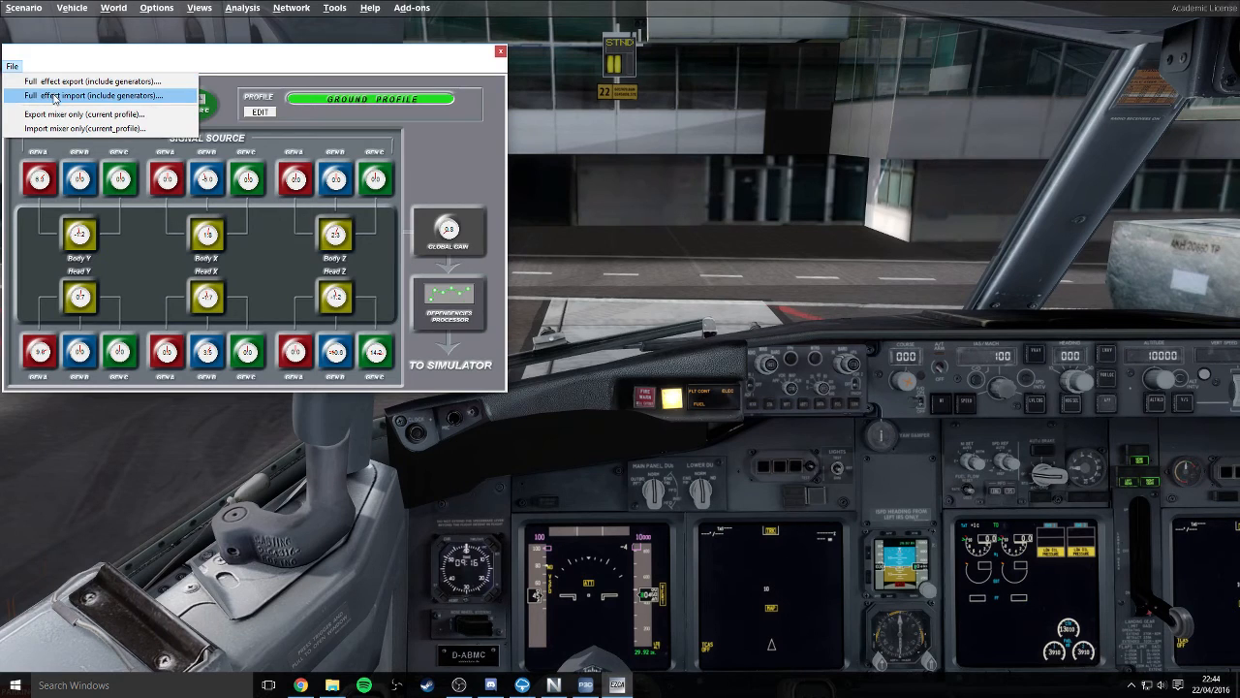
left_click(102, 95)
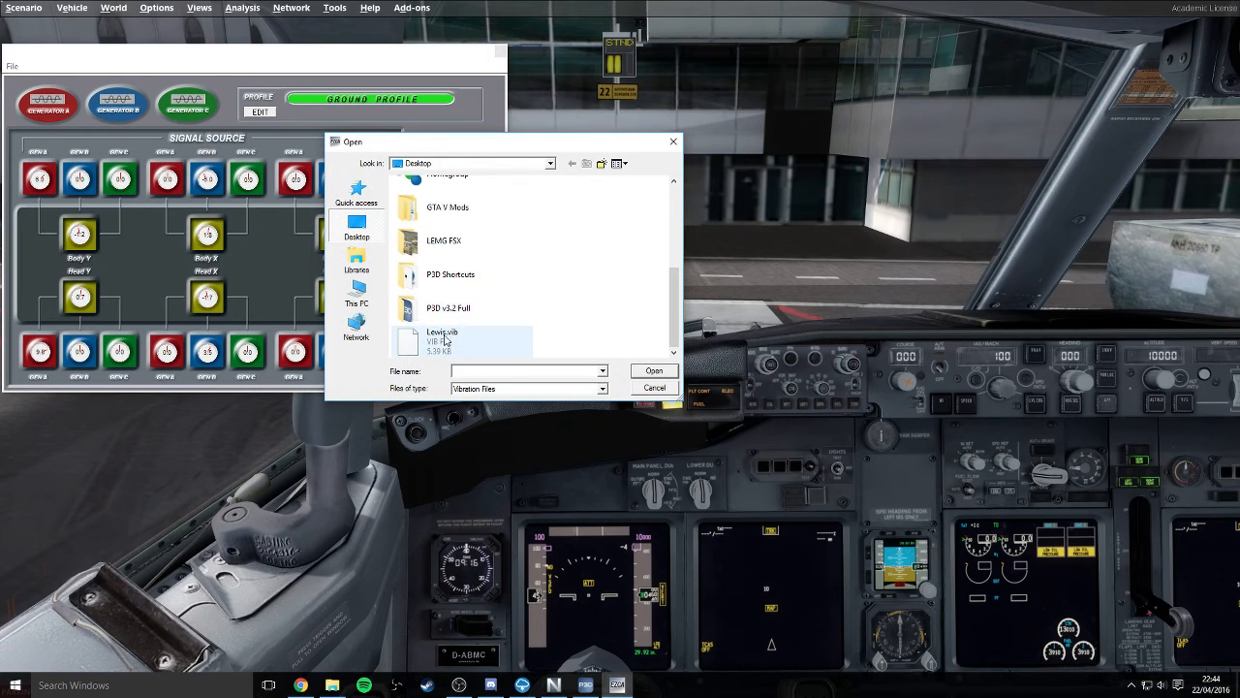
left_click(654, 388)
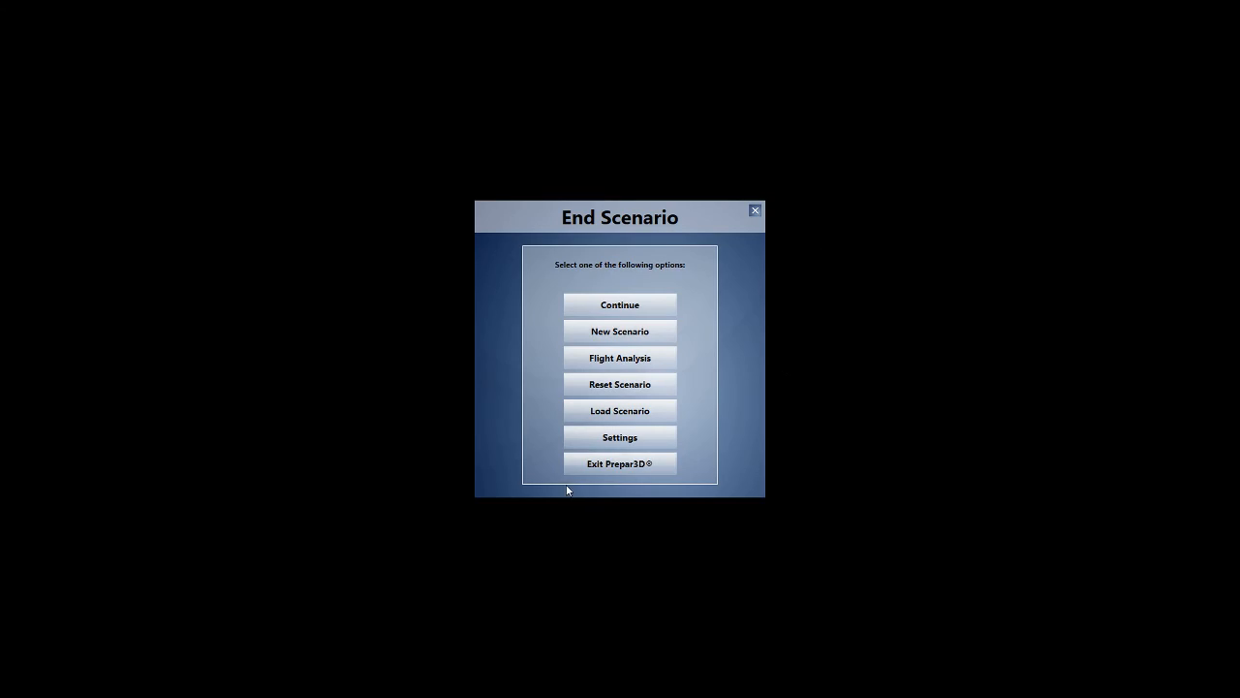
Exit Prepar3D from the End Scenario dialog and confirm quitting with Yes.
left_click(619, 463)
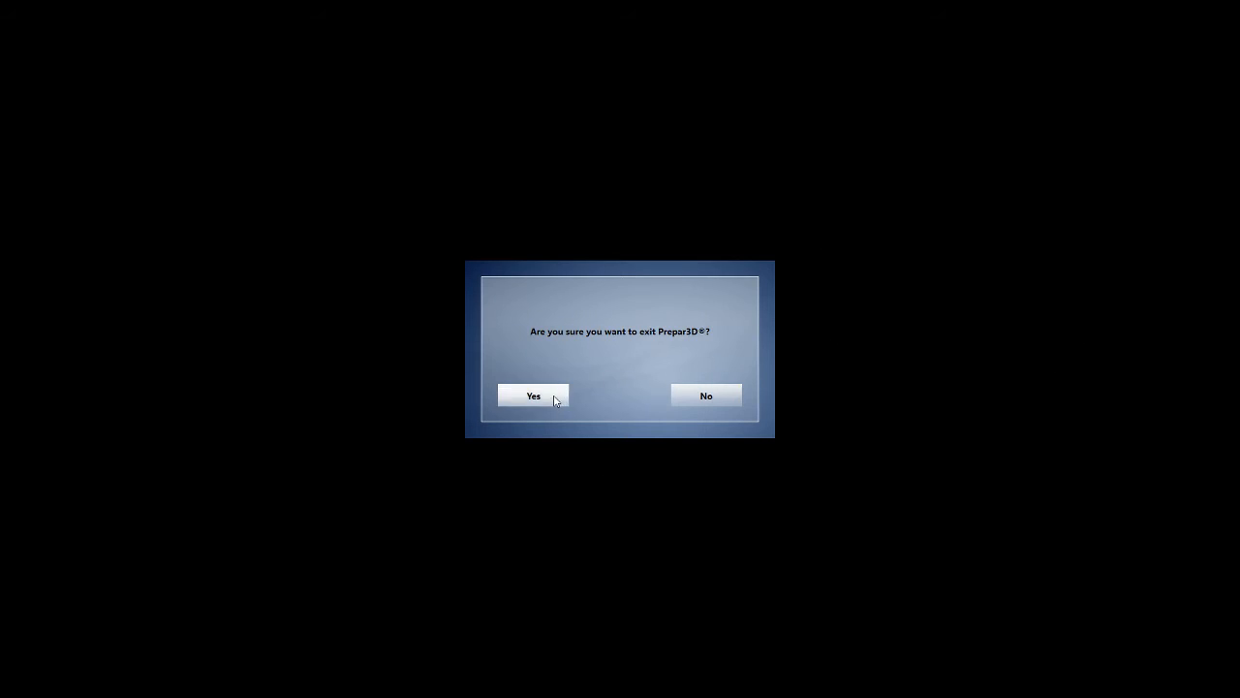
left_click(532, 395)
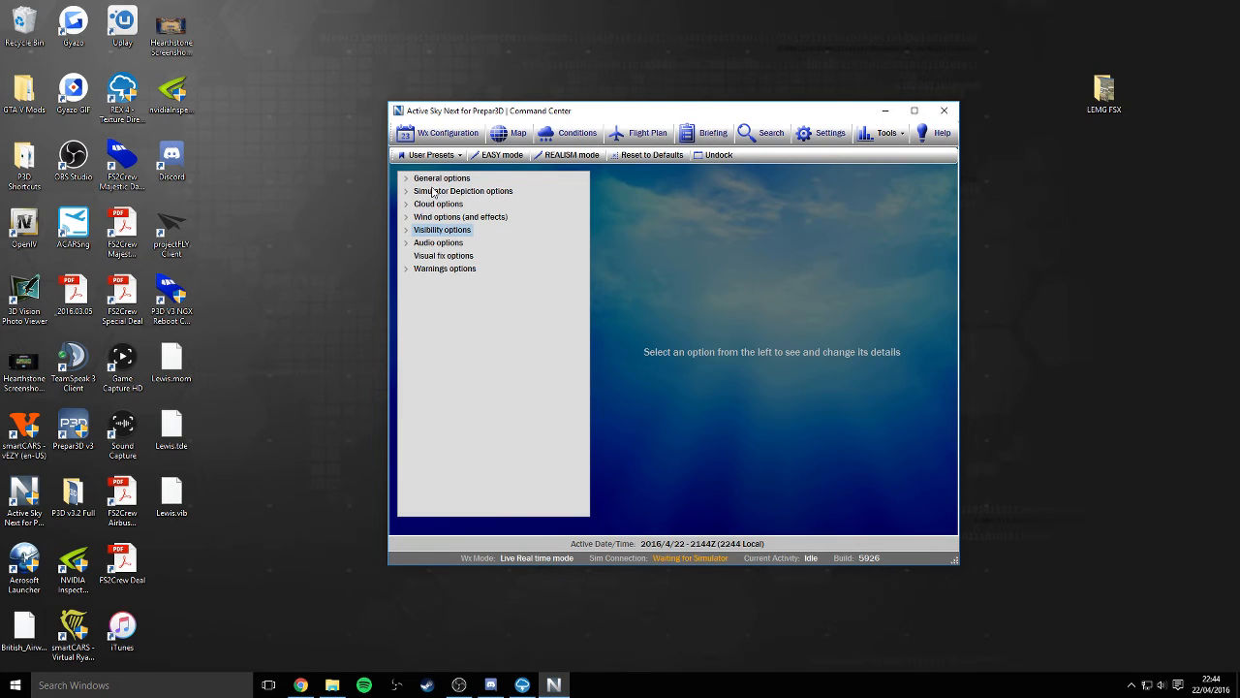
mouse_move(434, 217)
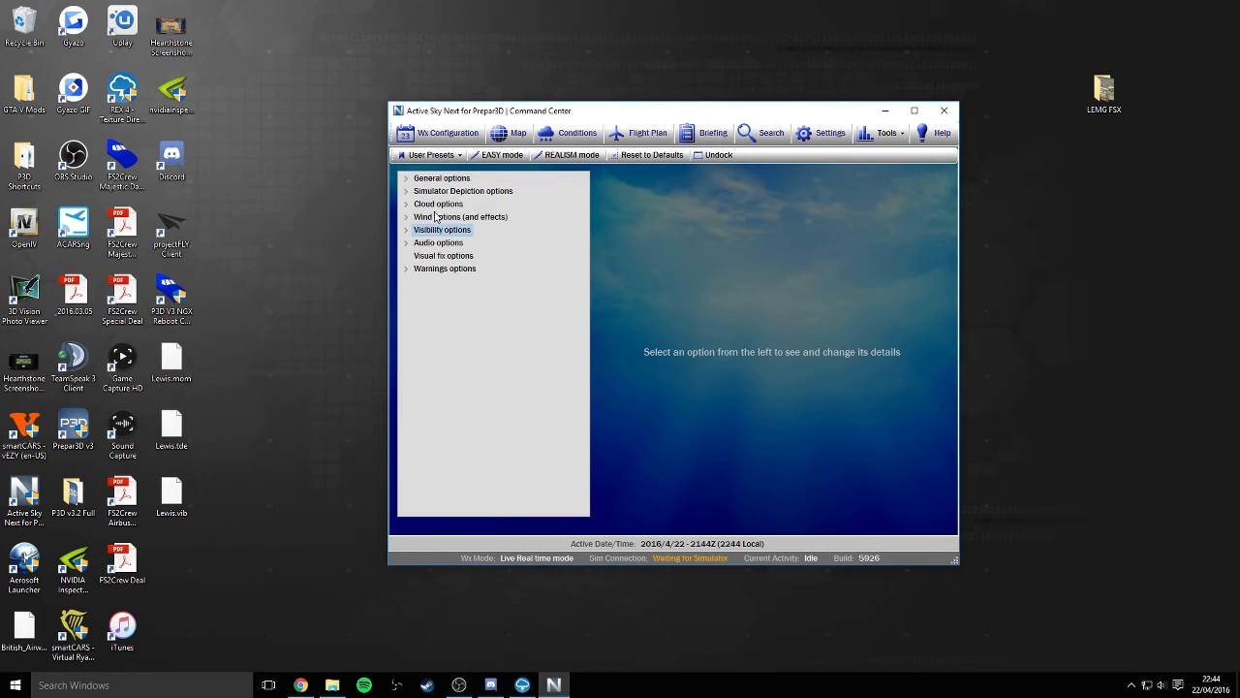
Expand visibility and cloud options; view cloud layers, turbulence, icing and thunderstorm prevention.
left_click(407, 230)
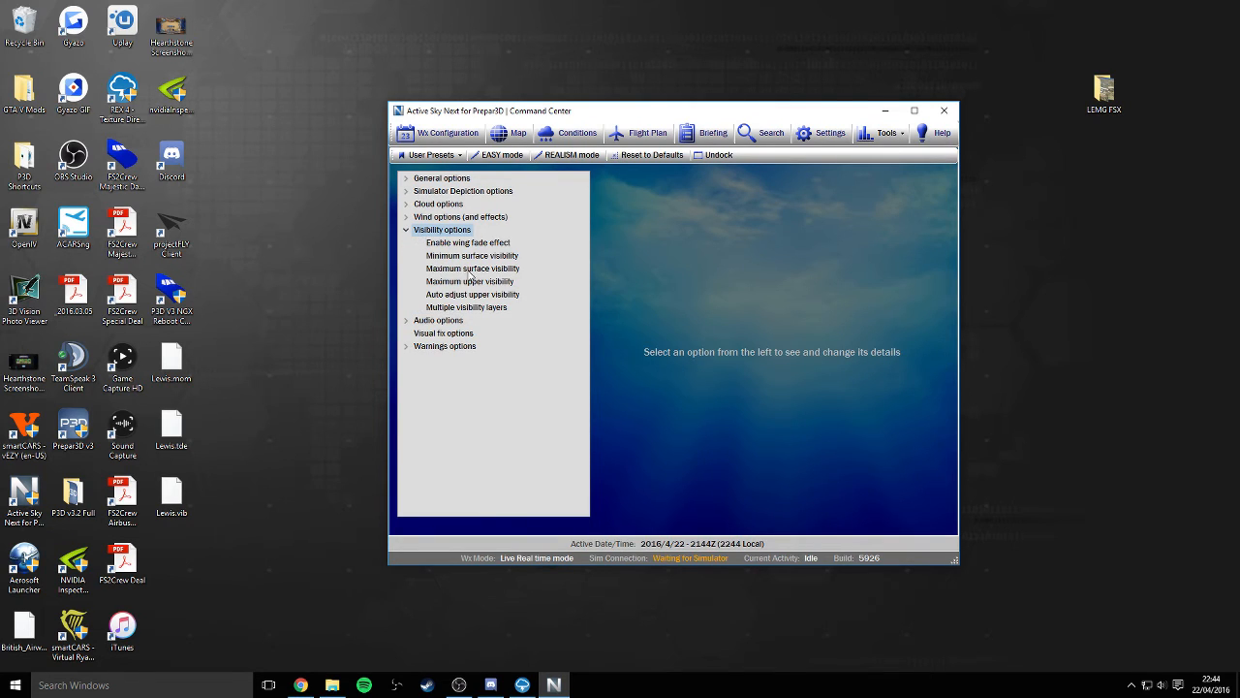
mouse_move(485, 285)
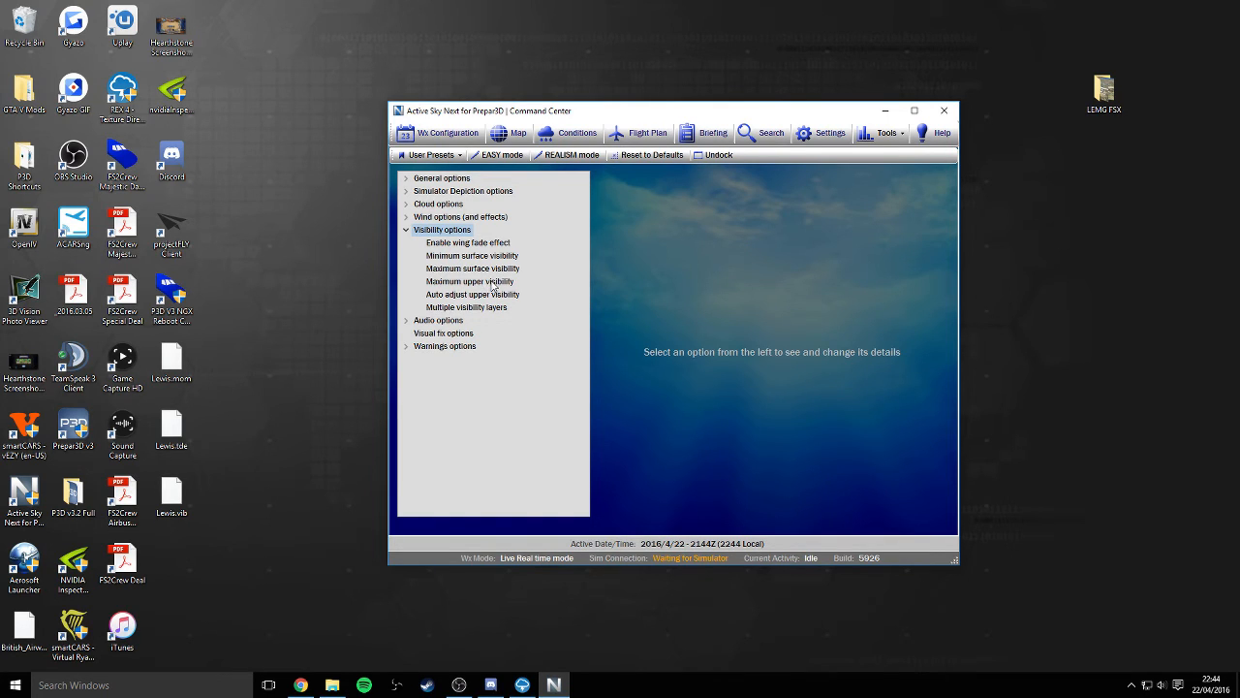
mouse_move(407, 234)
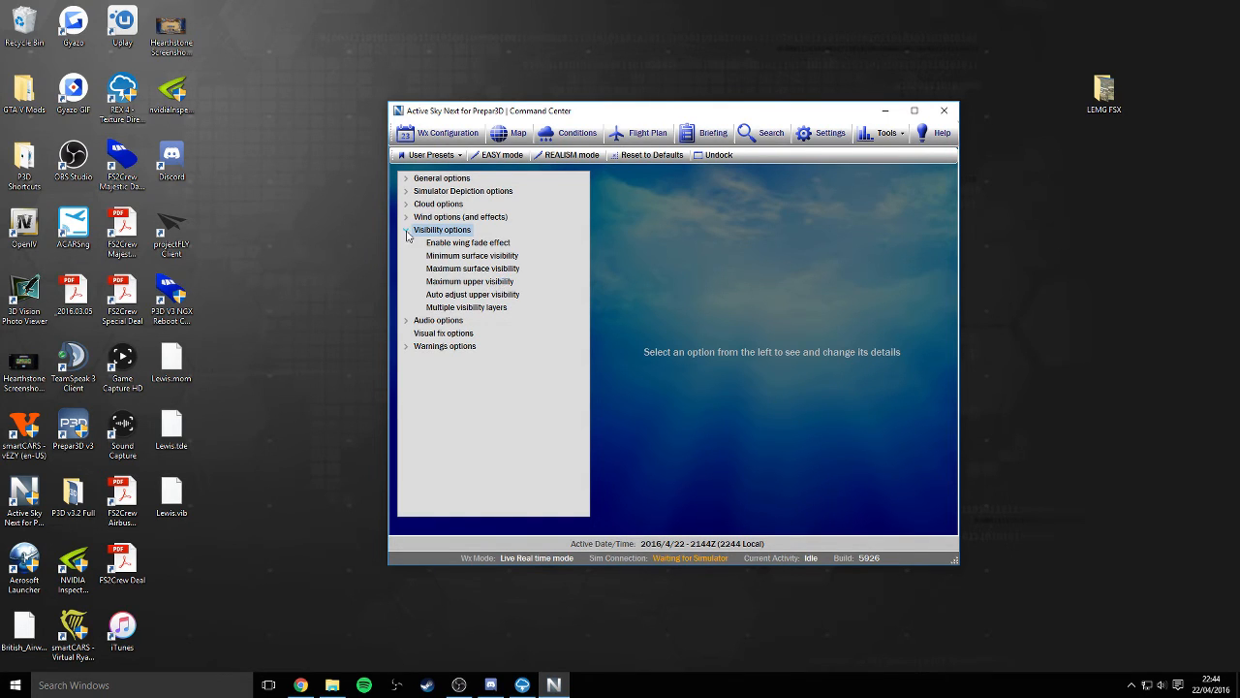
left_click(408, 203)
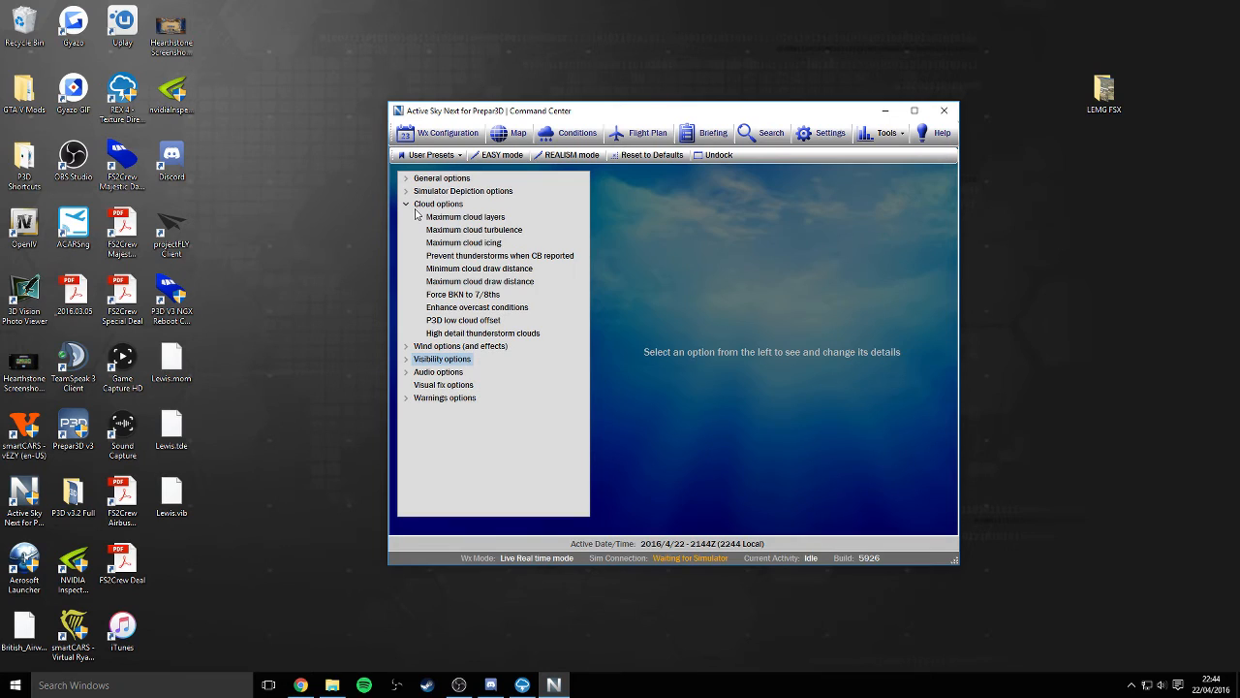
mouse_move(476, 224)
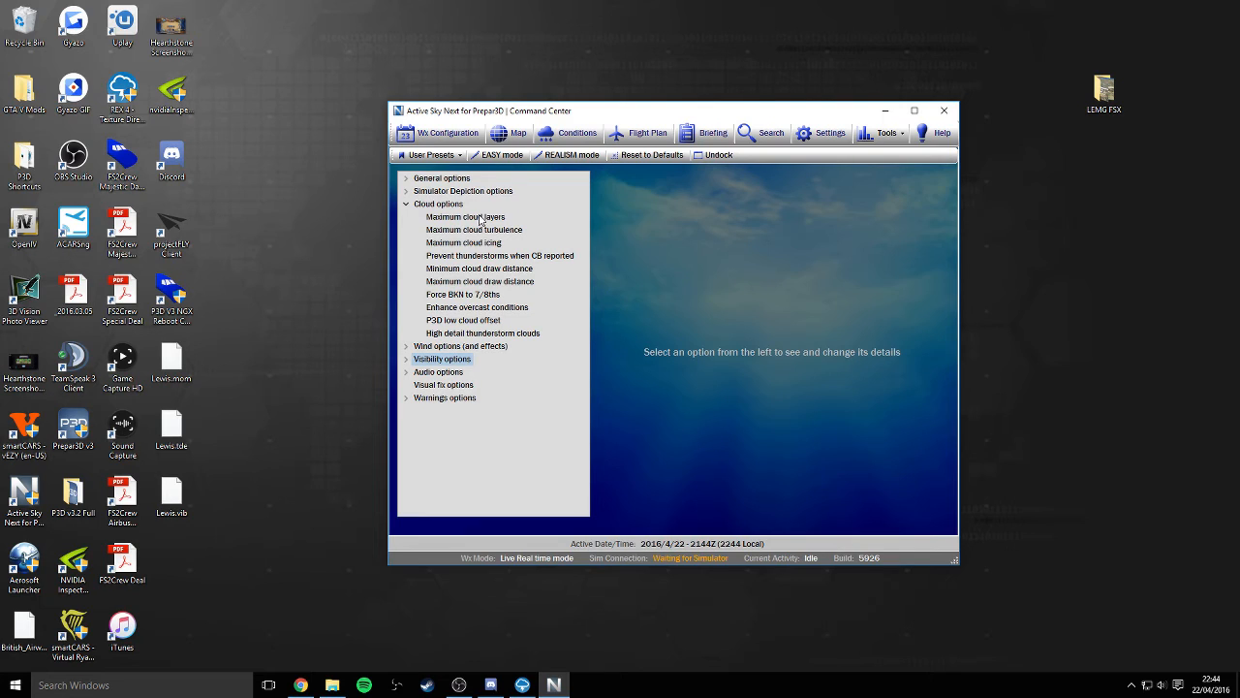
left_click(465, 216)
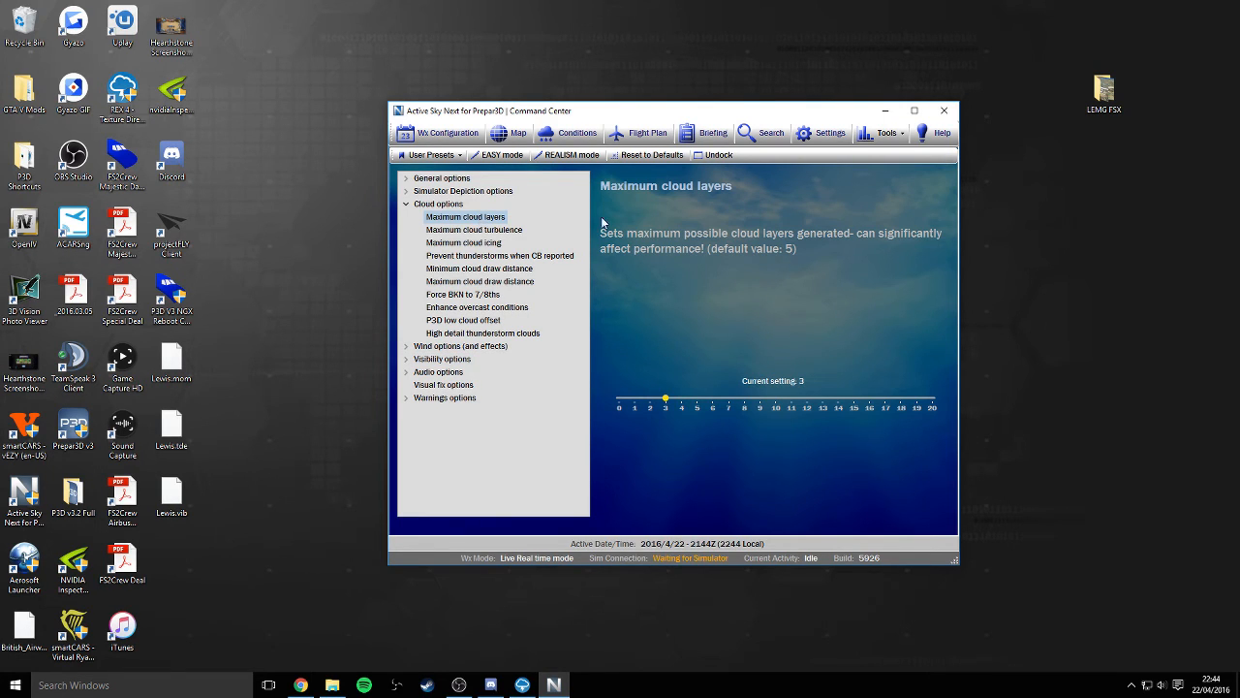
left_click(474, 230)
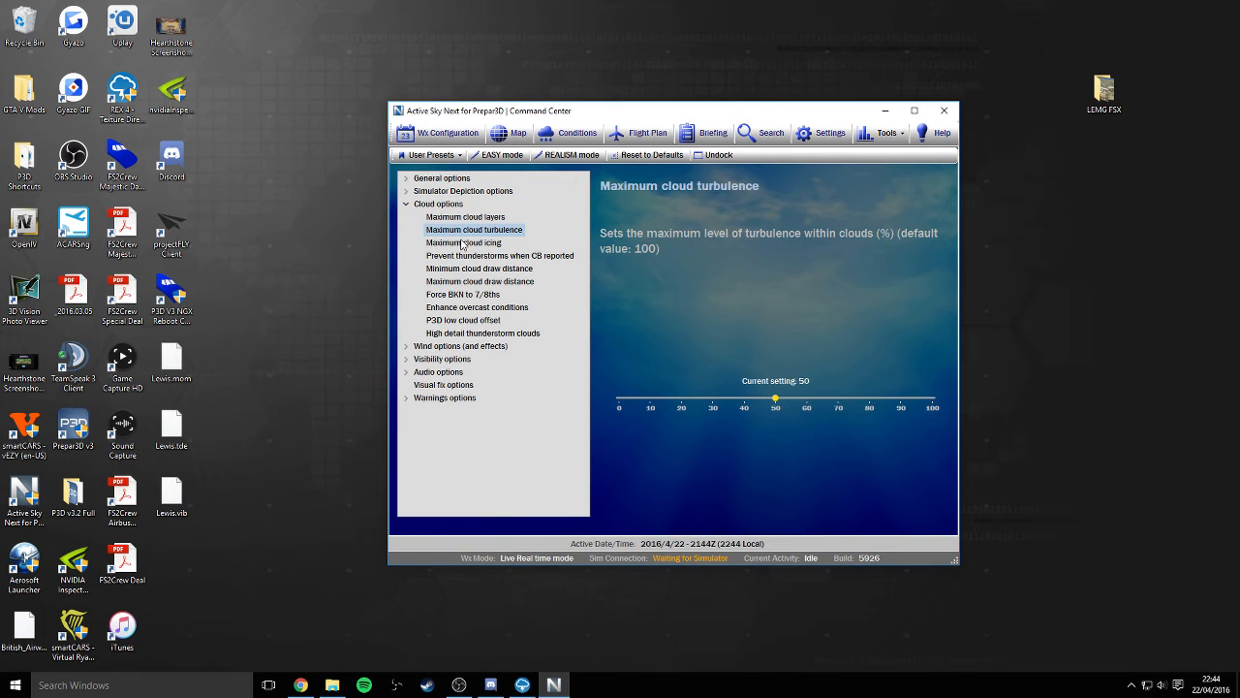
left_click(465, 242)
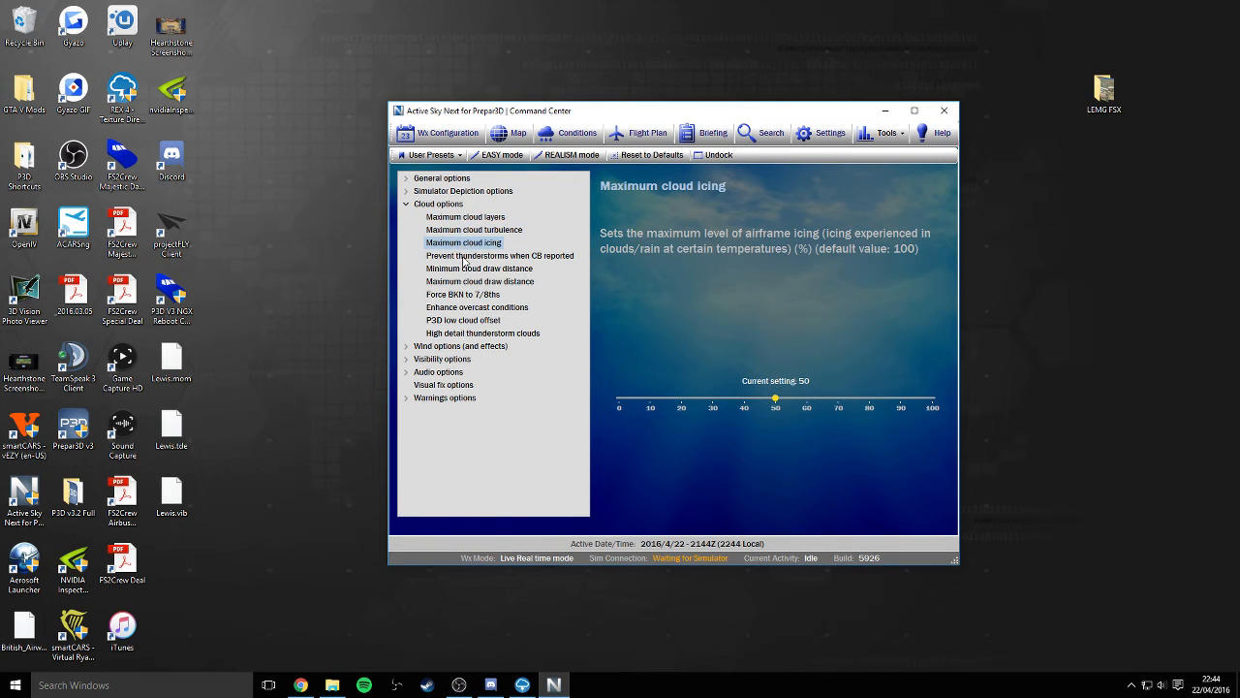
left_click(500, 255)
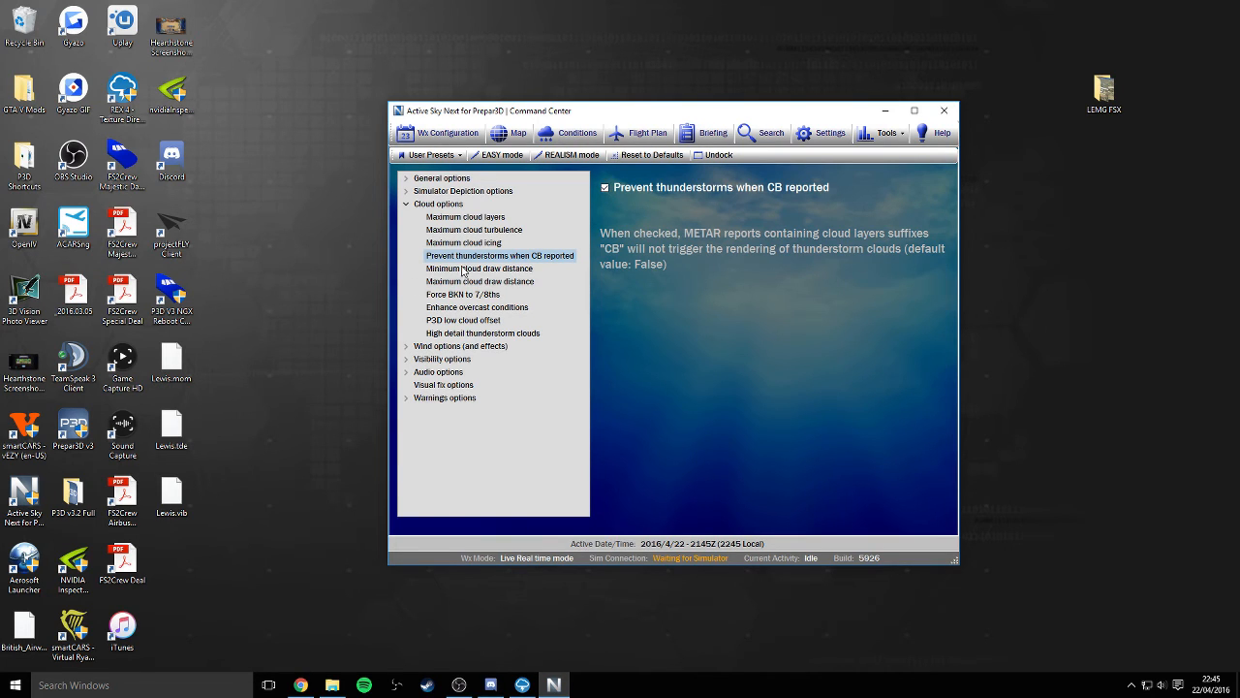
View cloud draw distances, Force BKN 7/8ths, enhance overcast, low cloud offset, high detail thunderstorms.
left_click(479, 268)
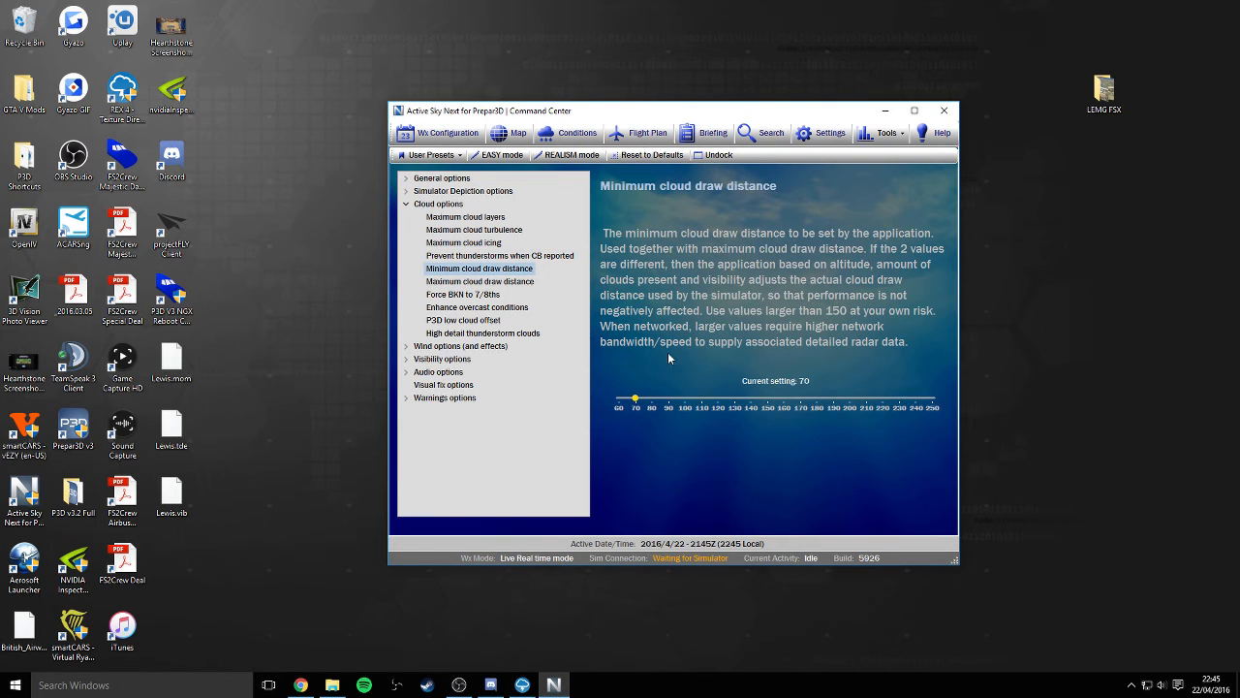
left_click(480, 281)
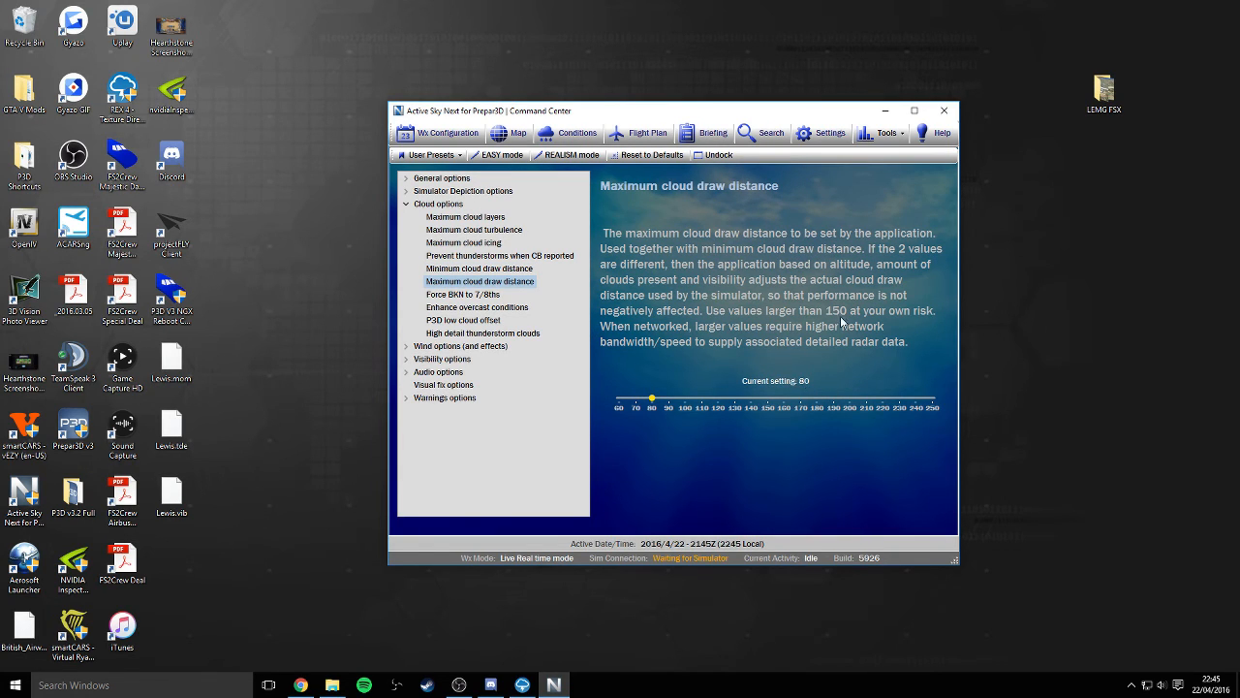
mouse_move(859, 320)
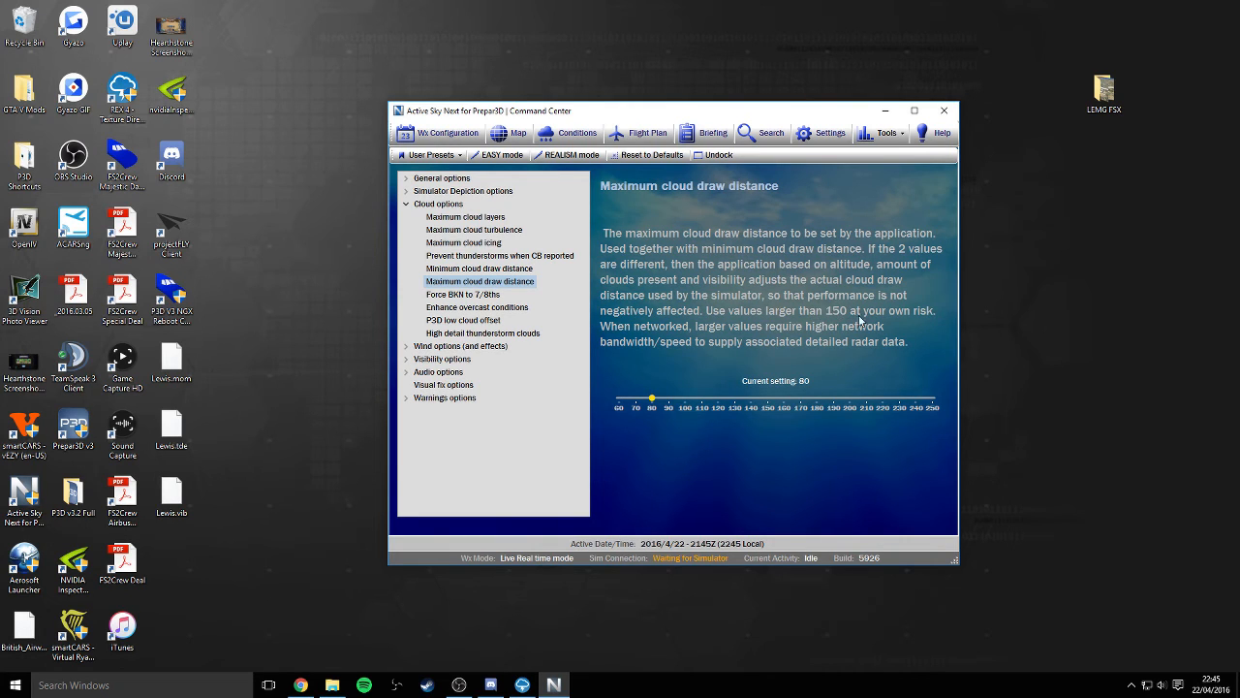
mouse_move(836, 320)
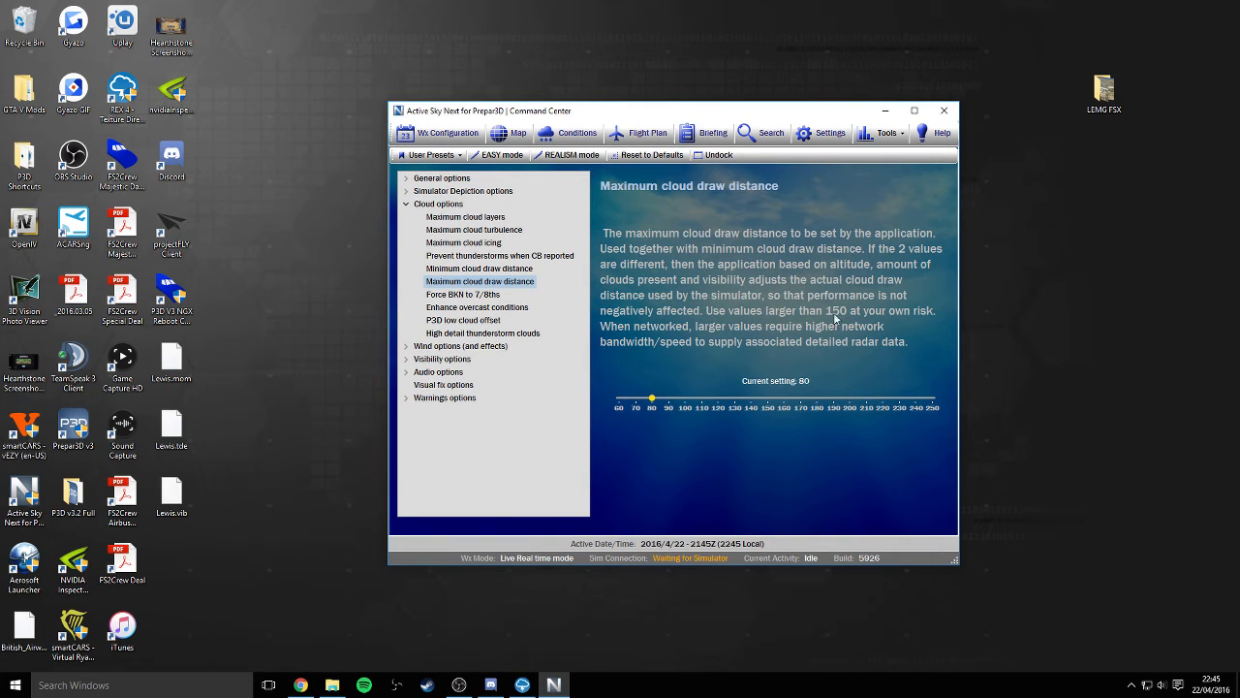
mouse_move(683, 379)
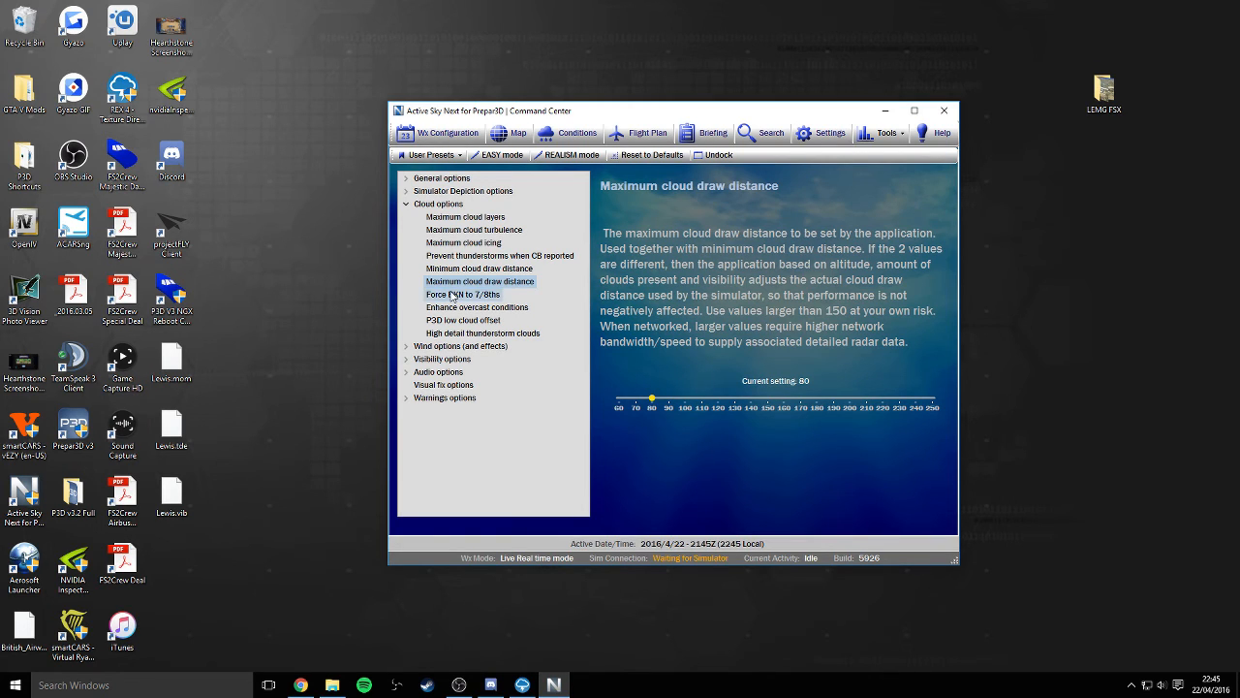
left_click(462, 294)
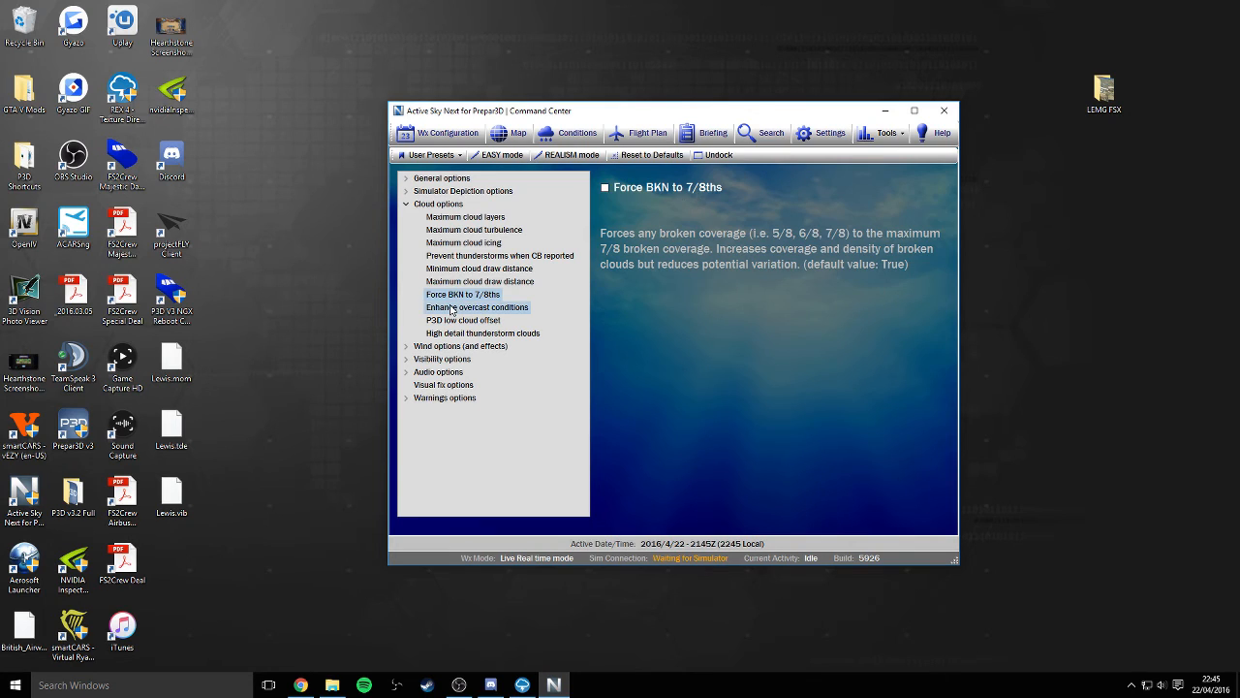
left_click(478, 307)
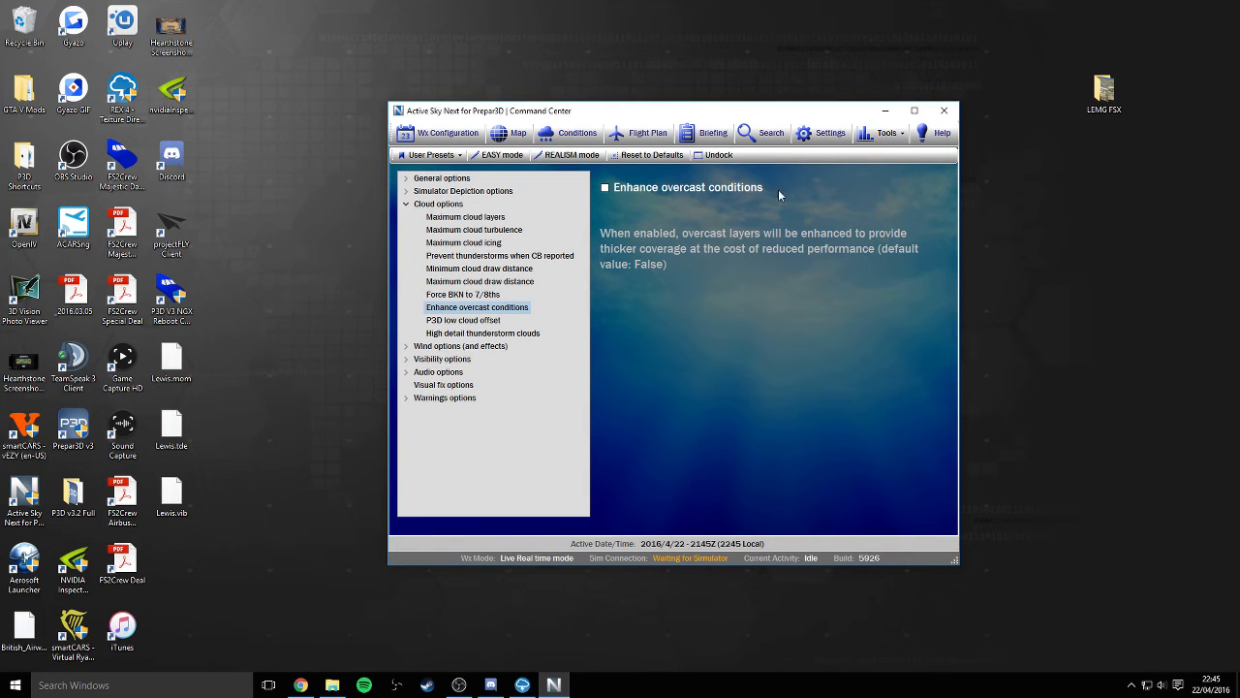
mouse_move(722, 264)
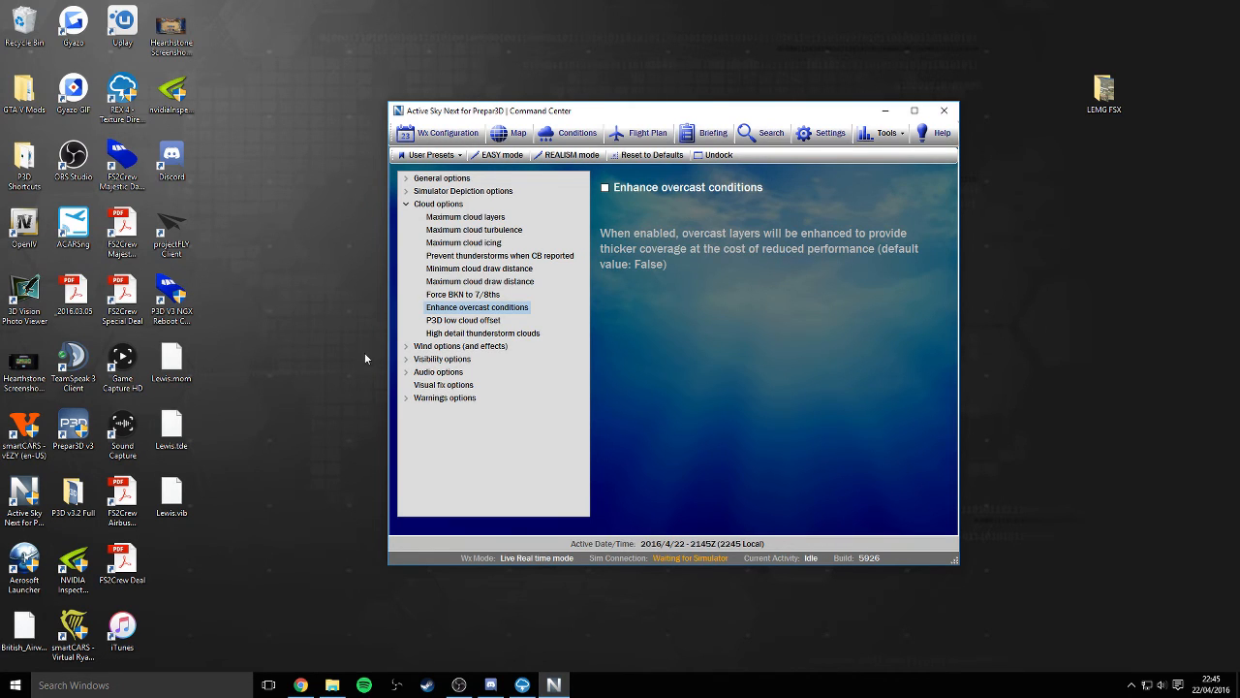
left_click(463, 319)
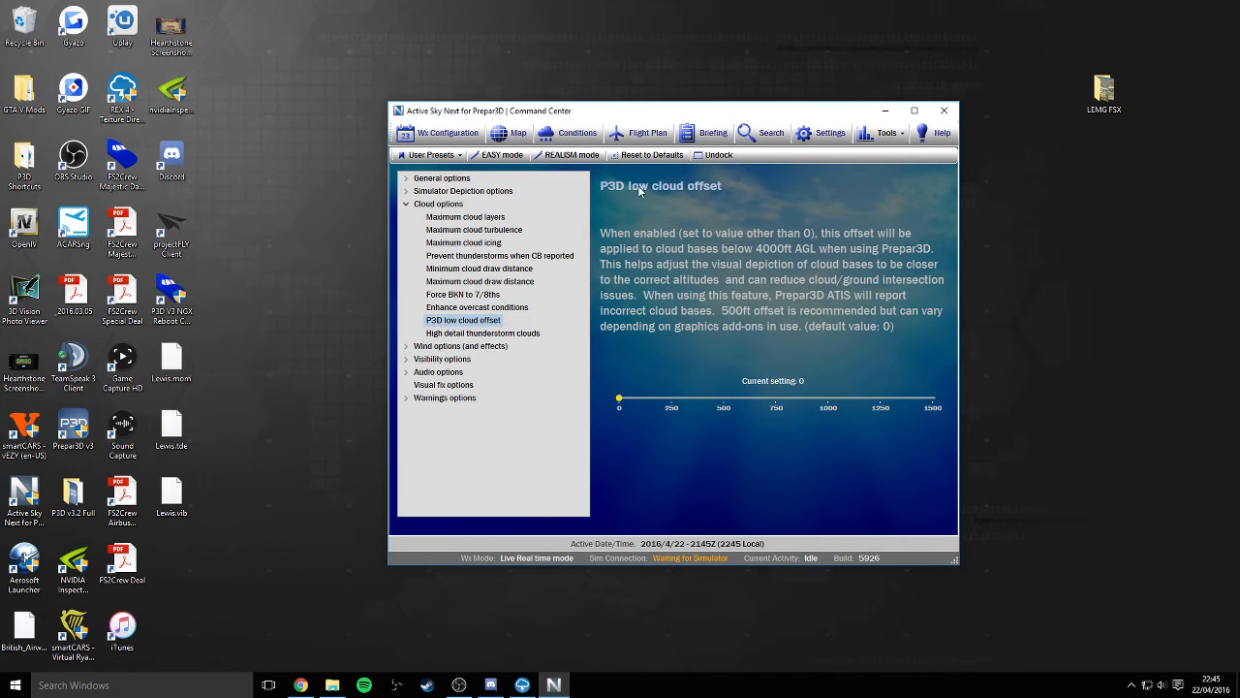
left_click(483, 332)
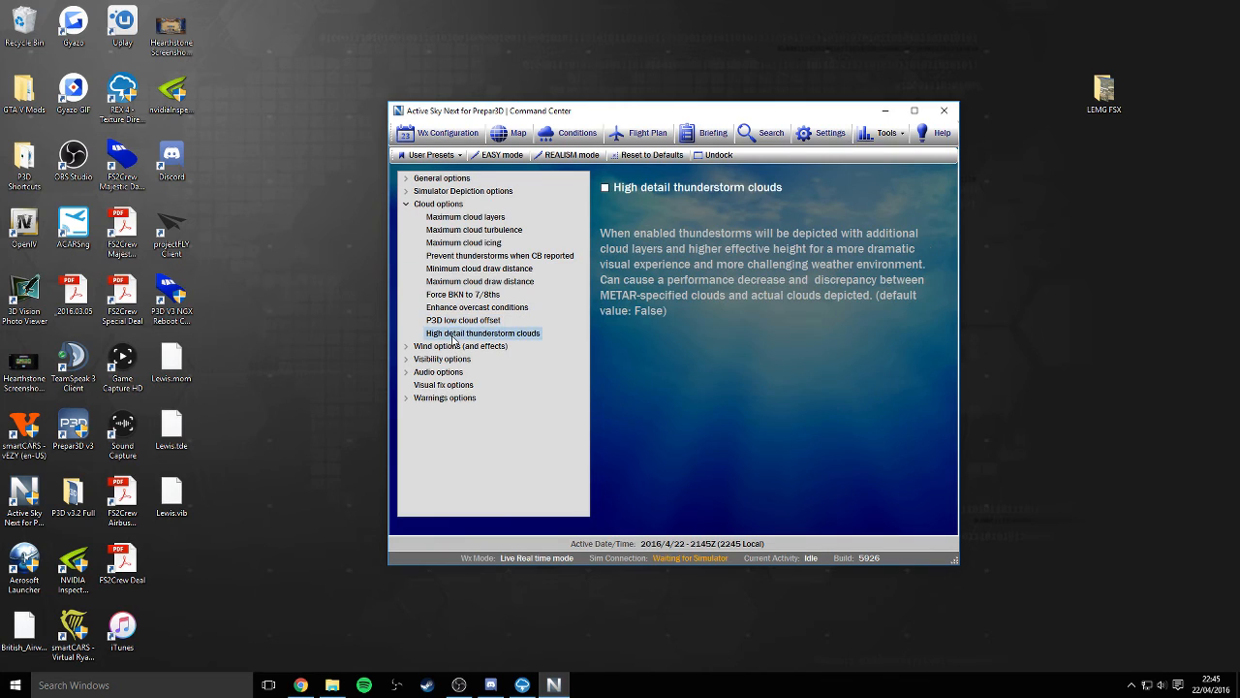
mouse_move(780, 200)
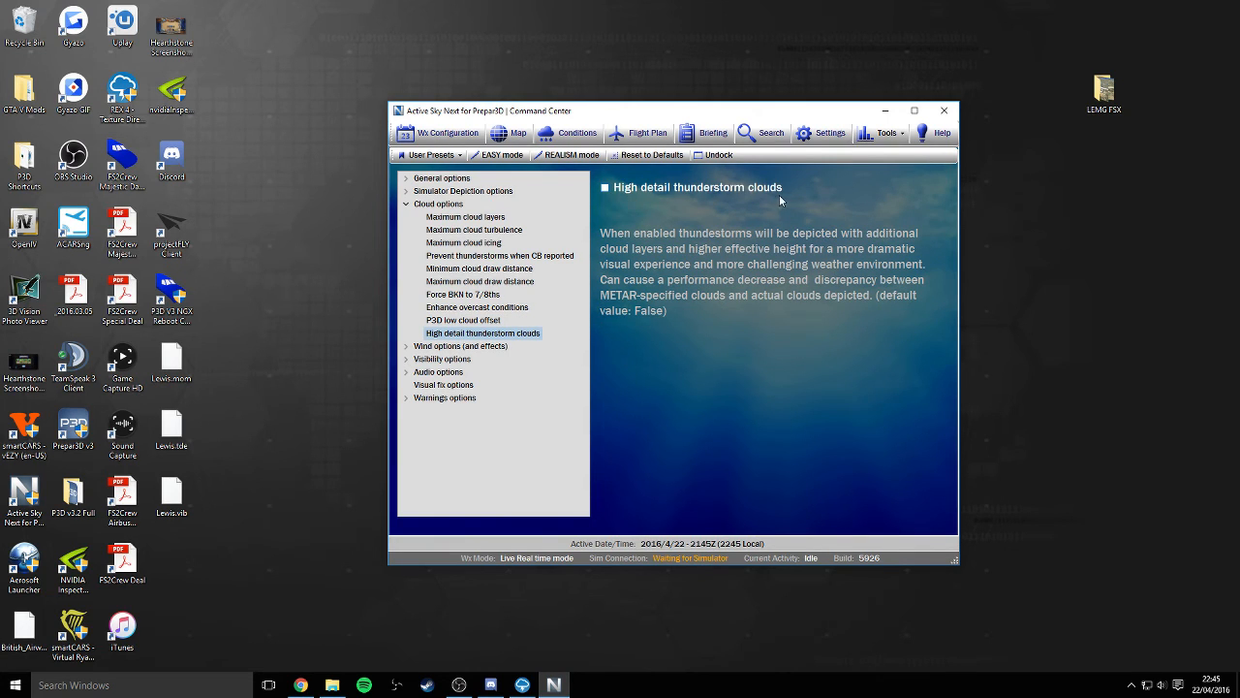
mouse_move(623, 198)
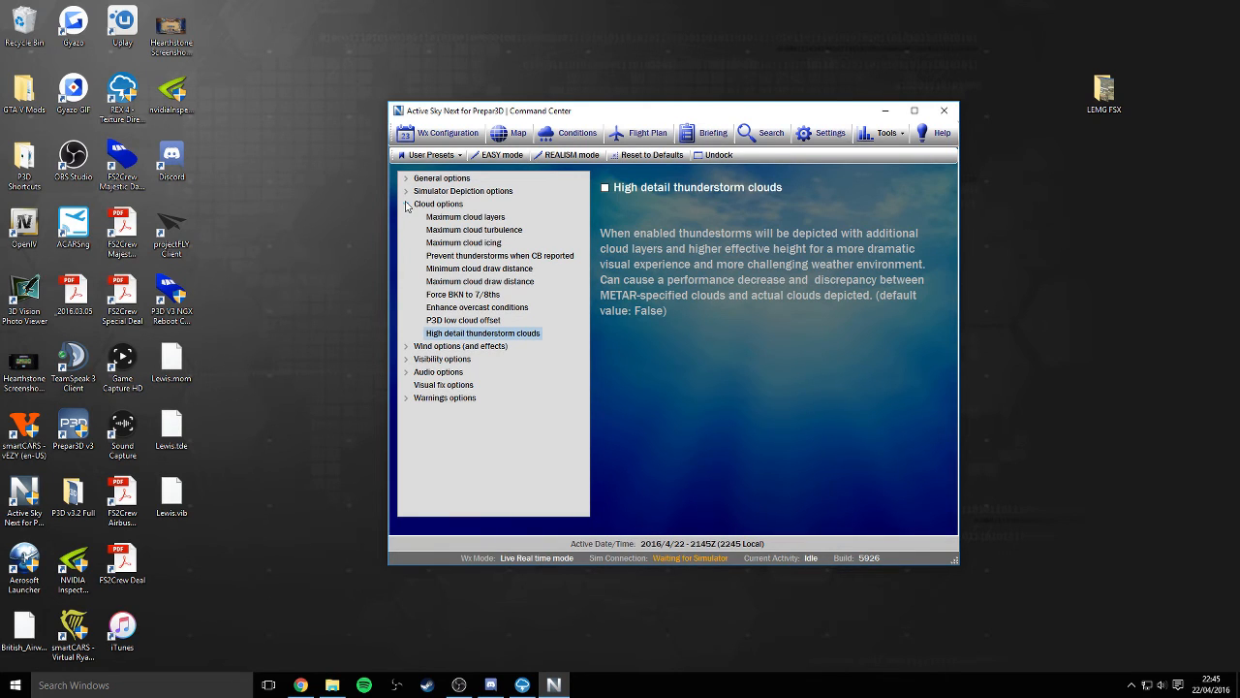
left_click(407, 204)
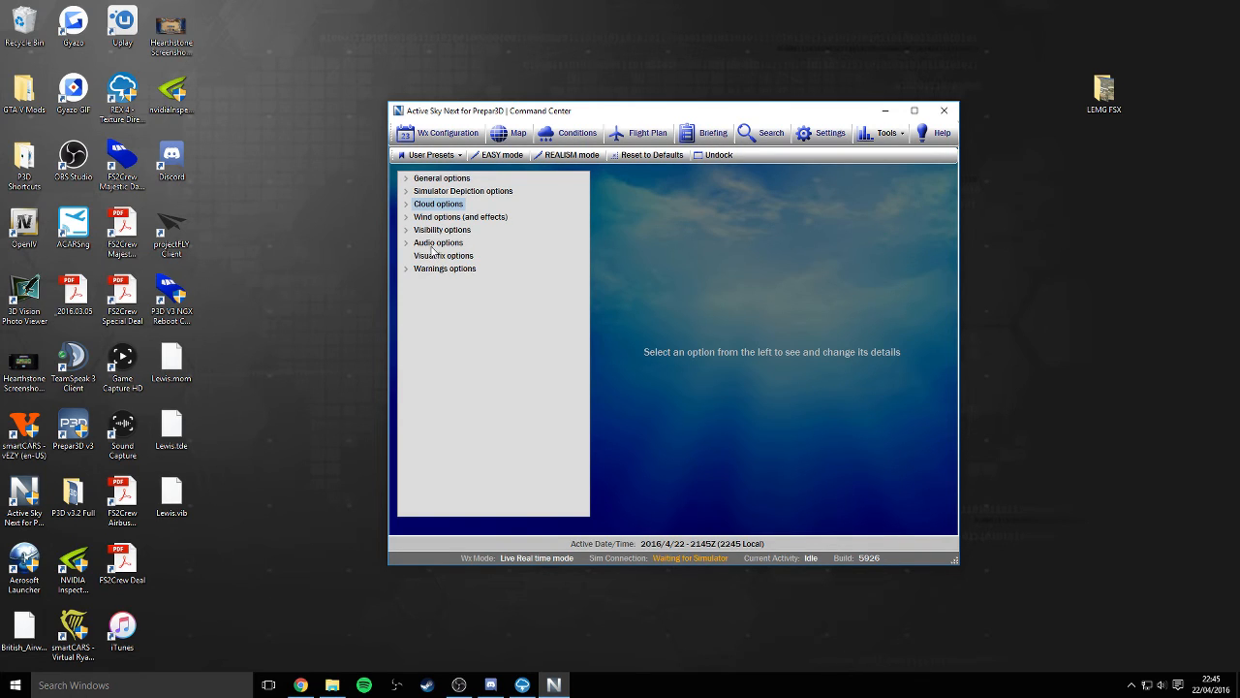
mouse_move(433, 250)
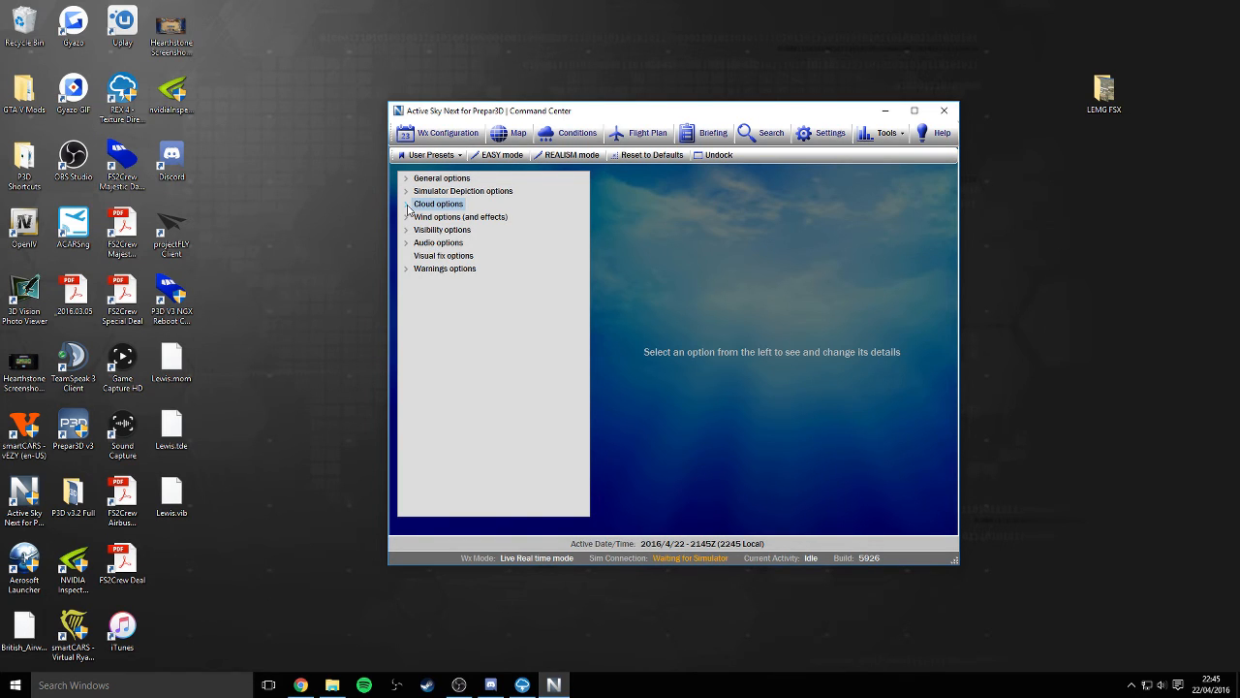
left_click(407, 217)
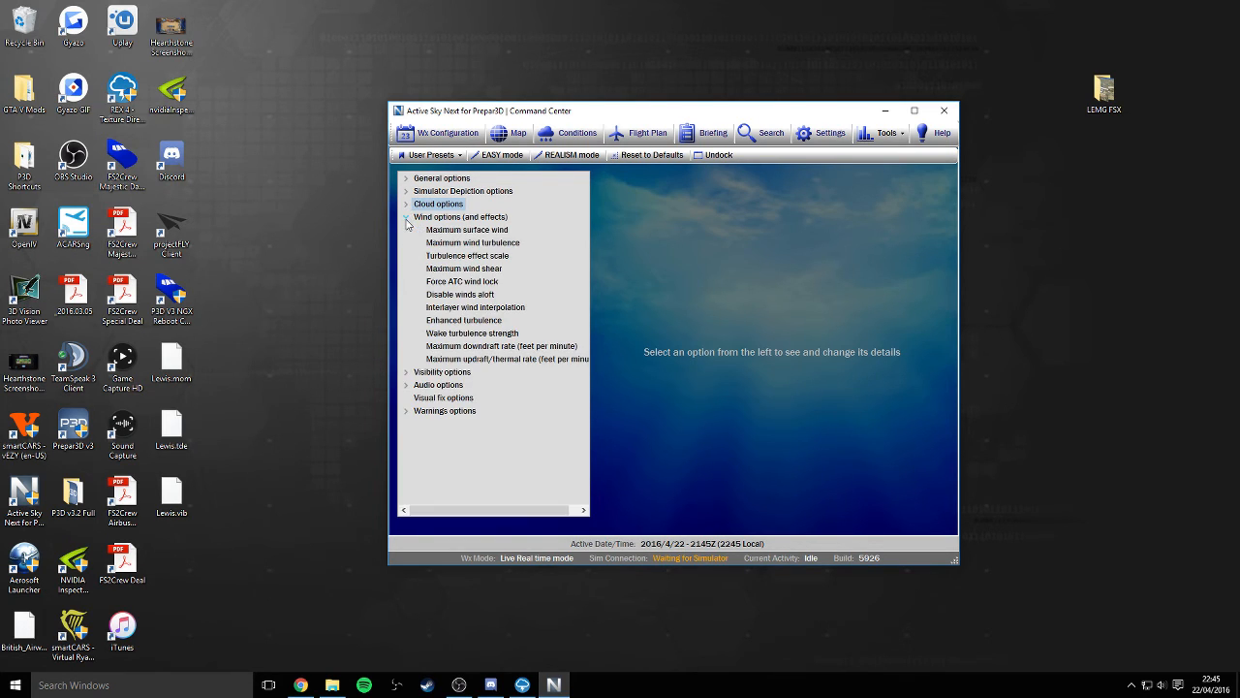
left_click(468, 255)
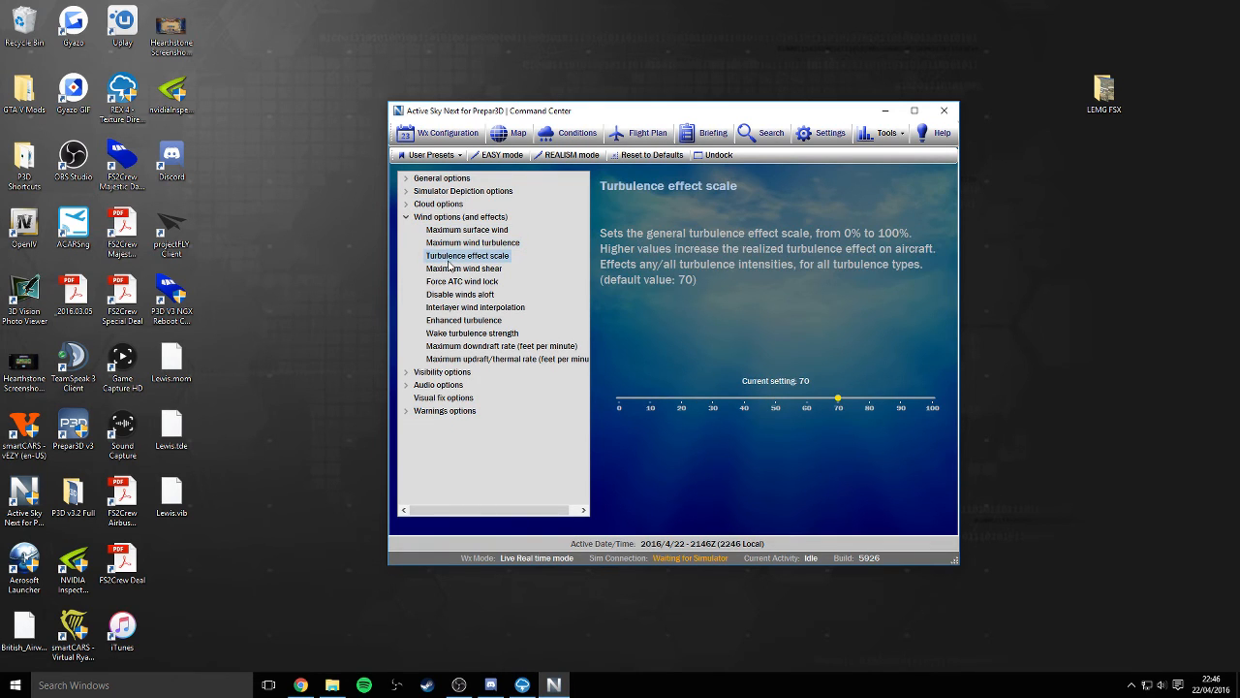
left_click(461, 293)
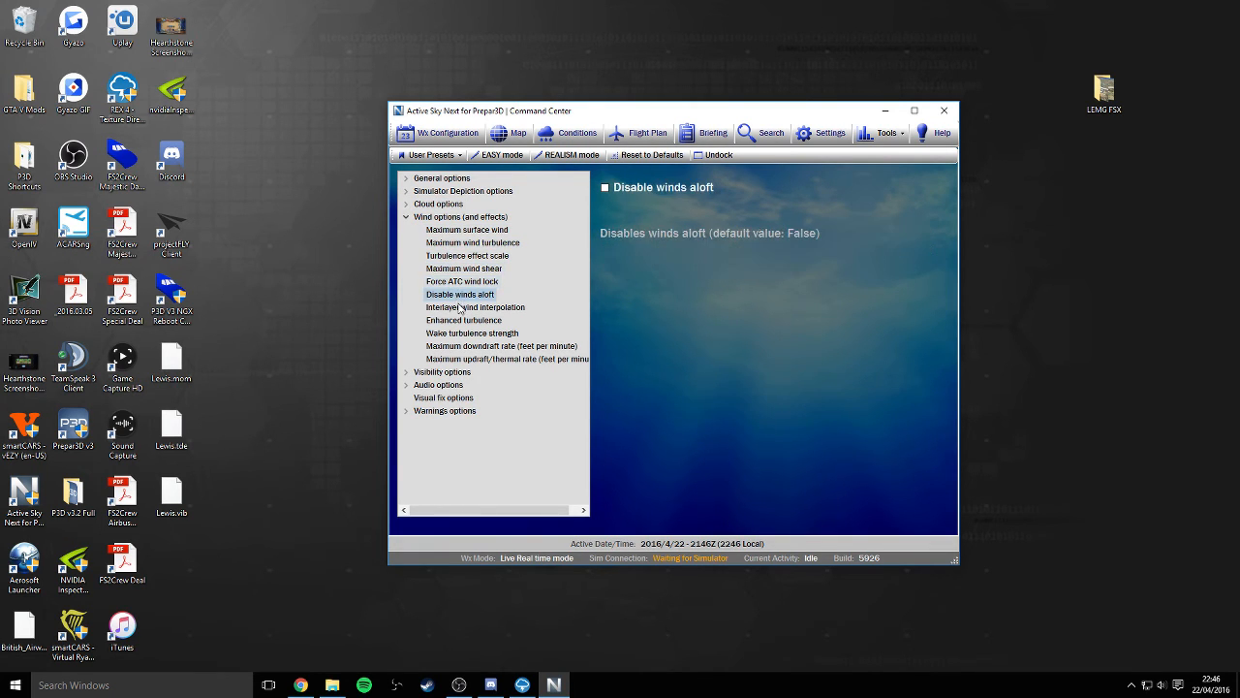
left_click(472, 333)
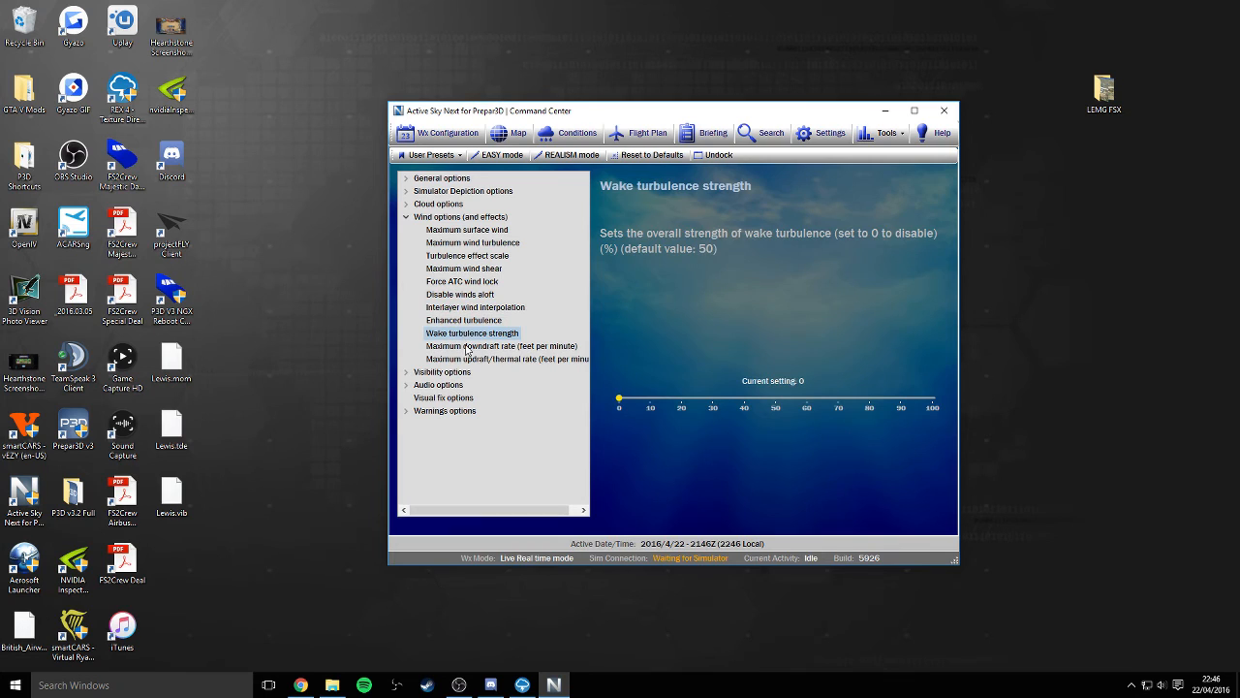
left_click(505, 359)
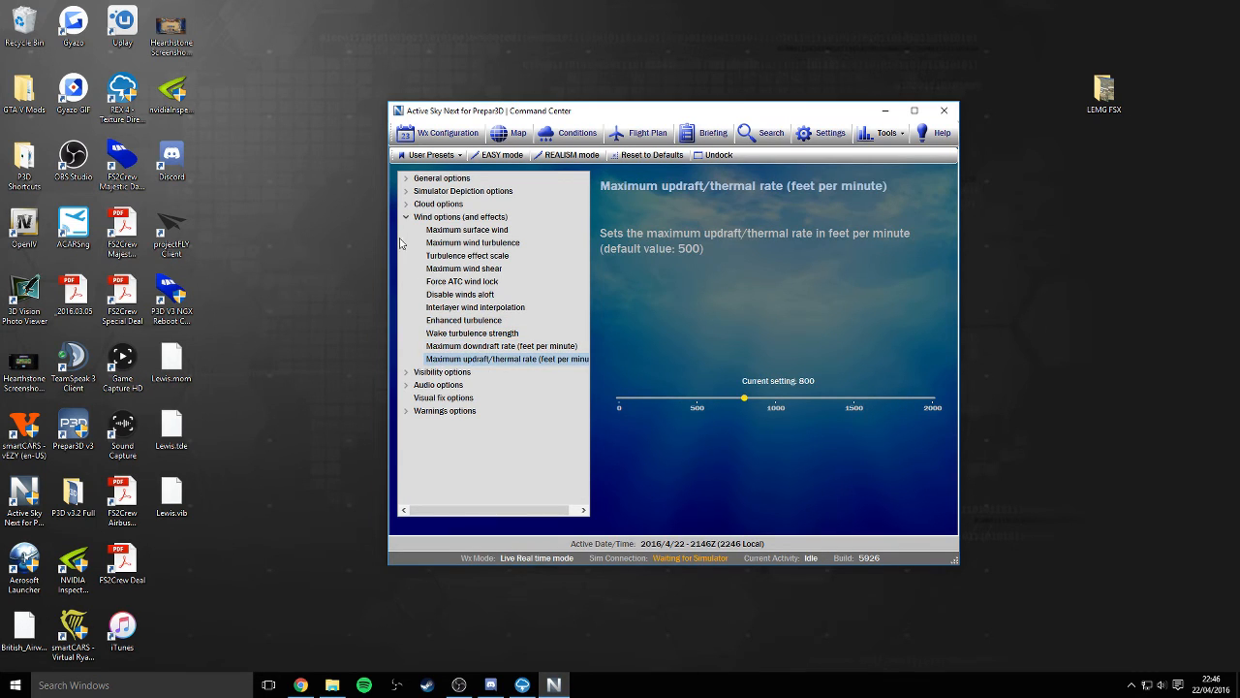
left_click(406, 217)
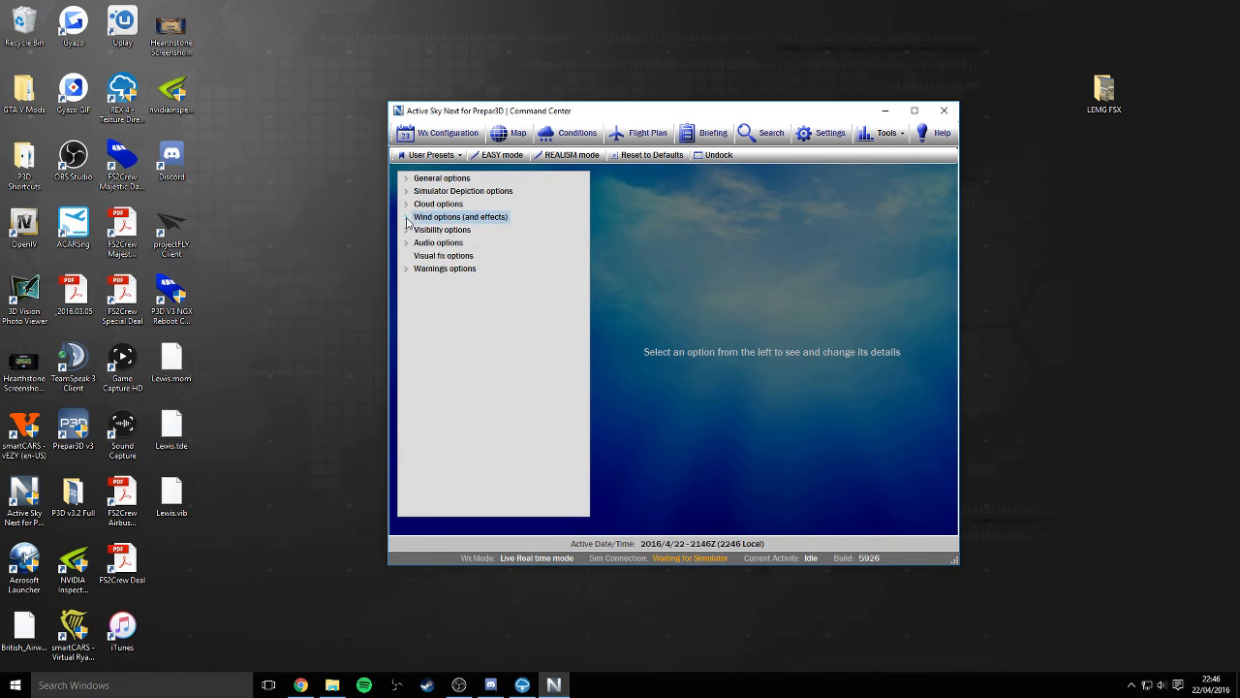
mouse_move(464, 244)
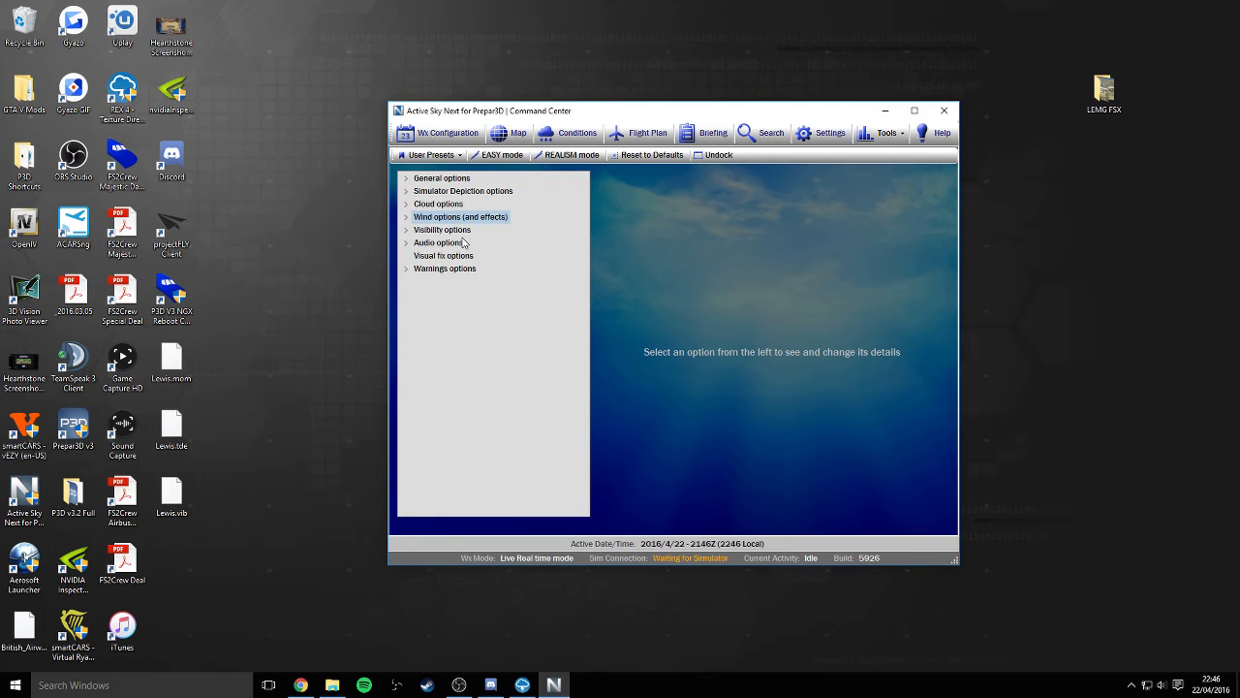
mouse_move(944, 110)
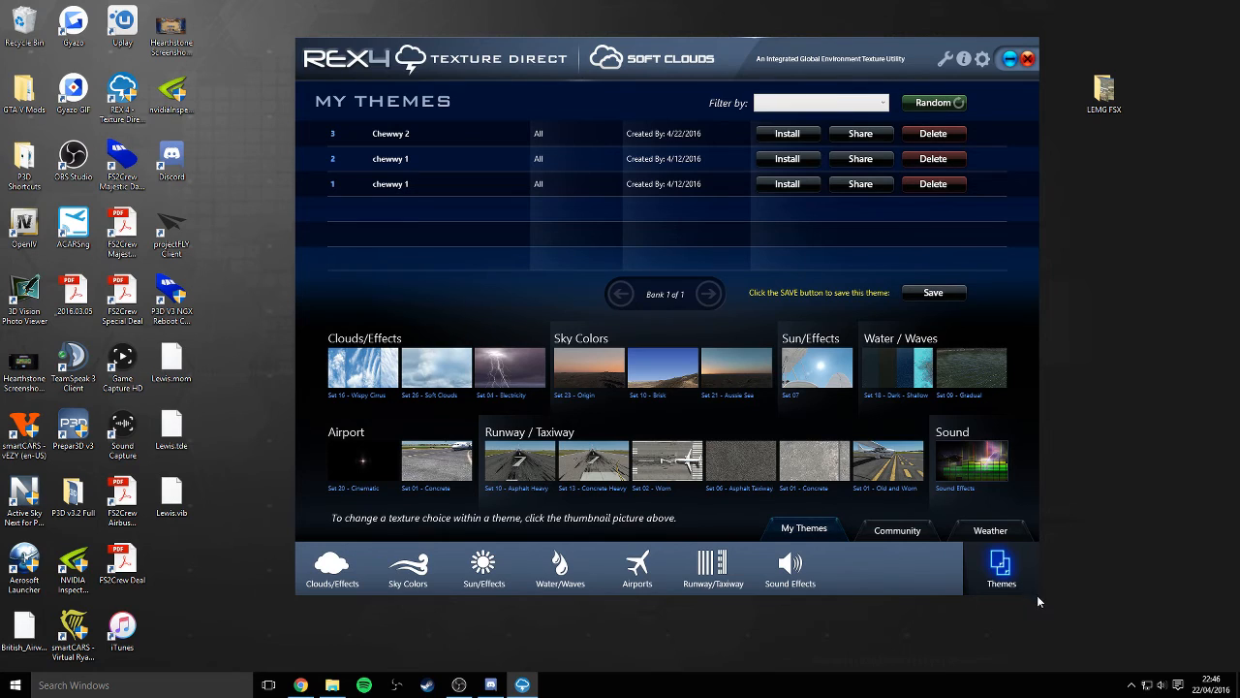
mouse_move(1091, 583)
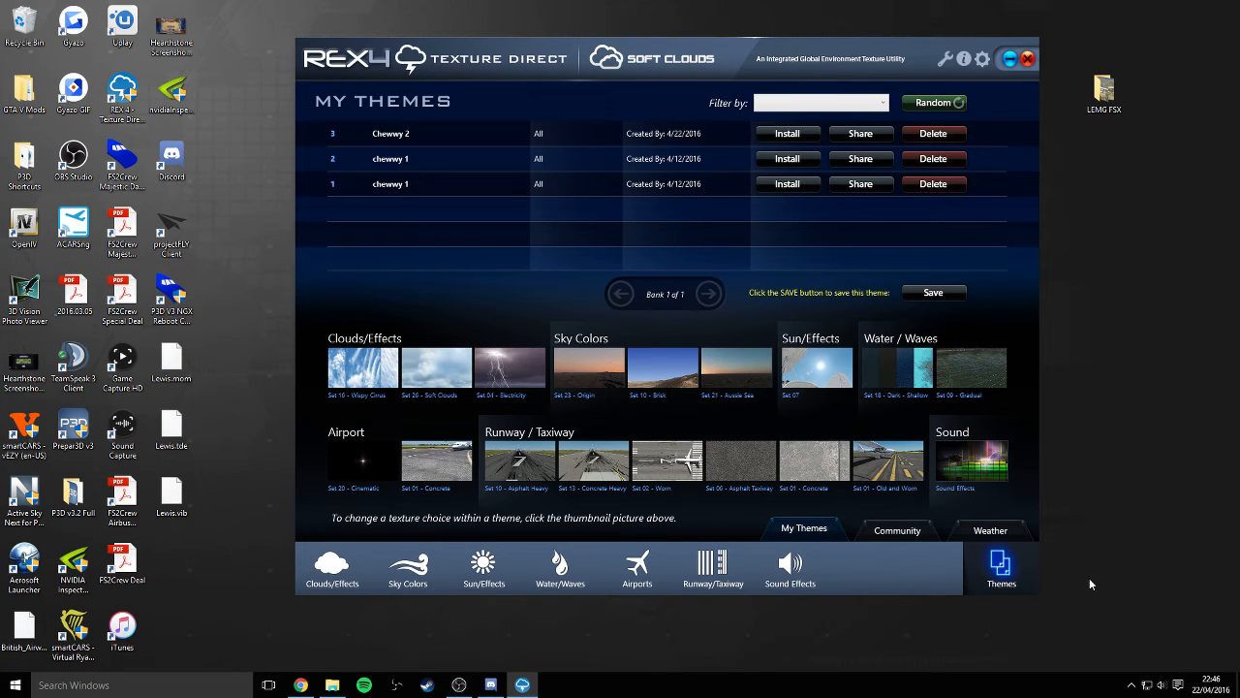
mouse_move(426, 312)
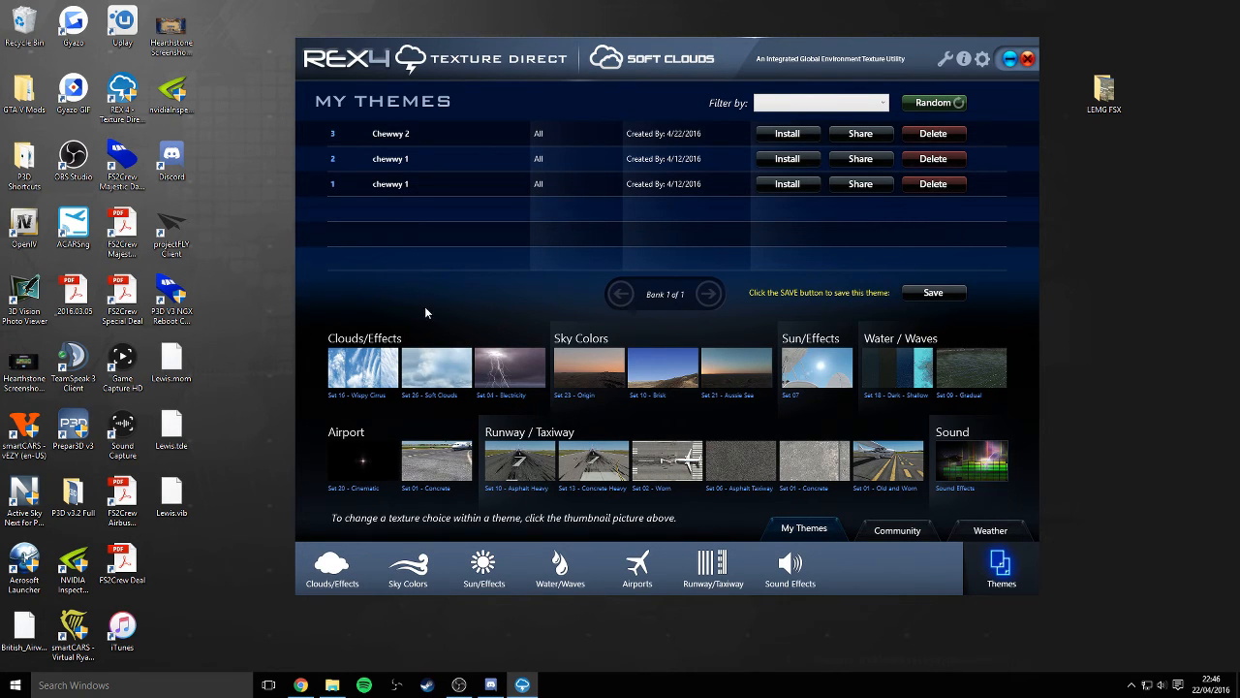
mouse_move(342, 402)
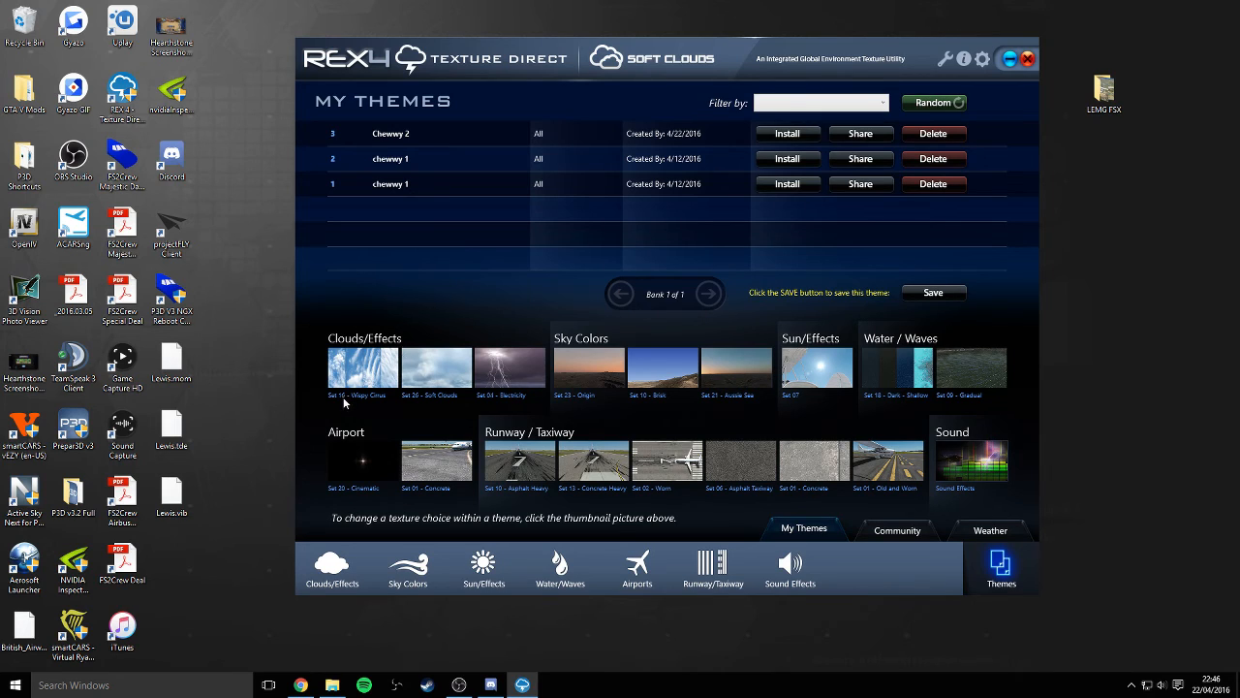
mouse_move(373, 376)
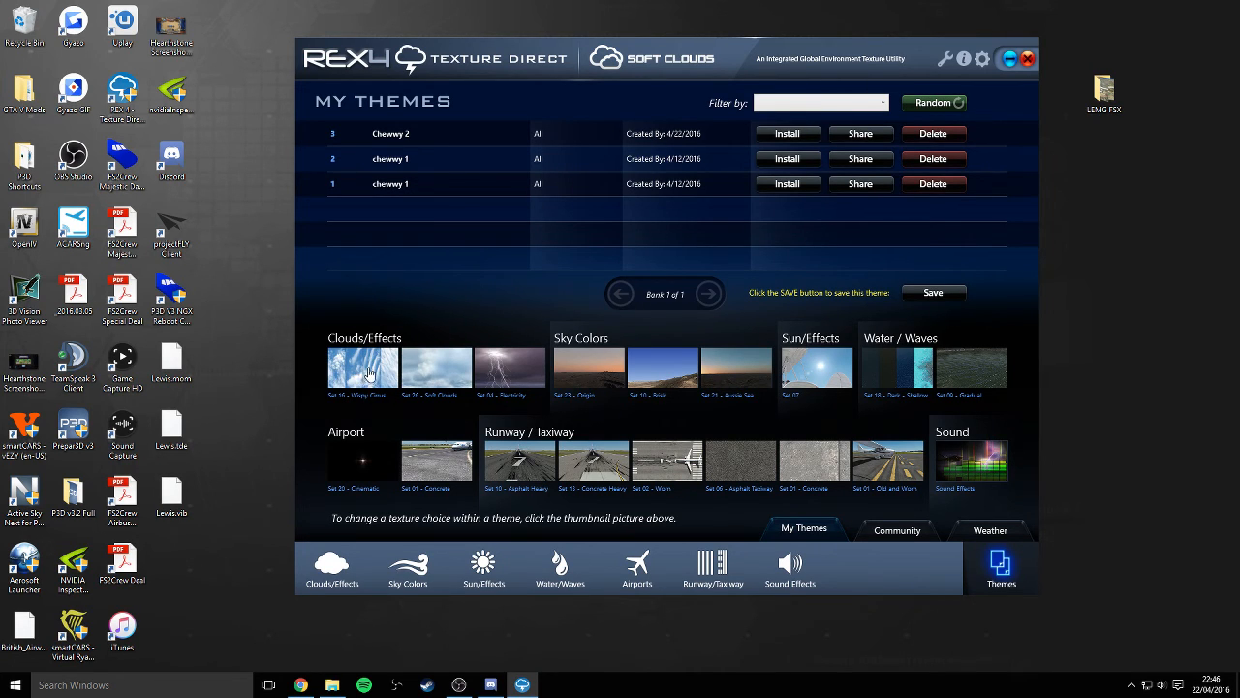
mouse_move(433, 415)
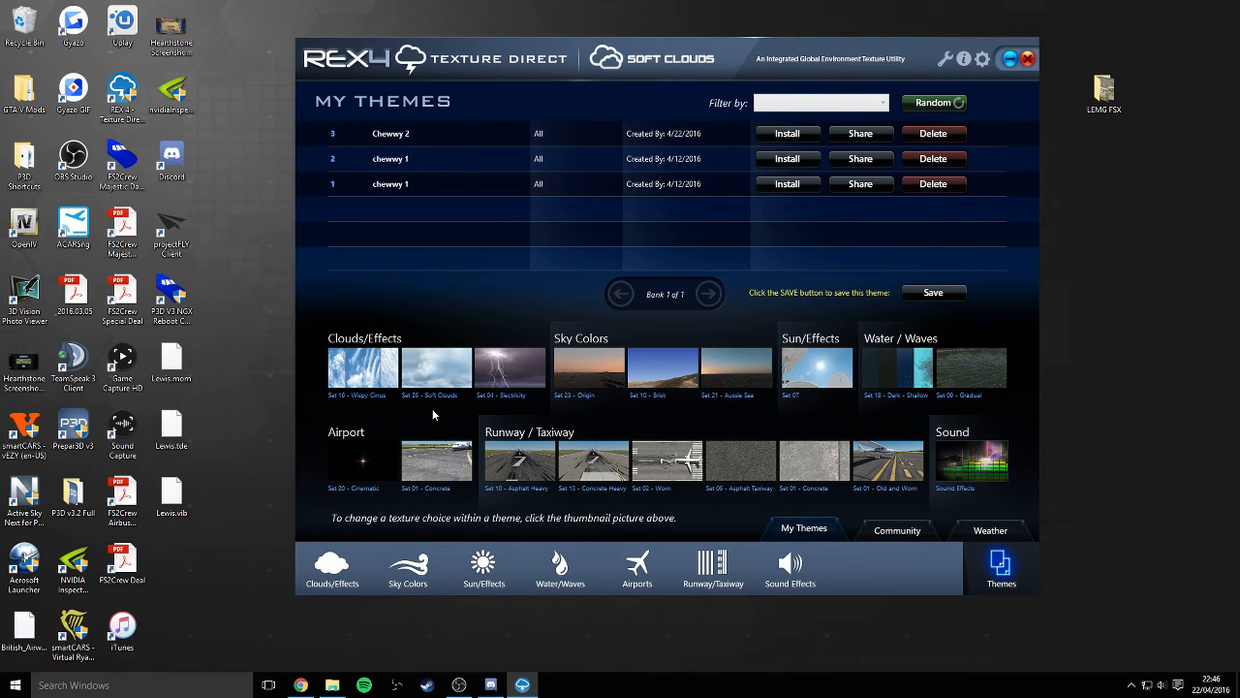
mouse_move(414, 404)
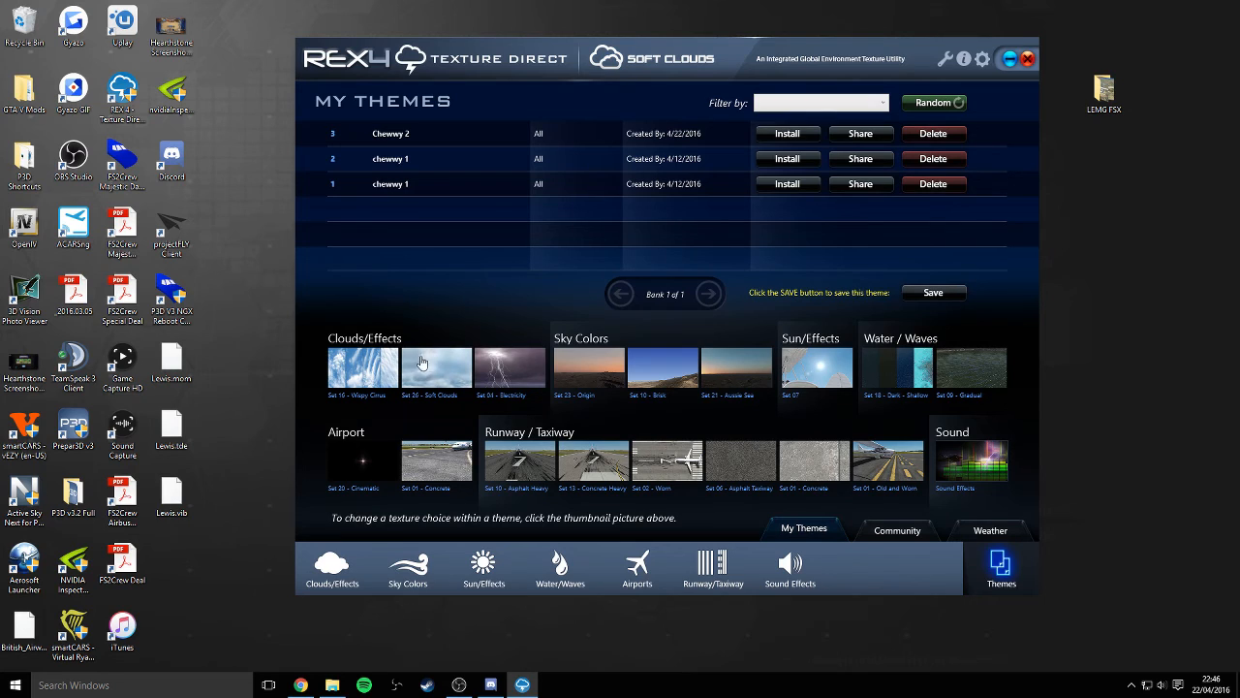
mouse_move(443, 368)
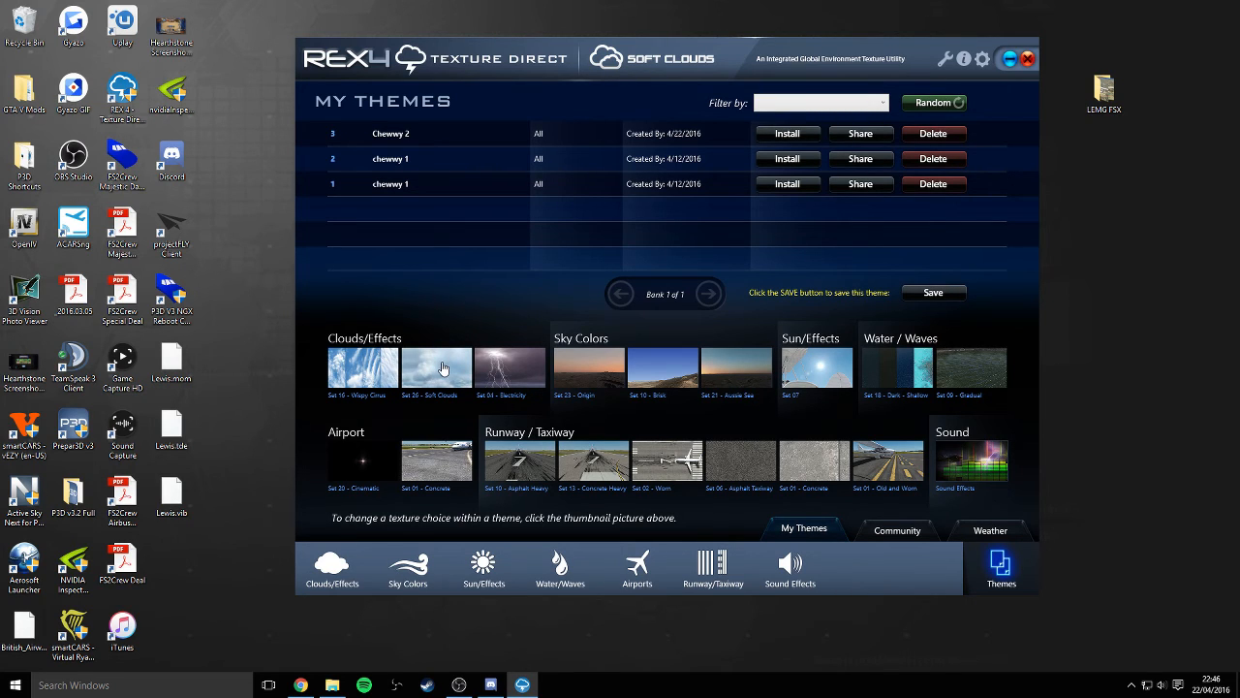
mouse_move(439, 391)
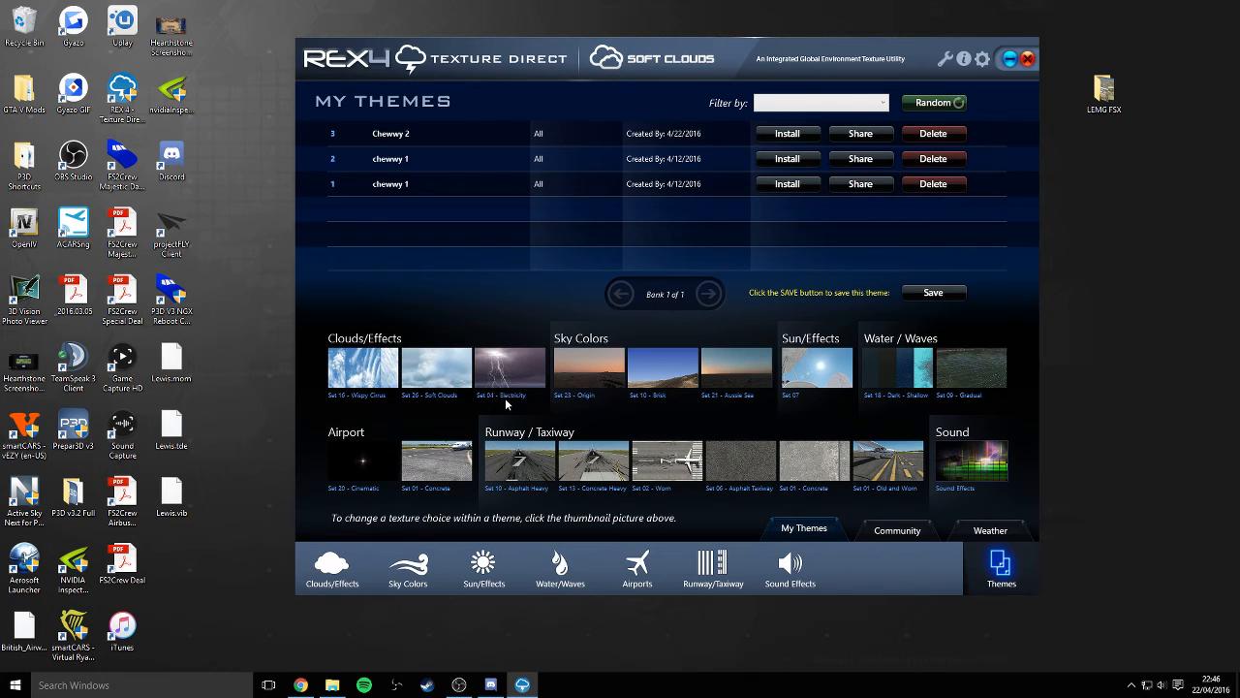
mouse_move(575, 382)
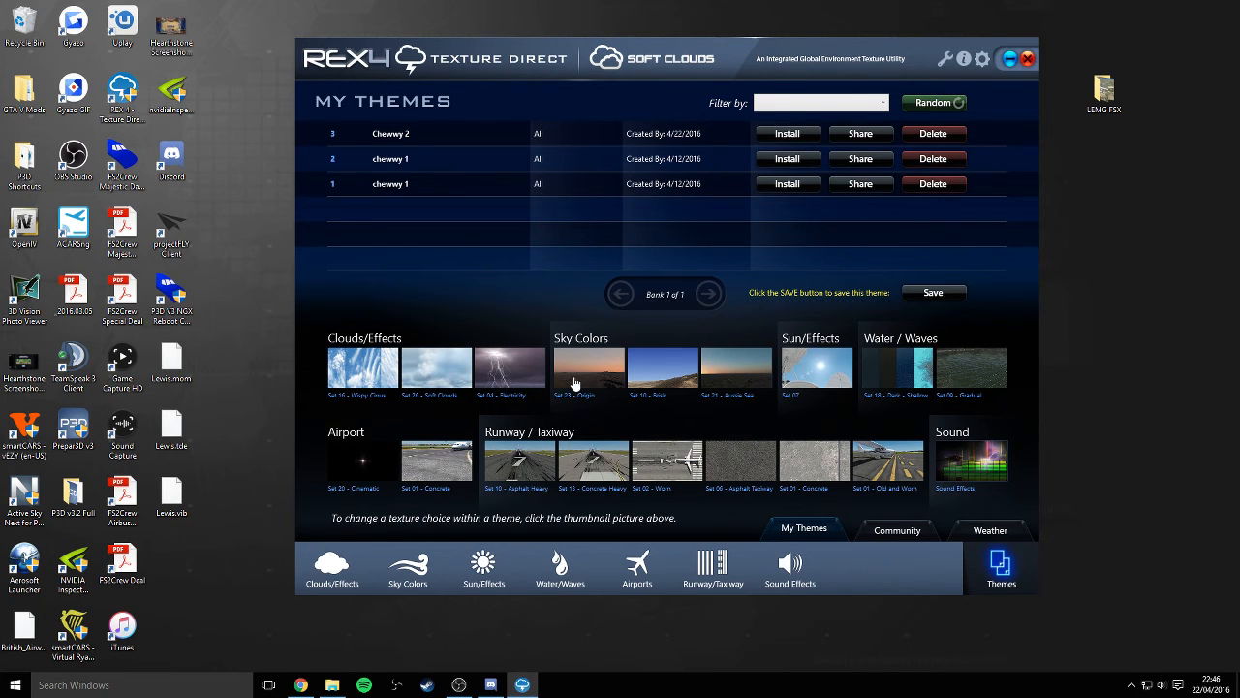
mouse_move(584, 407)
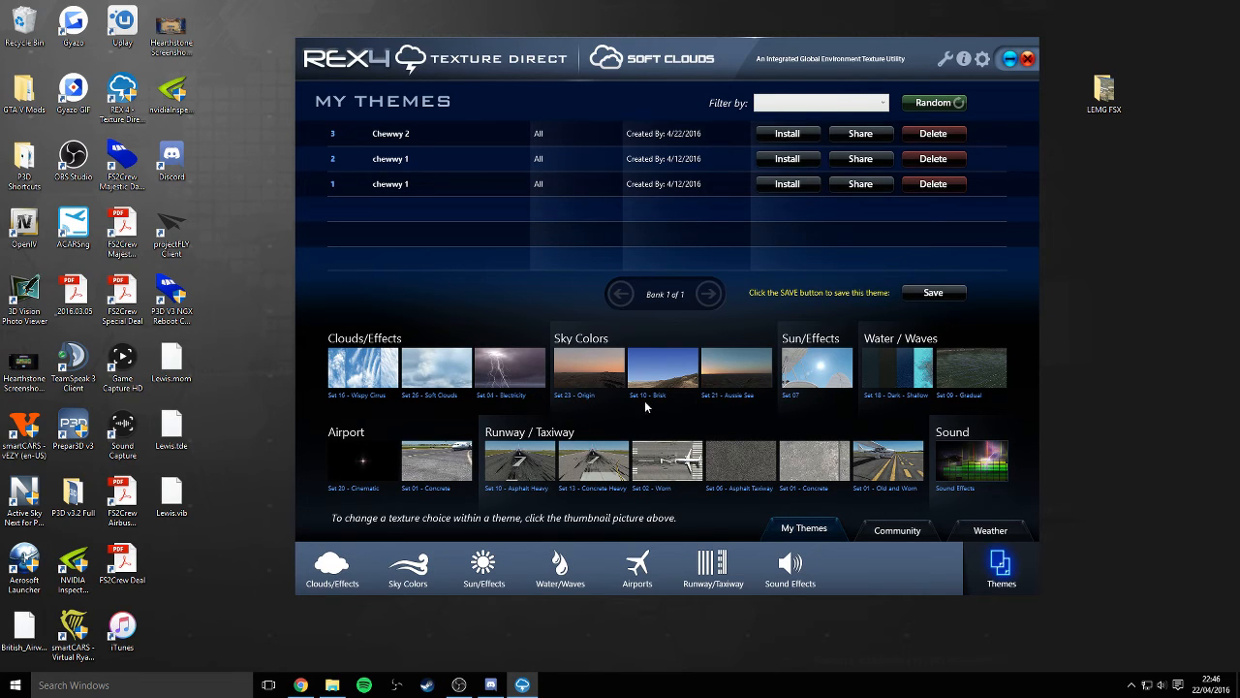
mouse_move(685, 399)
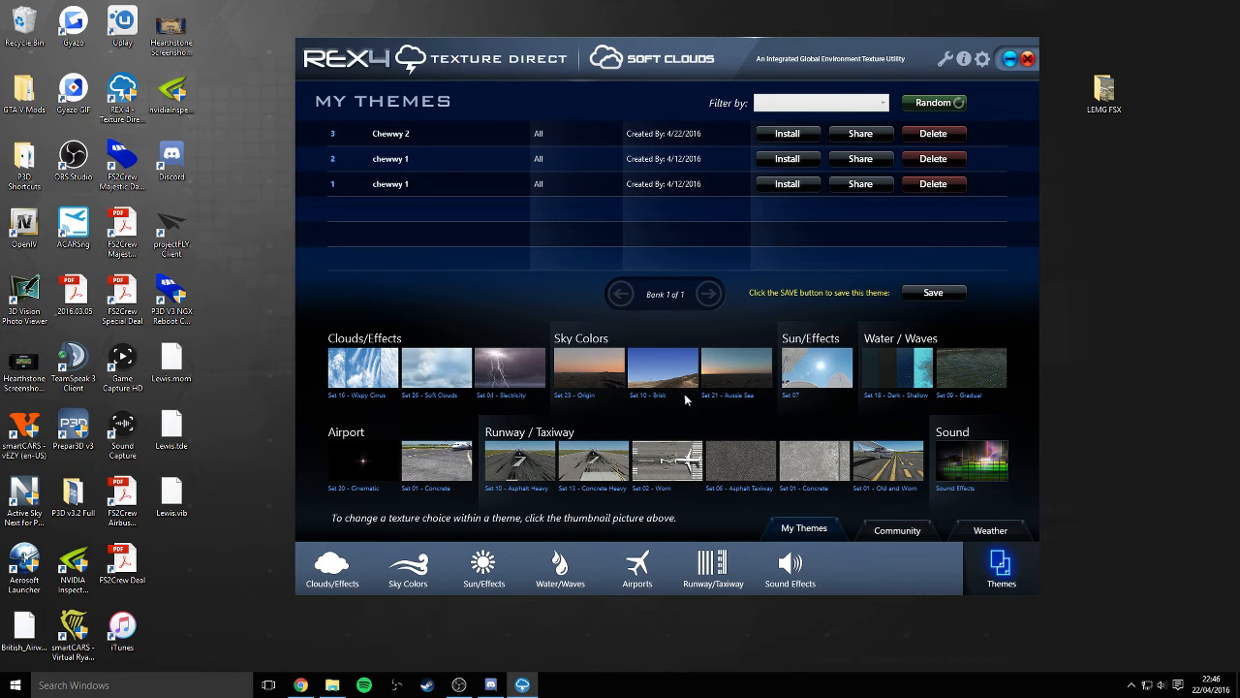
mouse_move(734, 388)
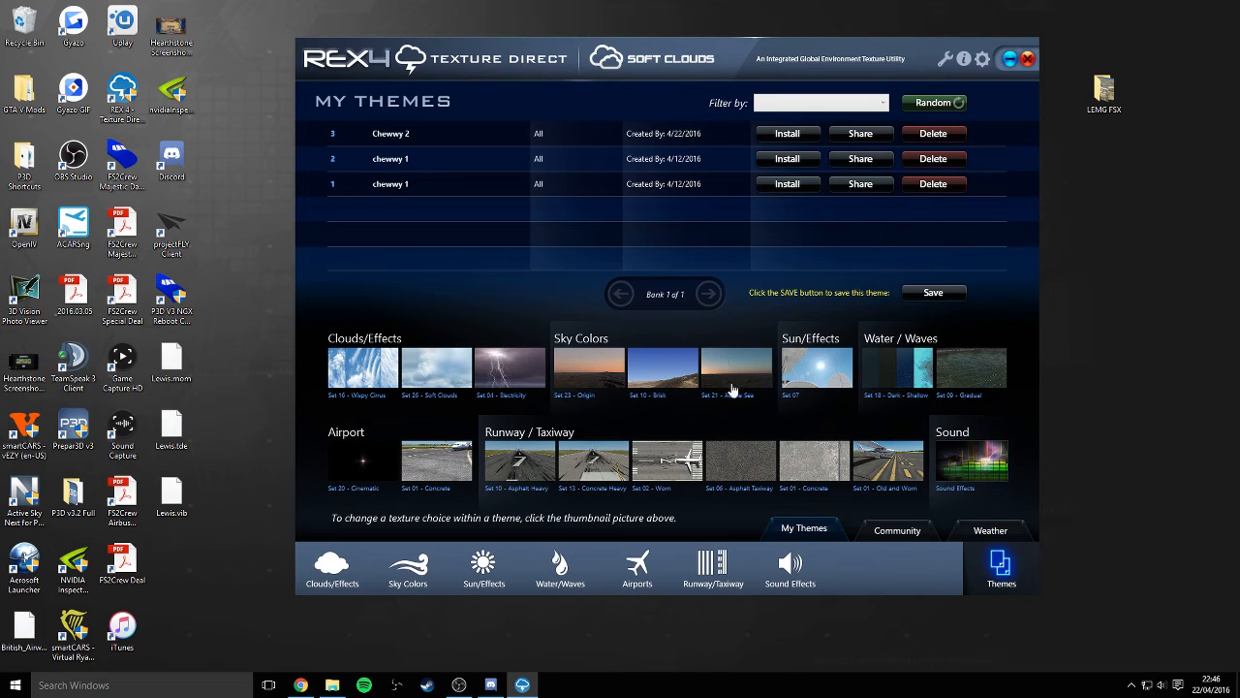
mouse_move(591, 392)
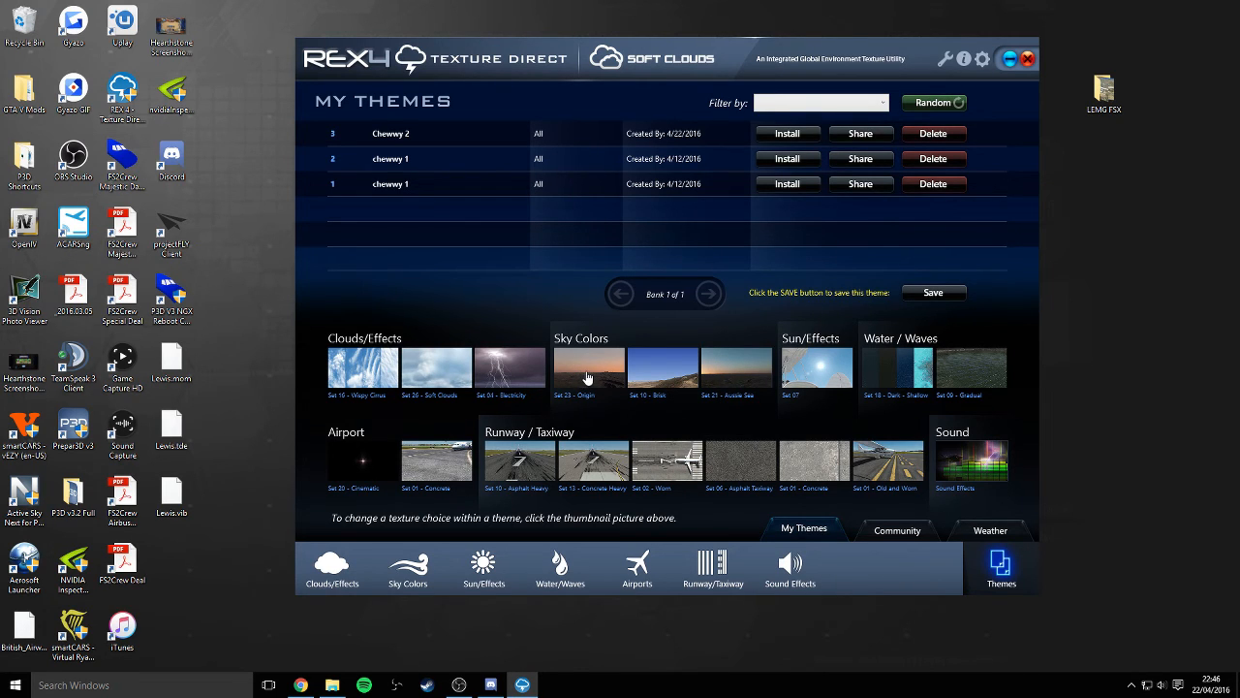
mouse_move(580, 369)
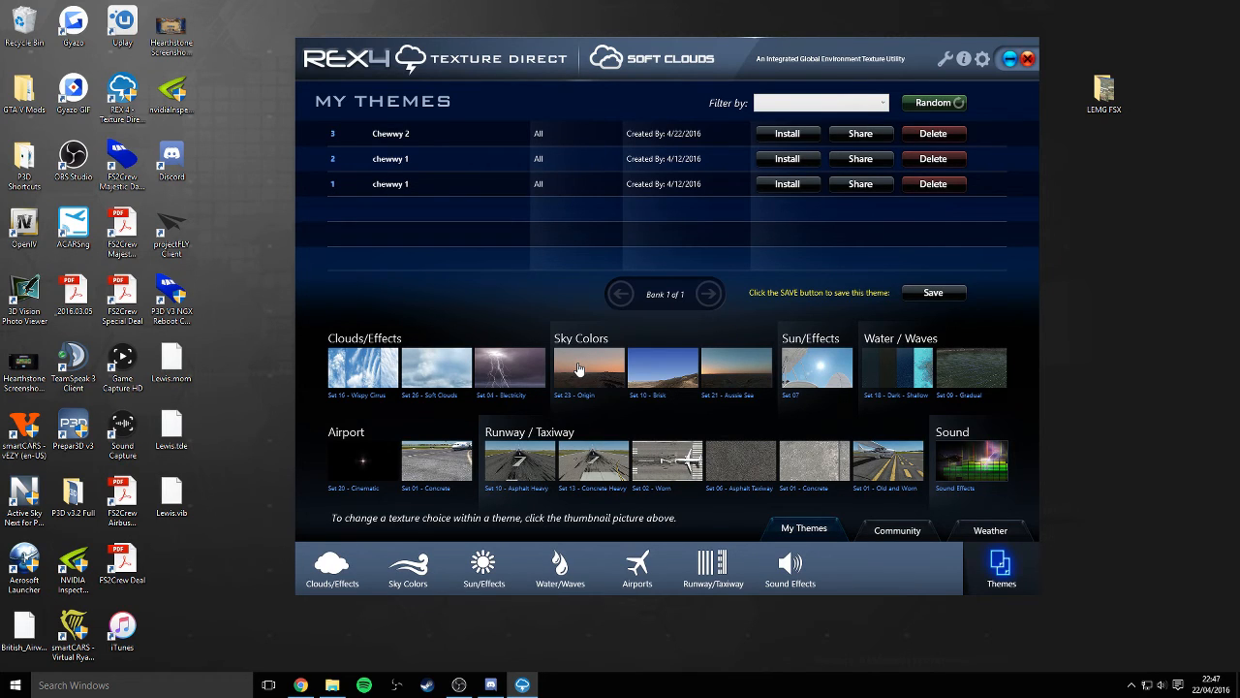
mouse_move(576, 396)
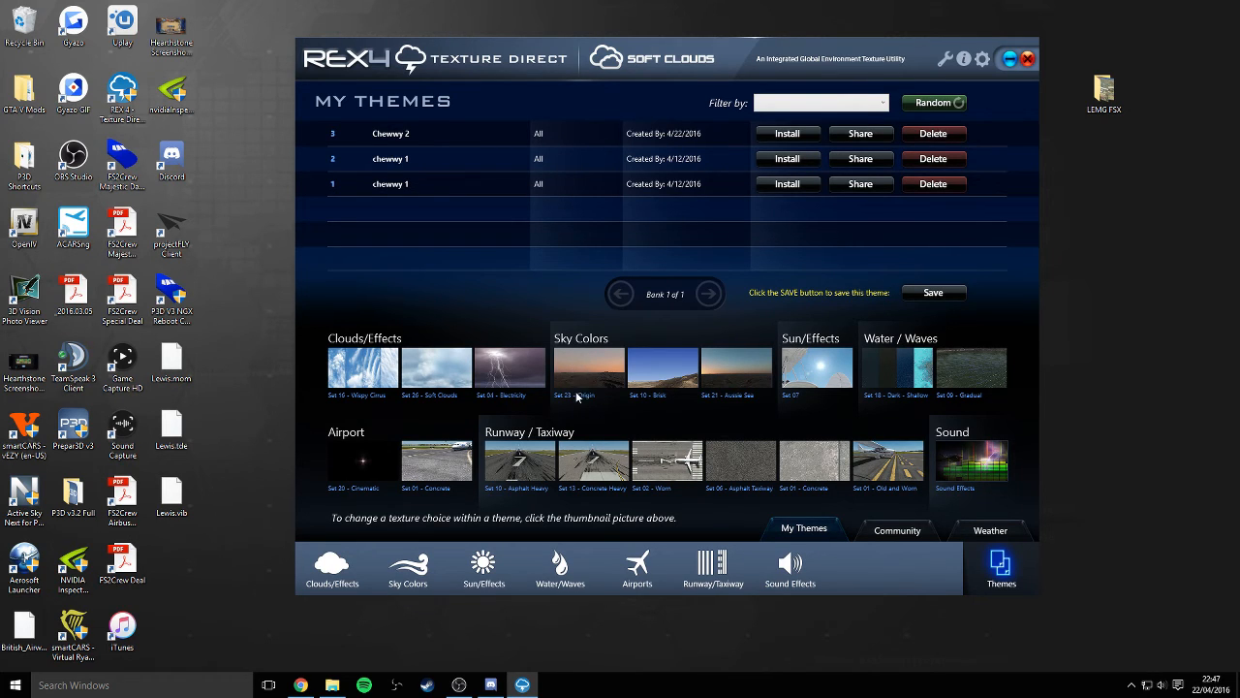
mouse_move(850, 414)
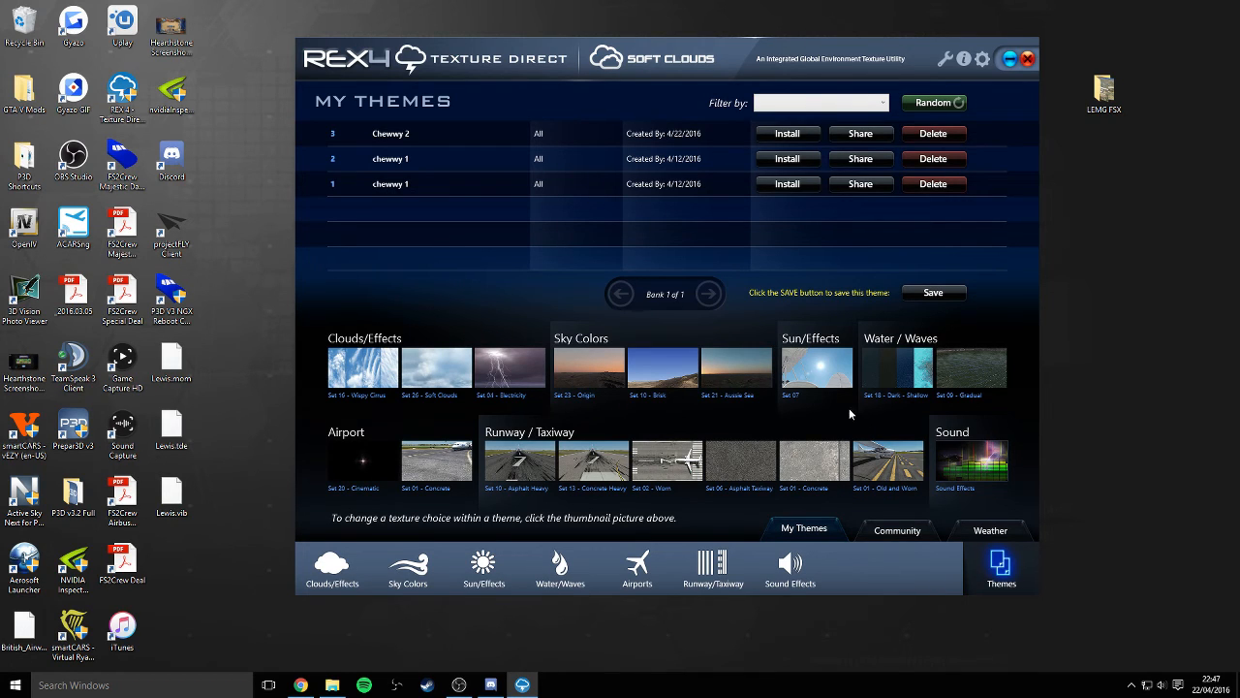
mouse_move(843, 356)
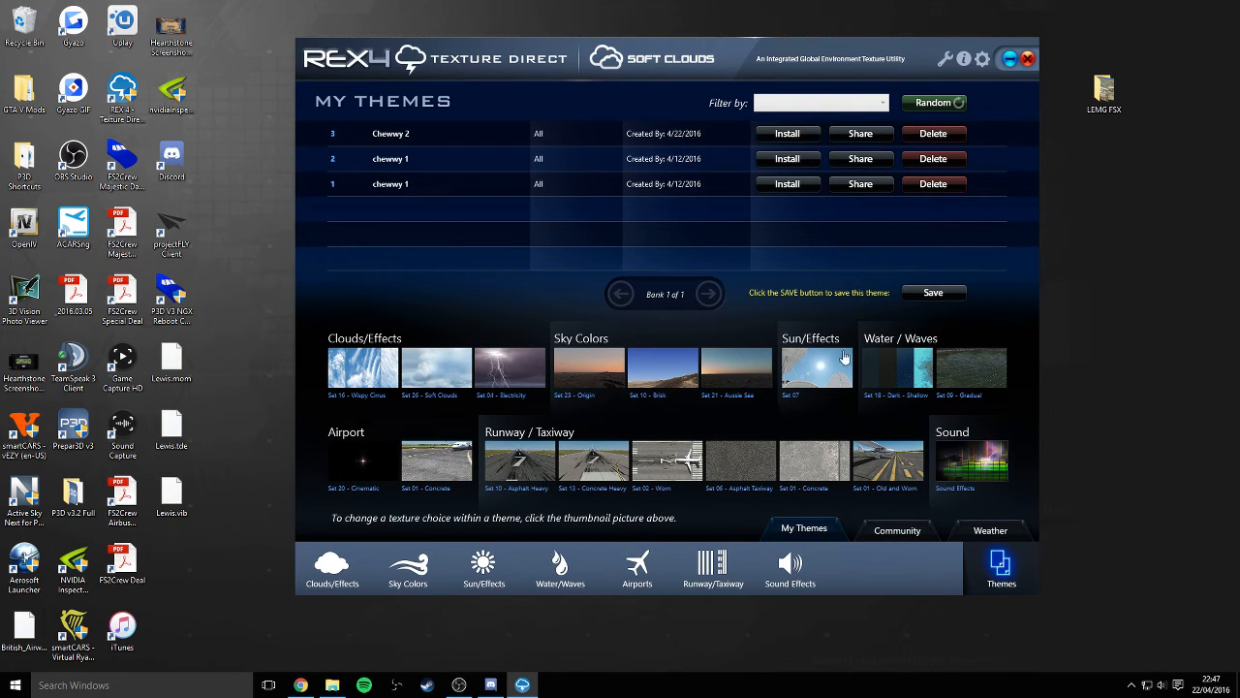
mouse_move(897, 401)
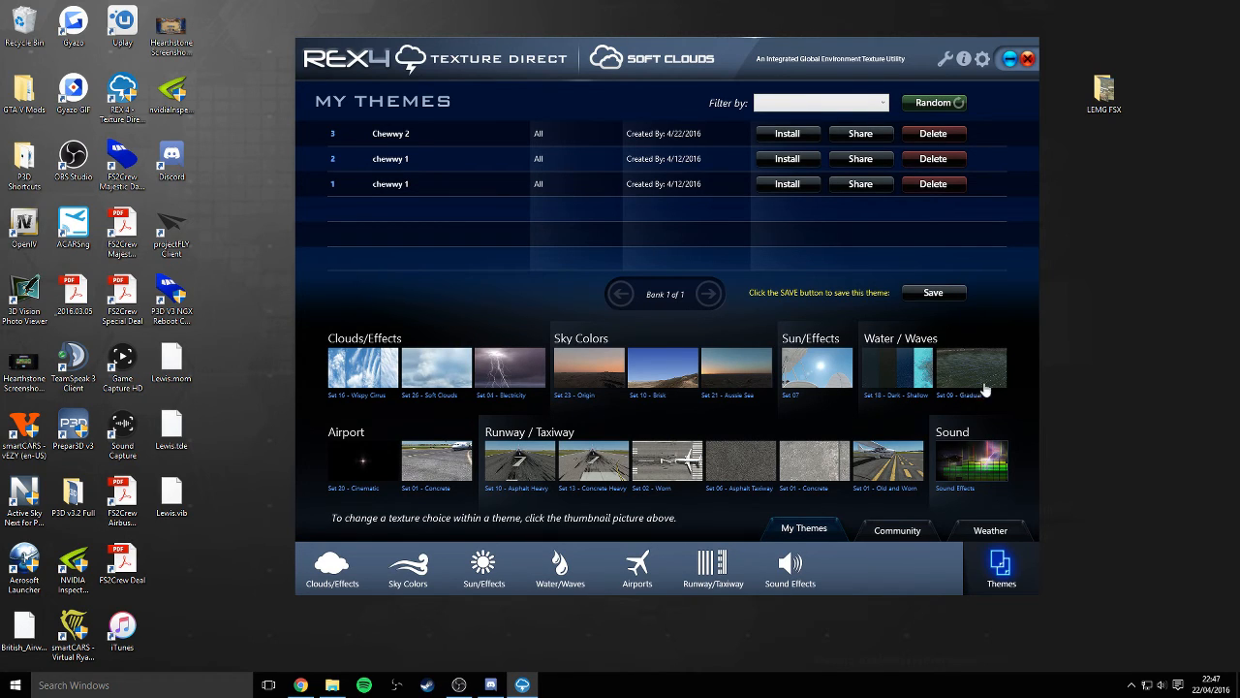
mouse_move(960, 400)
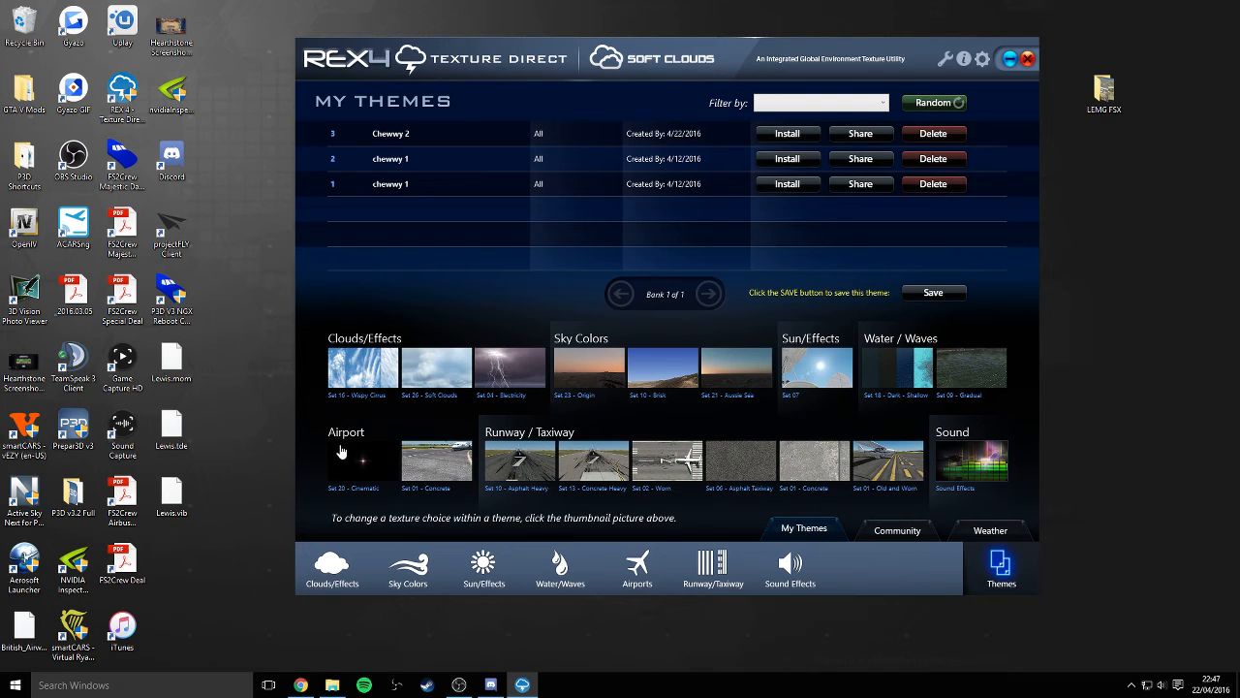
mouse_move(372, 495)
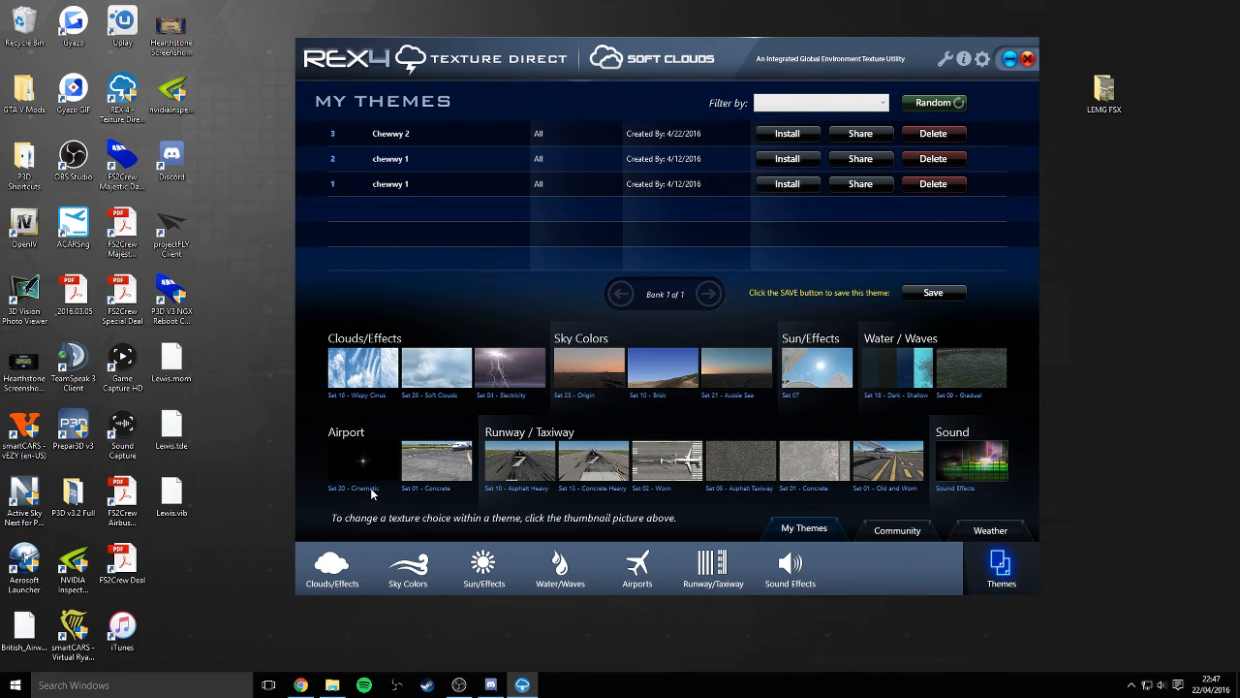
mouse_move(363, 470)
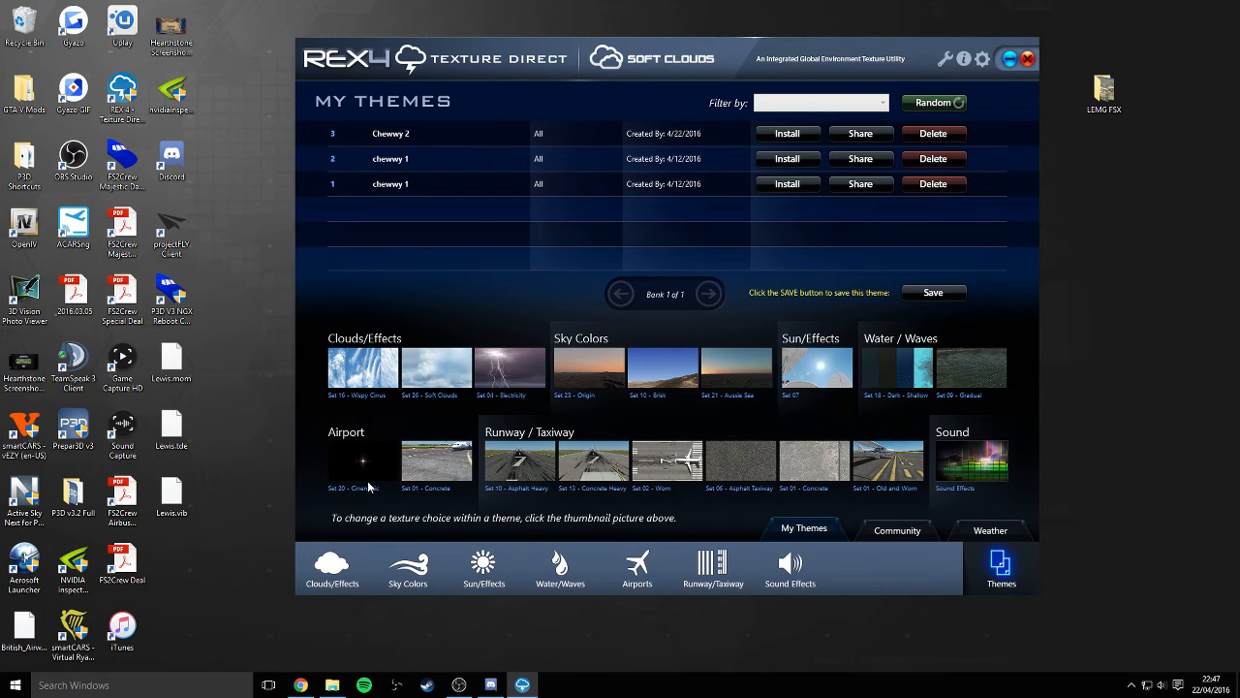
mouse_move(378, 474)
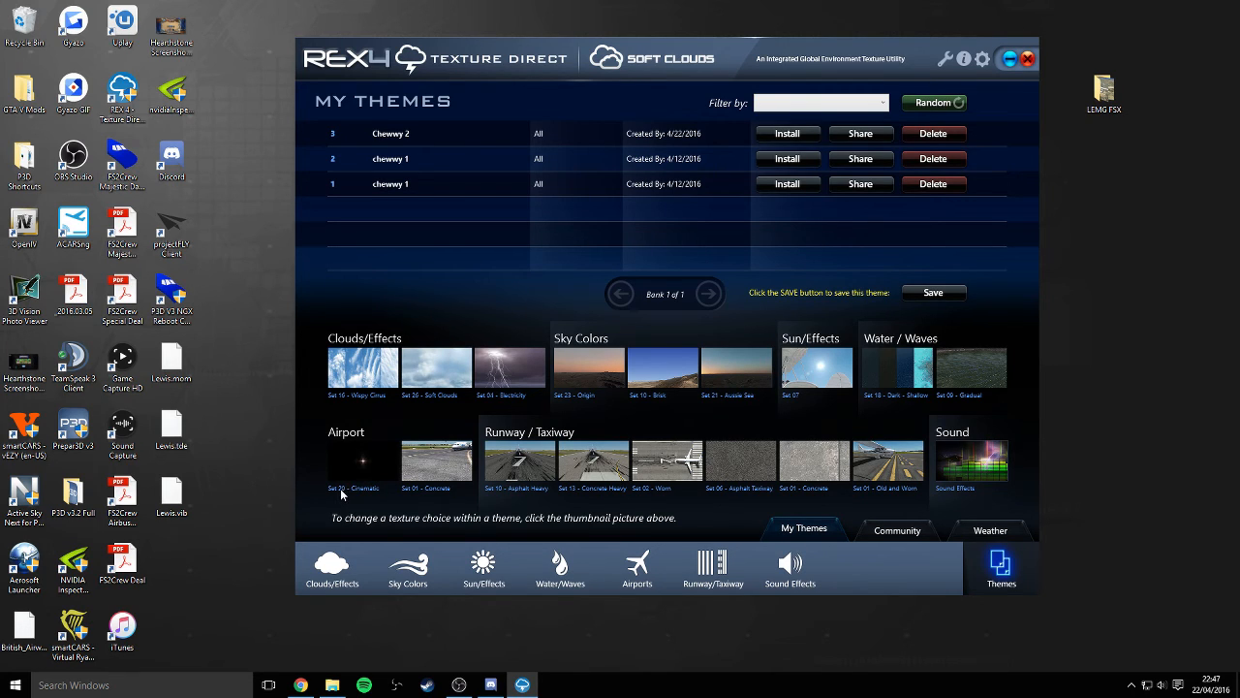
mouse_move(414, 496)
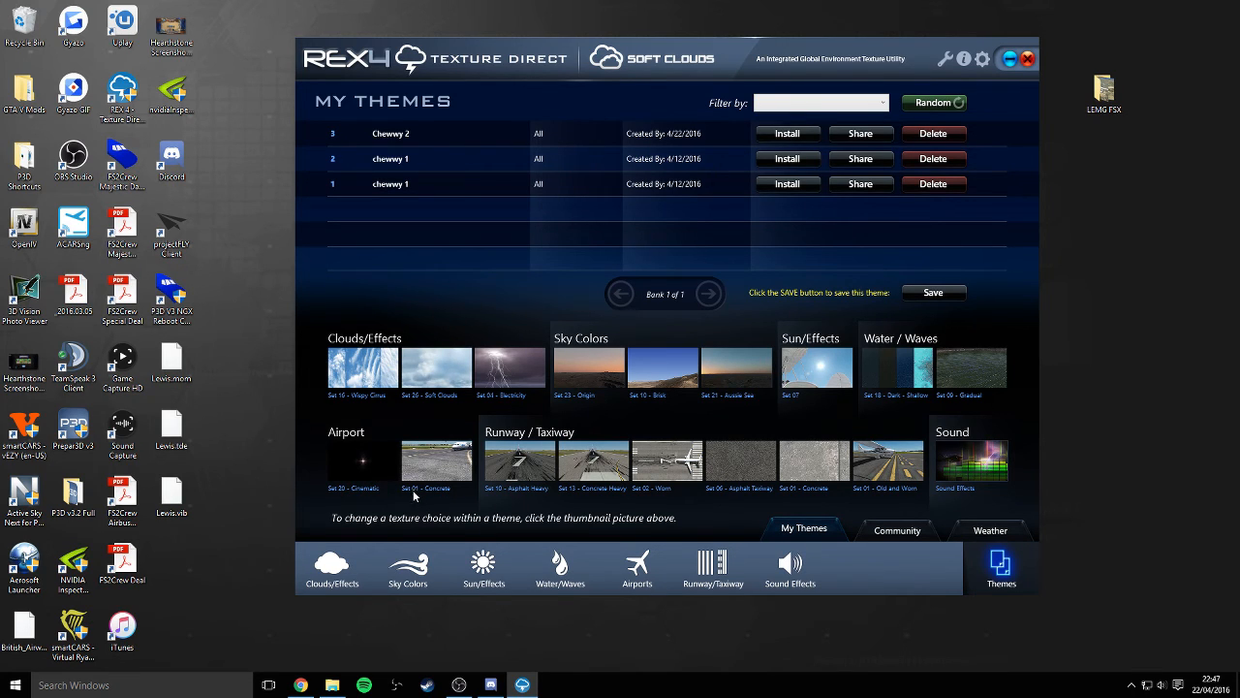
mouse_move(434, 487)
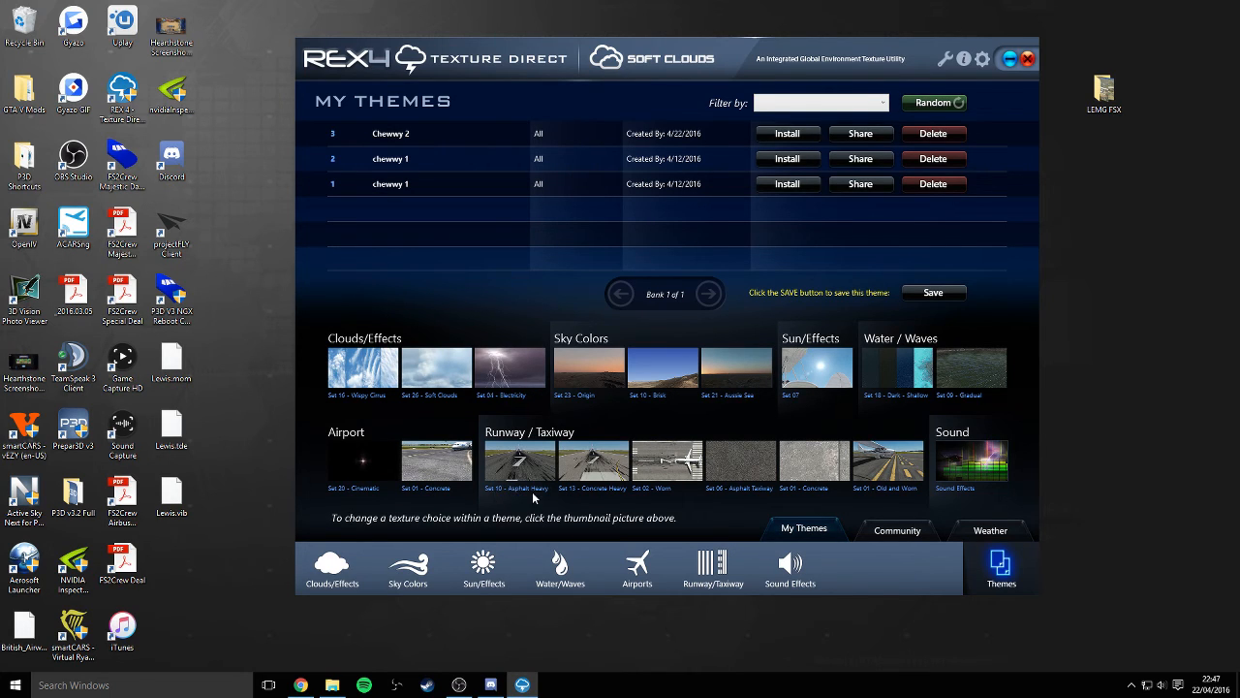
mouse_move(593, 497)
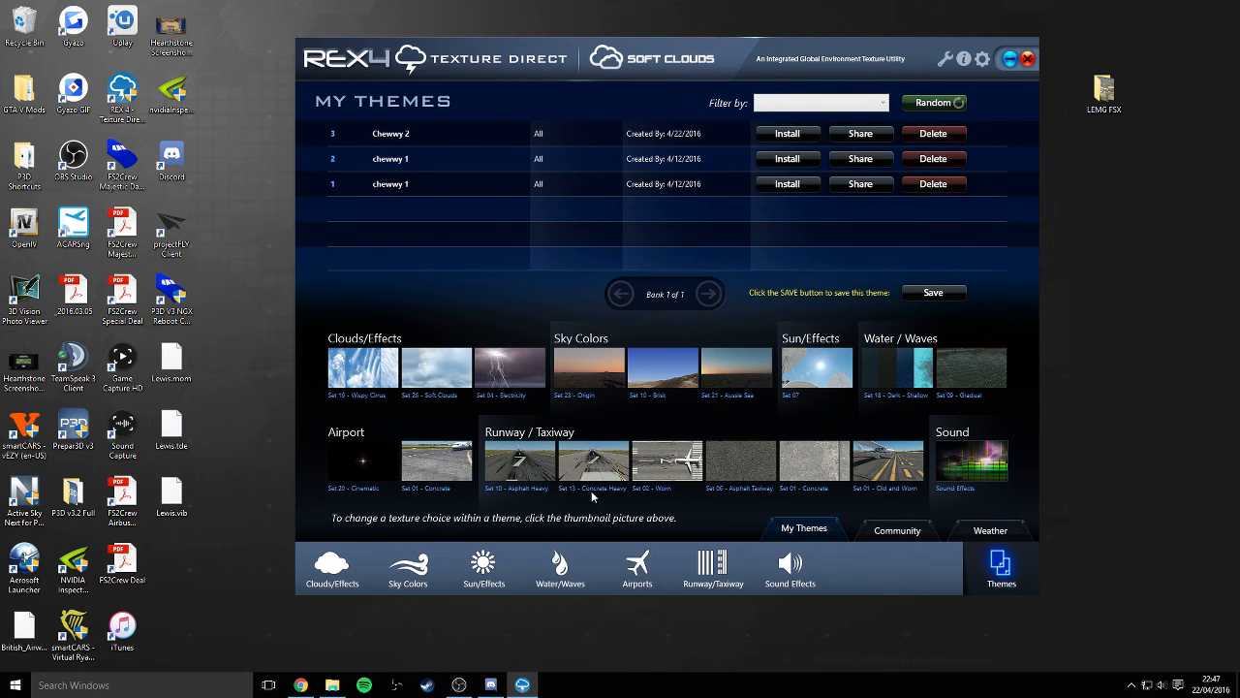
mouse_move(540, 495)
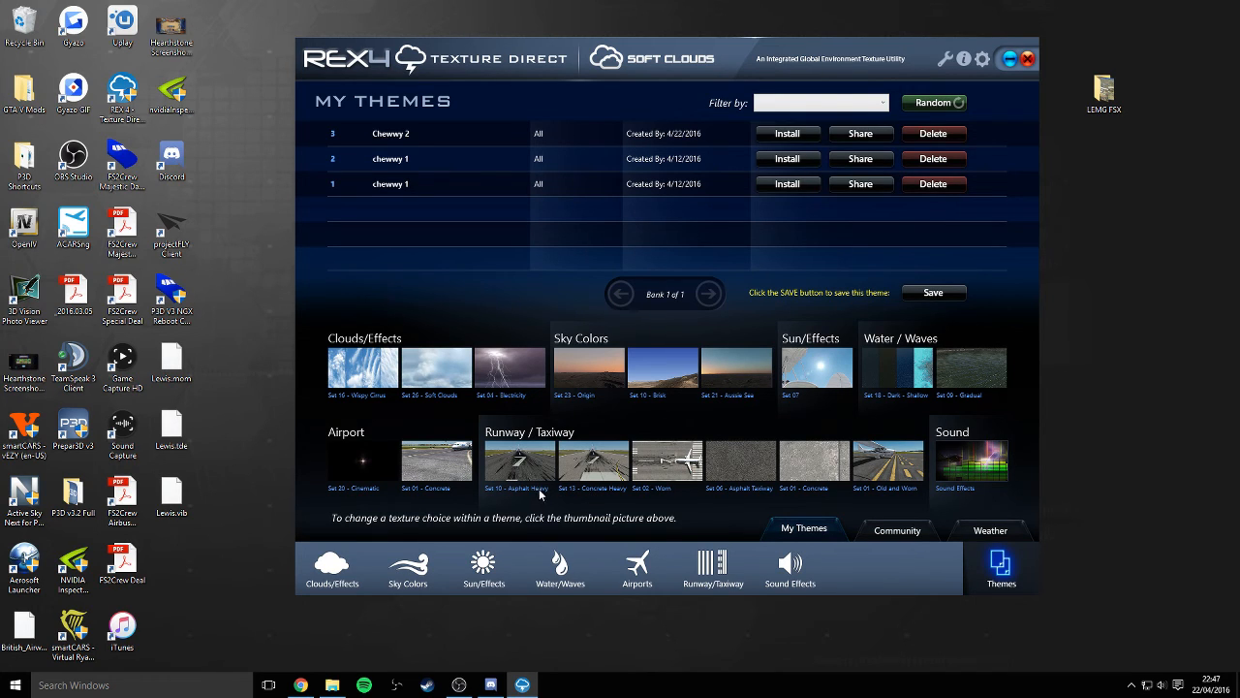
mouse_move(582, 489)
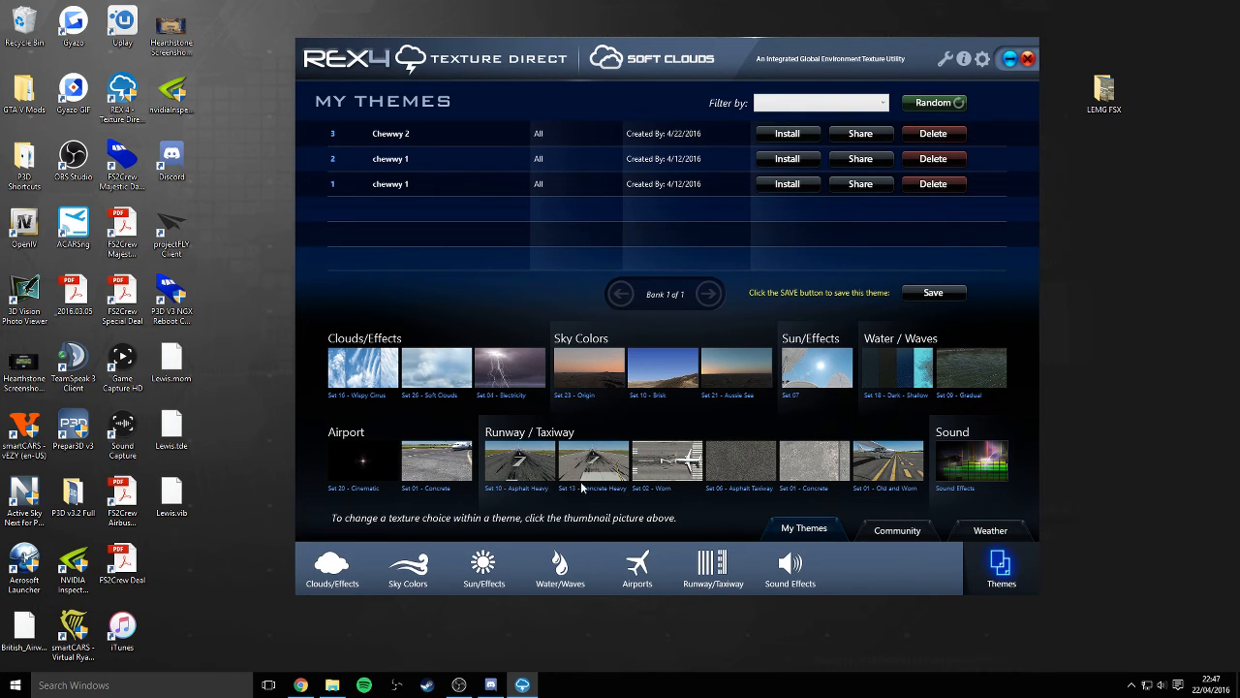
mouse_move(647, 495)
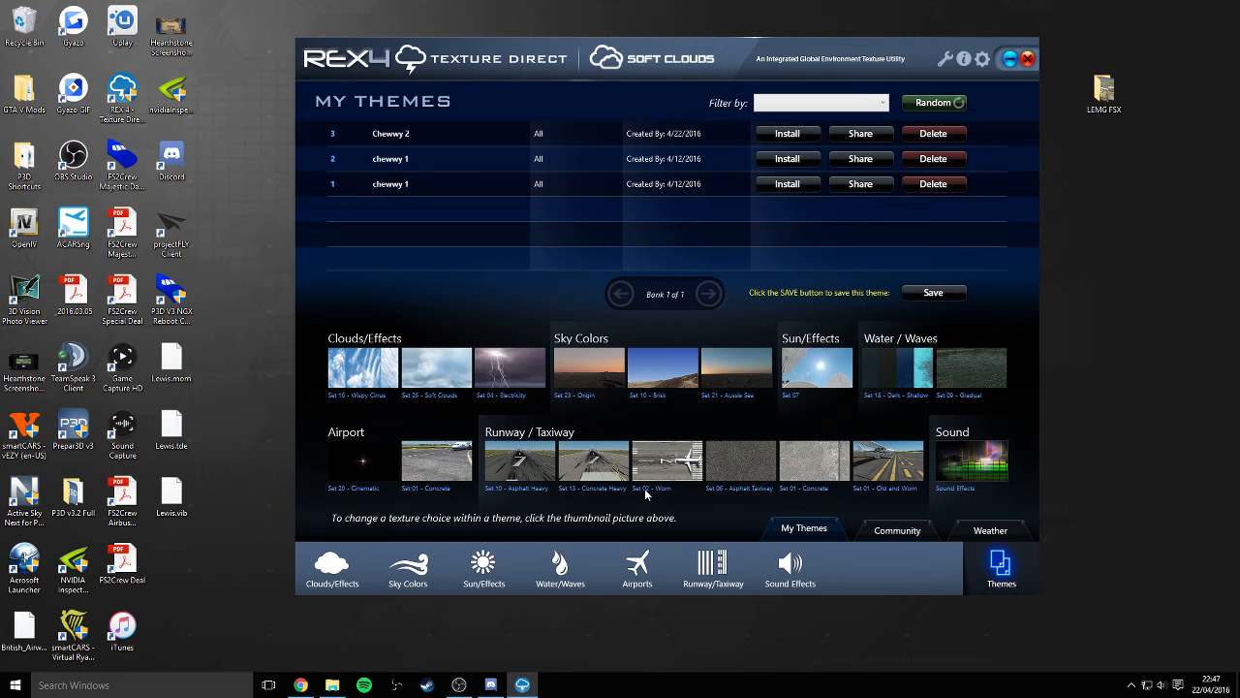
mouse_move(707, 510)
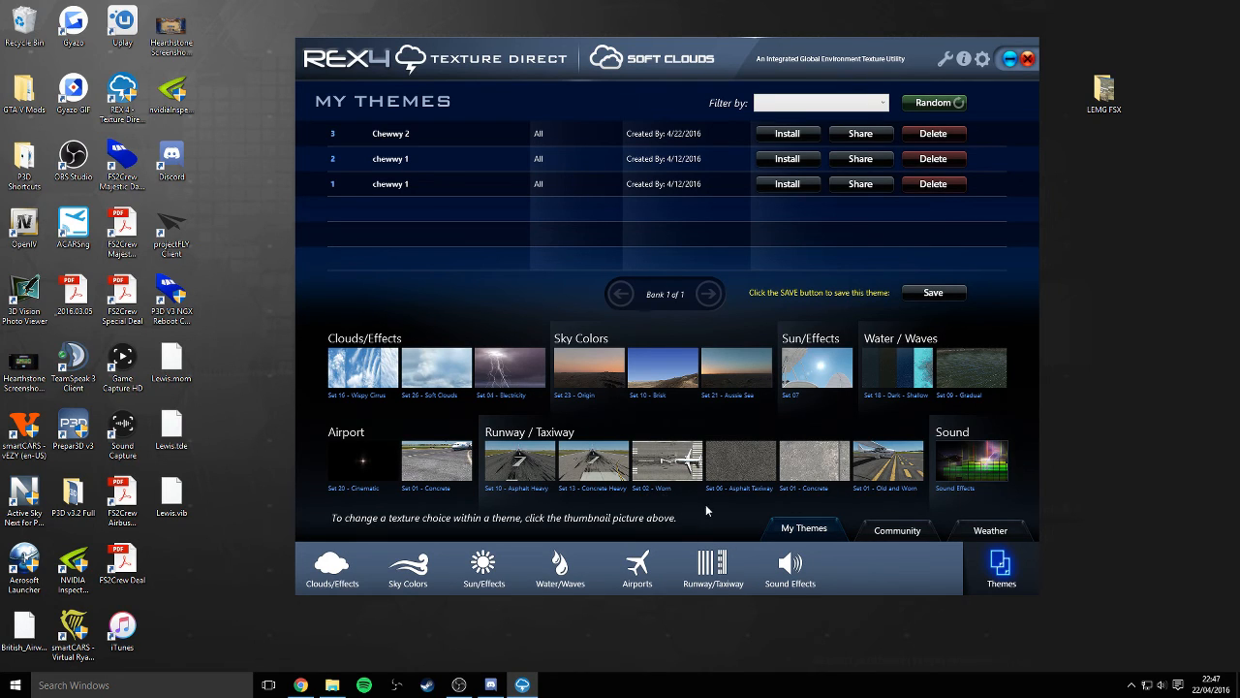
mouse_move(719, 494)
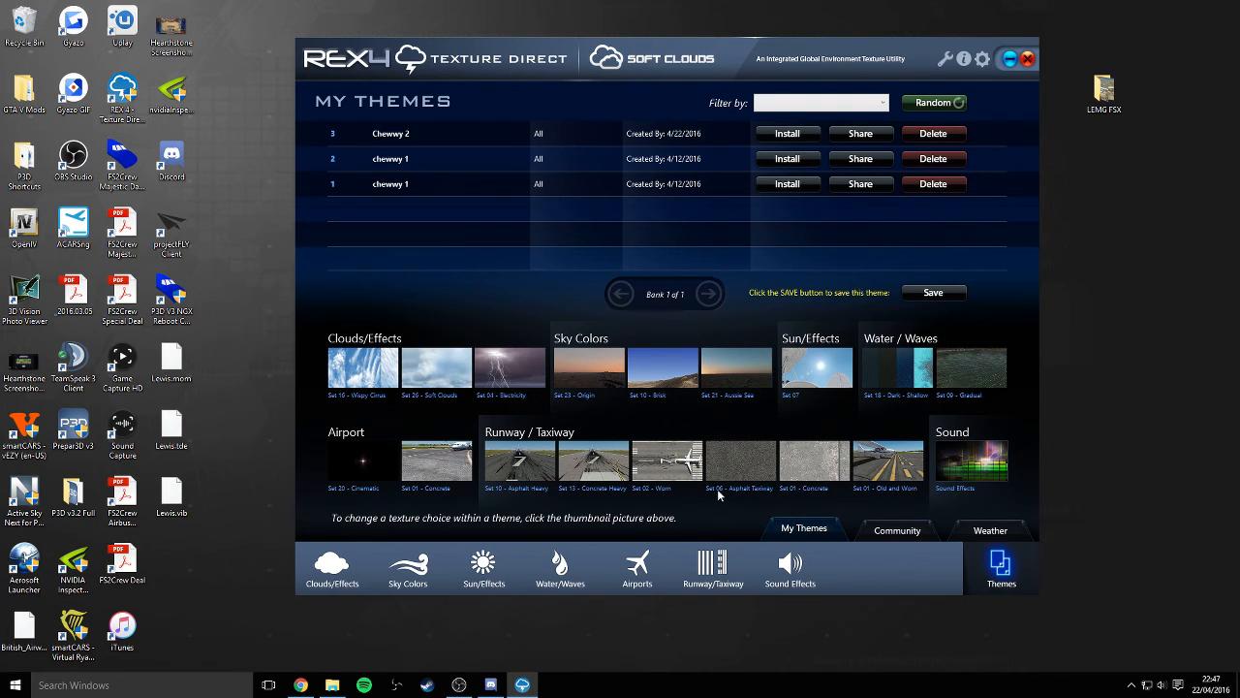
mouse_move(870, 502)
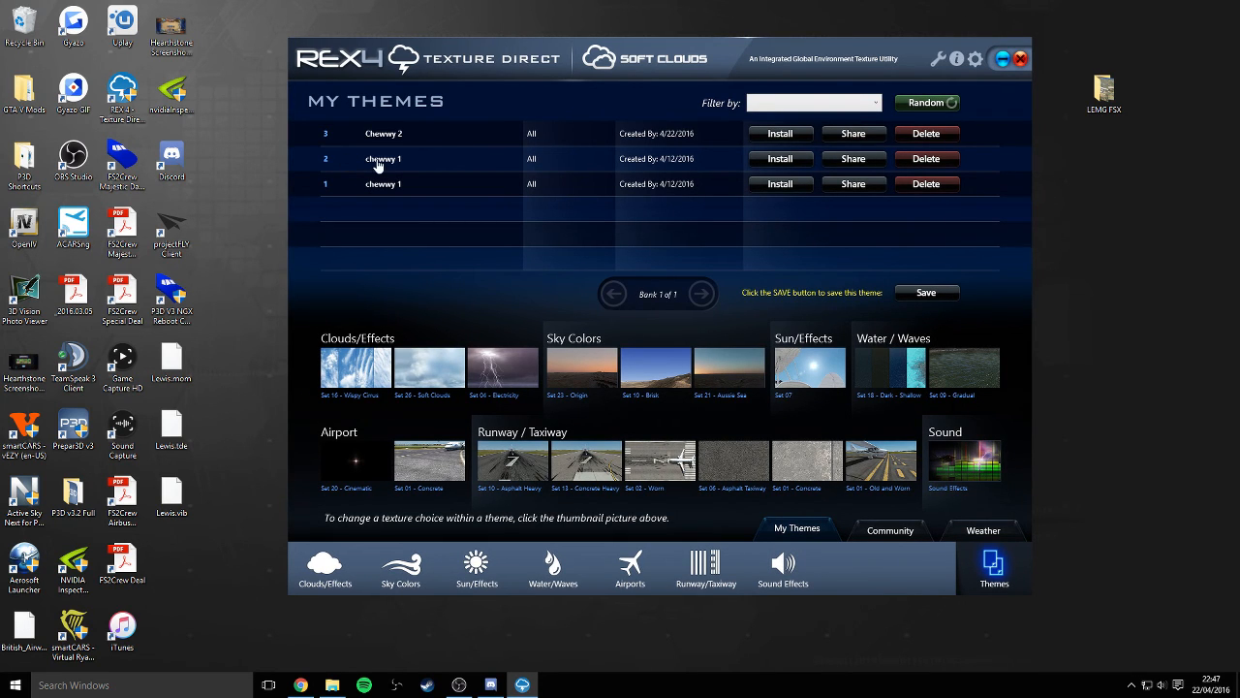
Load saved theme chewwy 1 to display its cloud, sky, sun, water and runway textures.
left_click(383, 159)
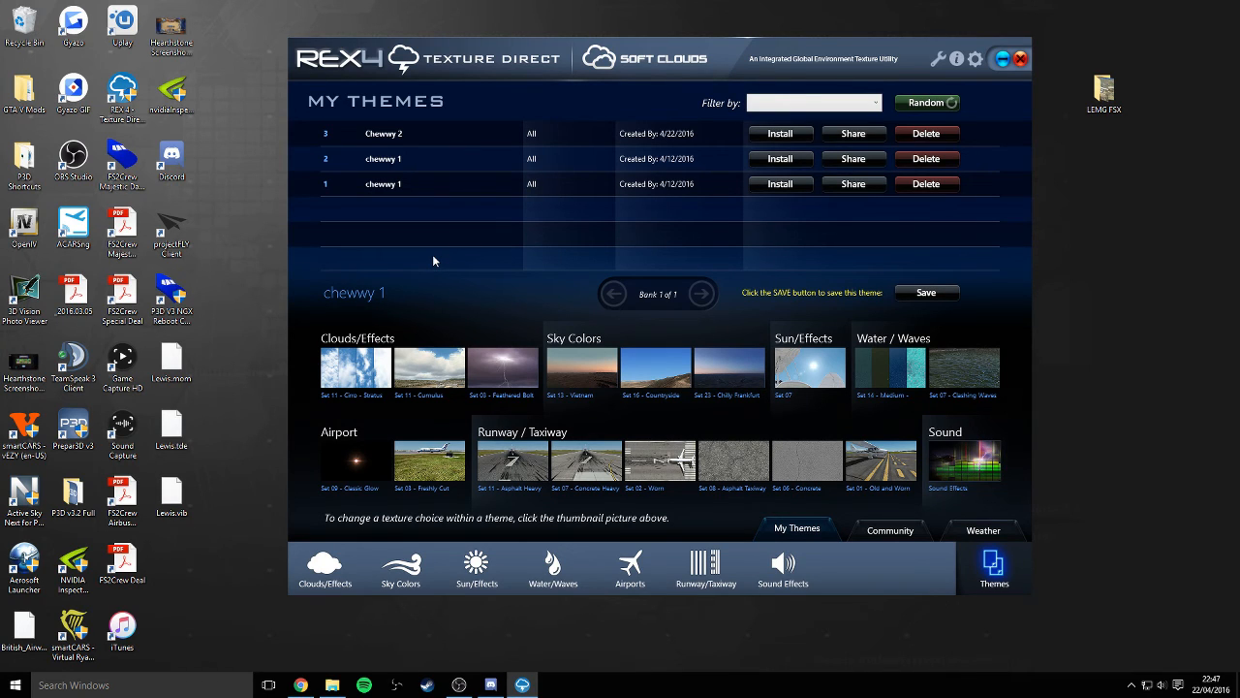
mouse_move(366, 414)
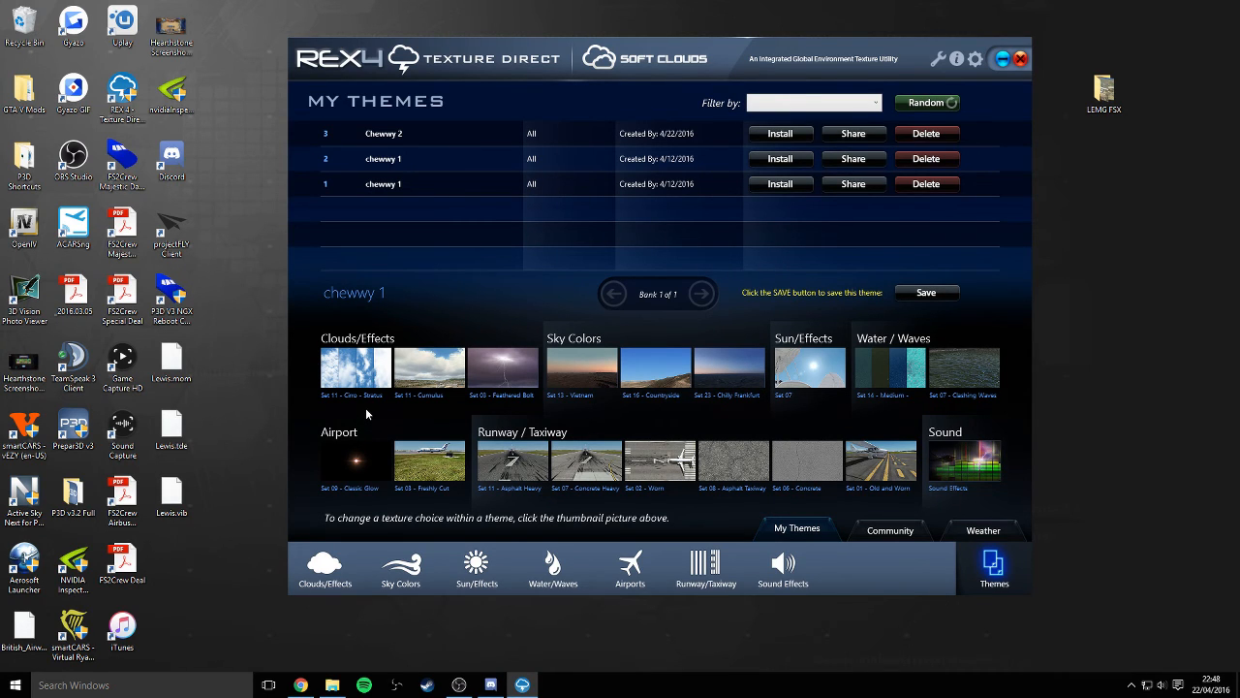
mouse_move(340, 402)
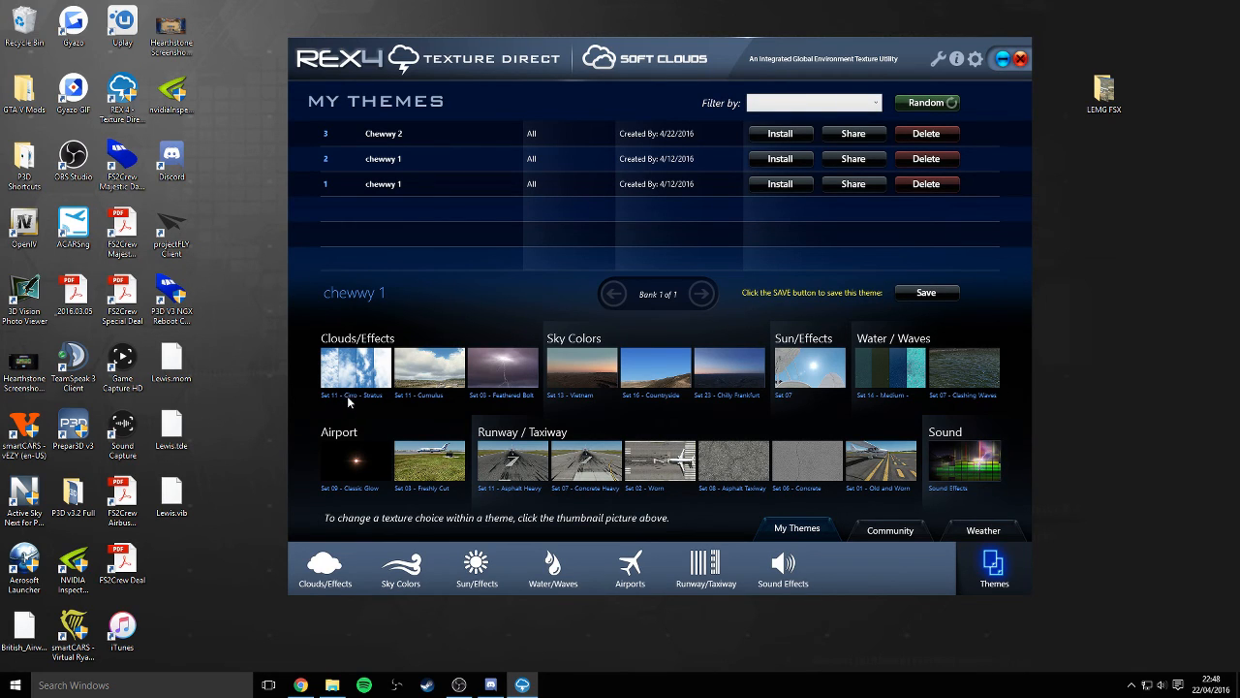
mouse_move(439, 391)
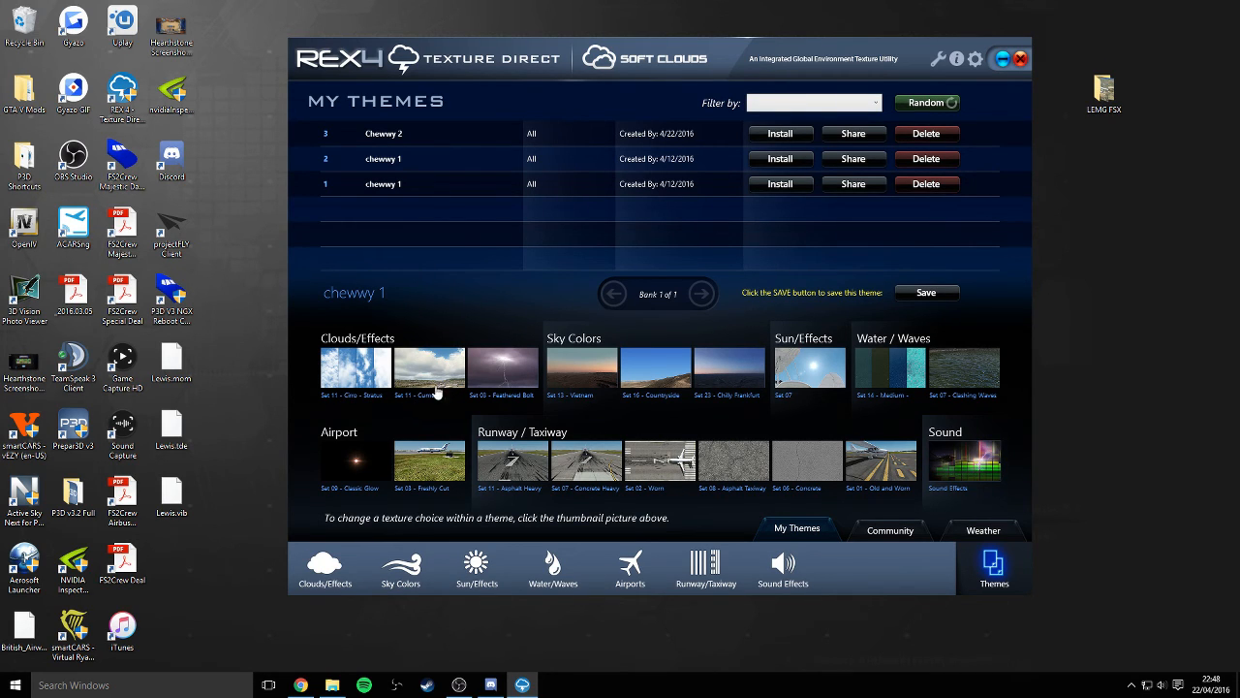
mouse_move(485, 405)
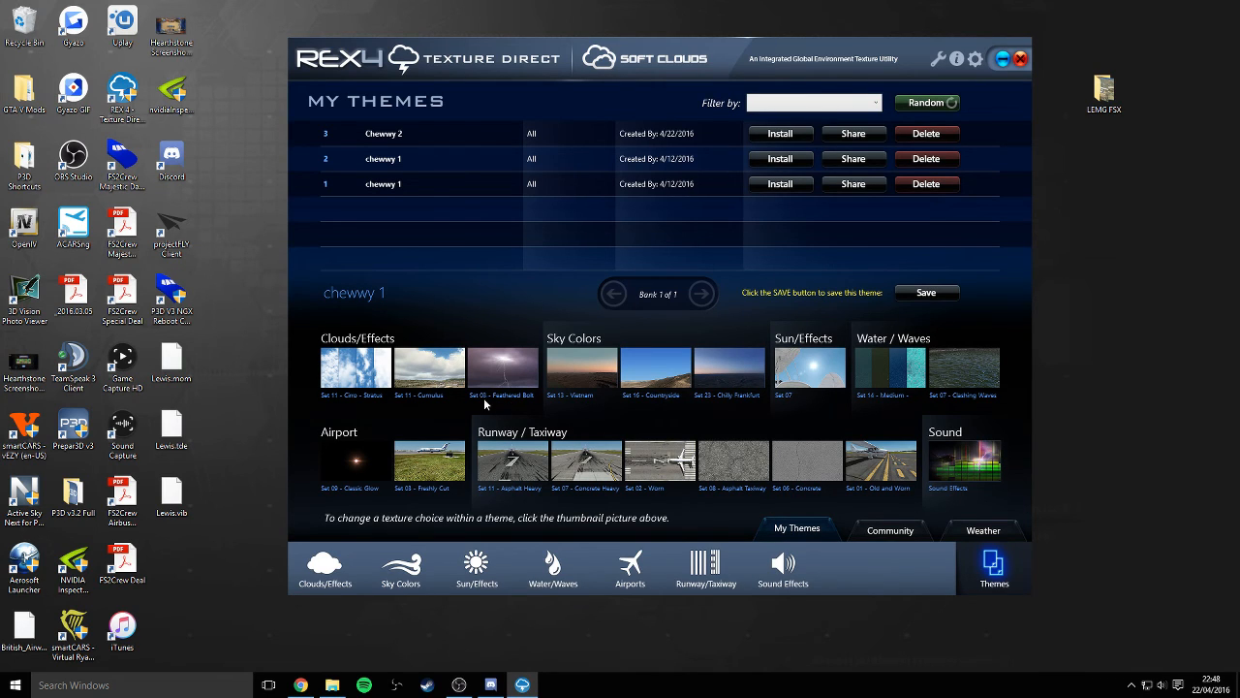
mouse_move(572, 405)
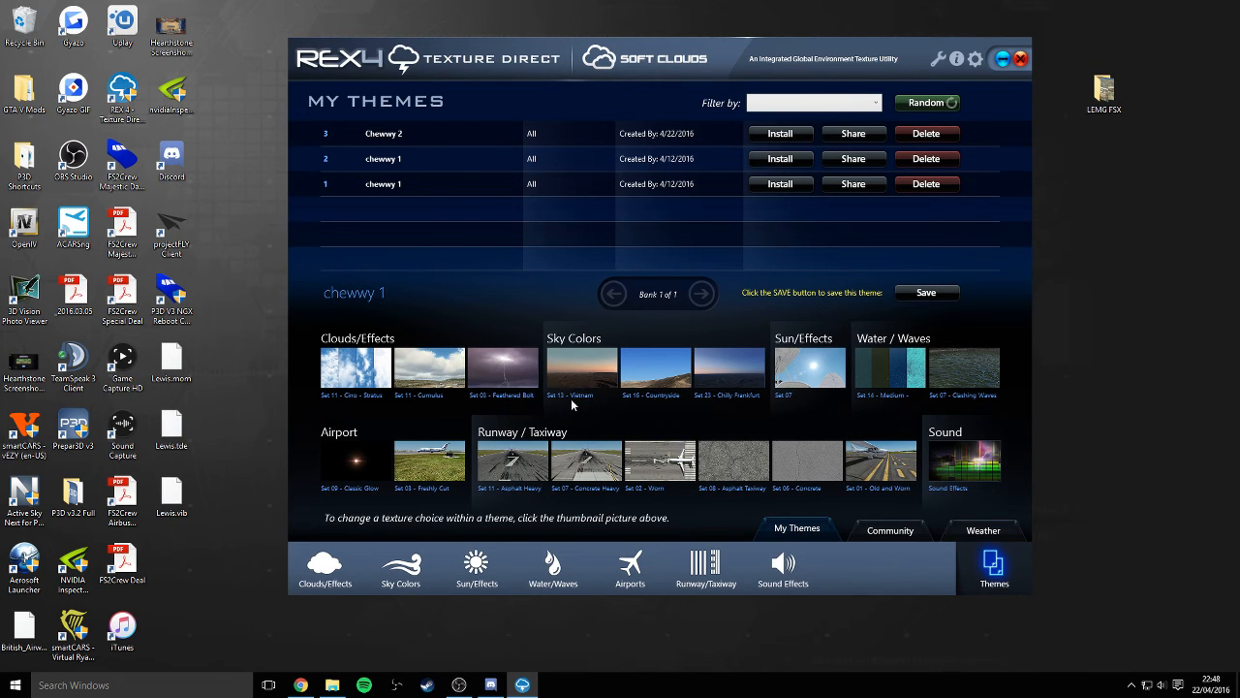
mouse_move(650, 405)
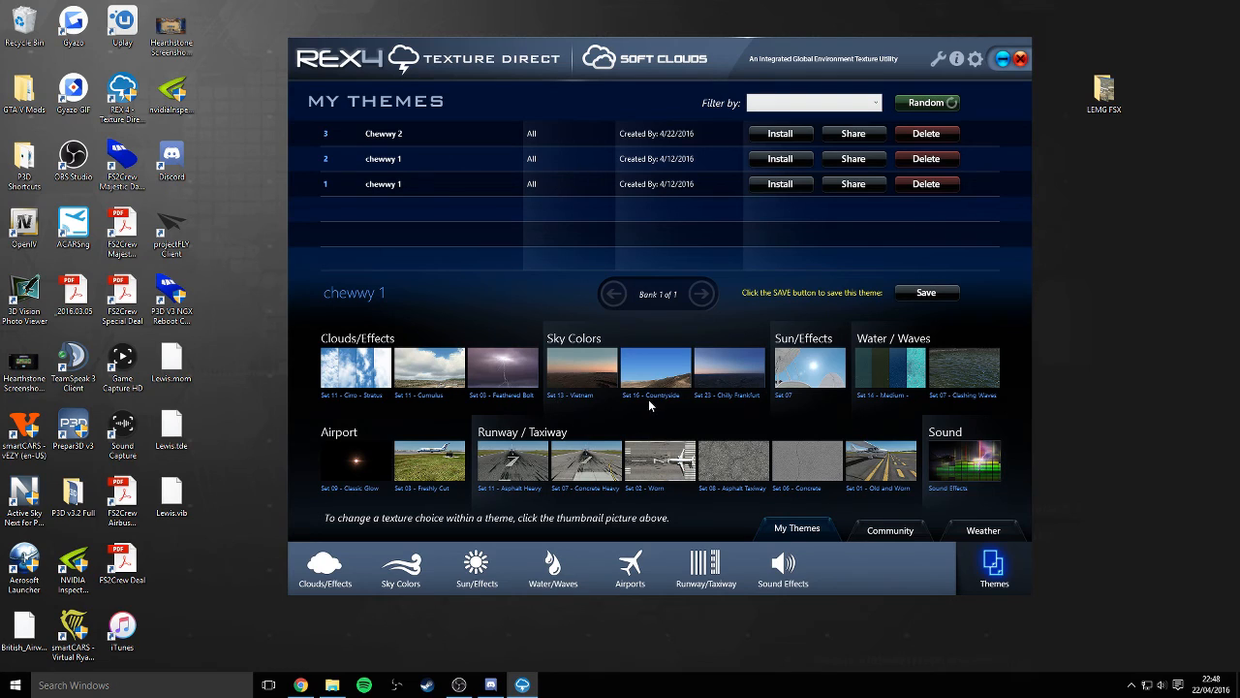
mouse_move(710, 403)
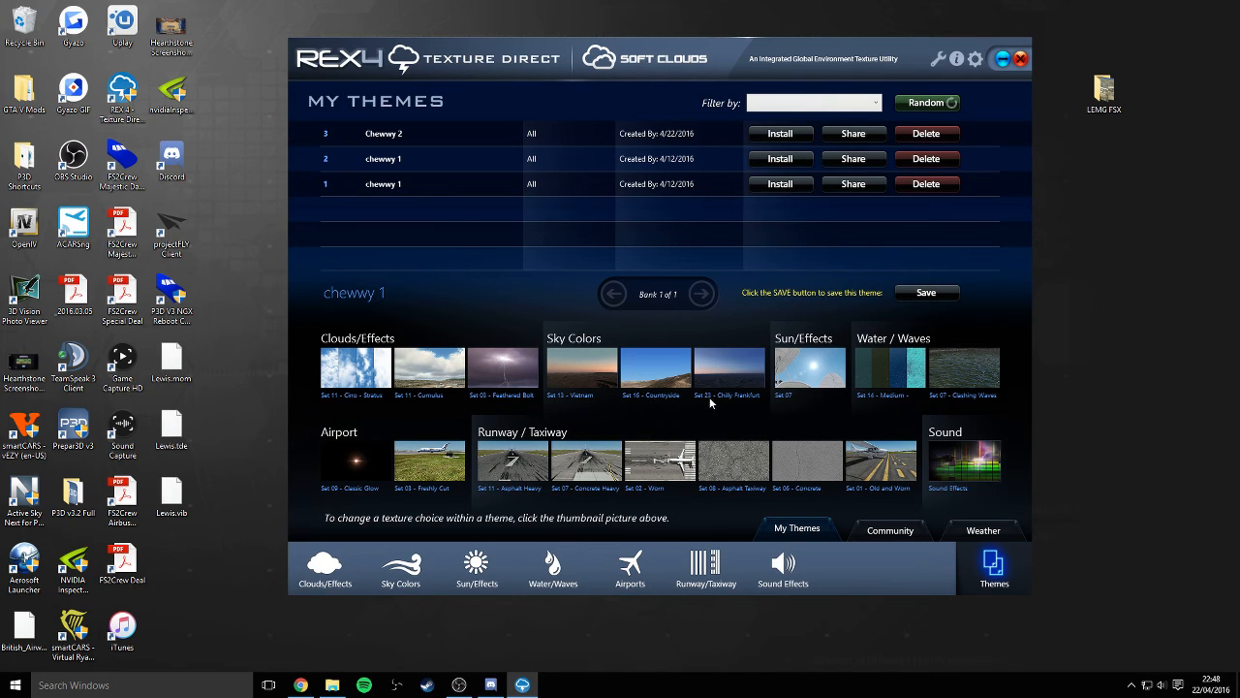
mouse_move(712, 397)
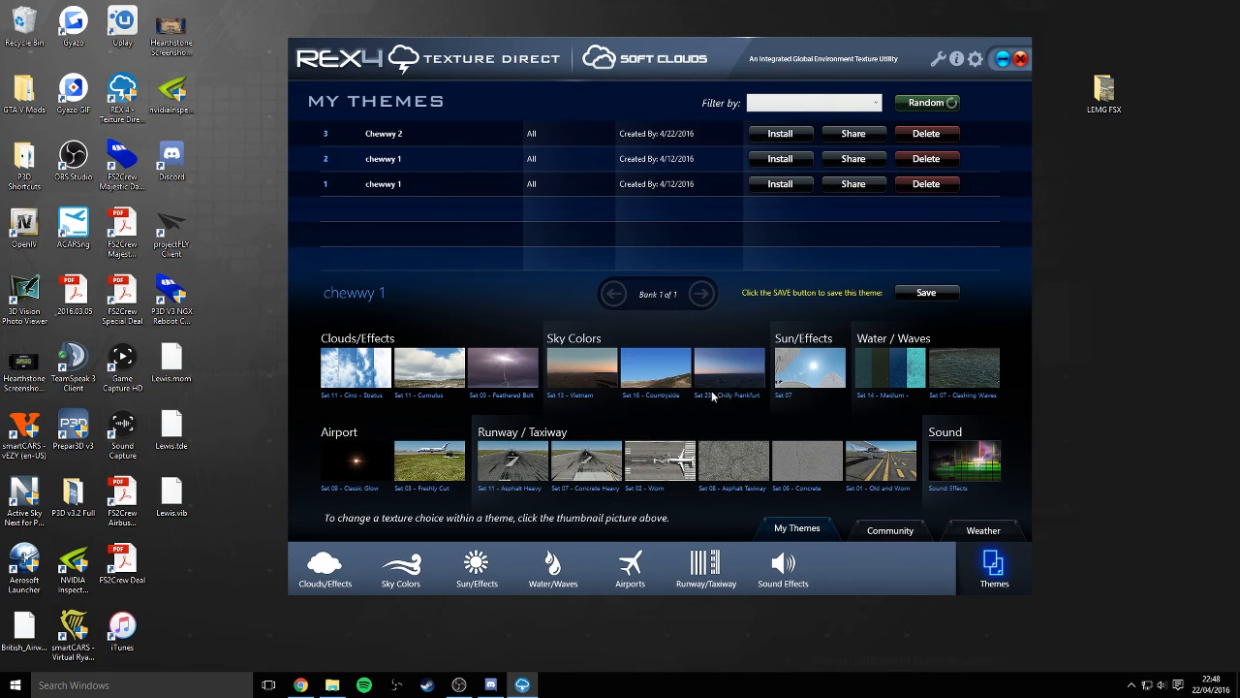
mouse_move(725, 386)
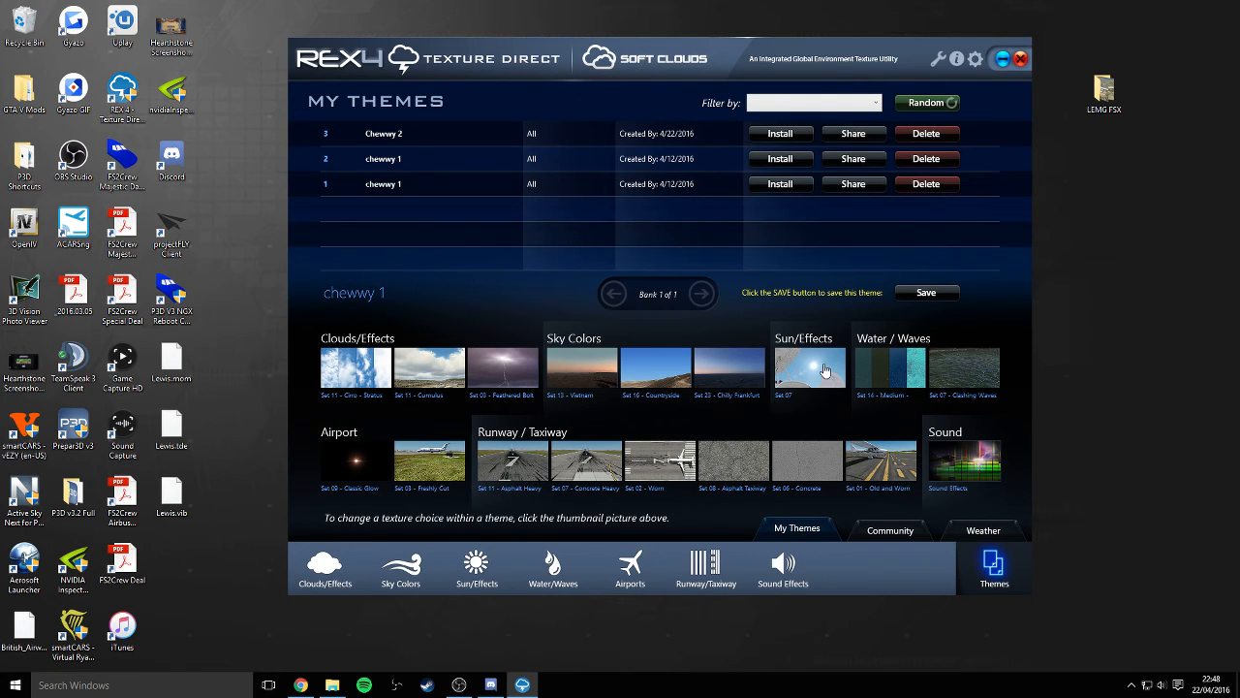
mouse_move(882, 408)
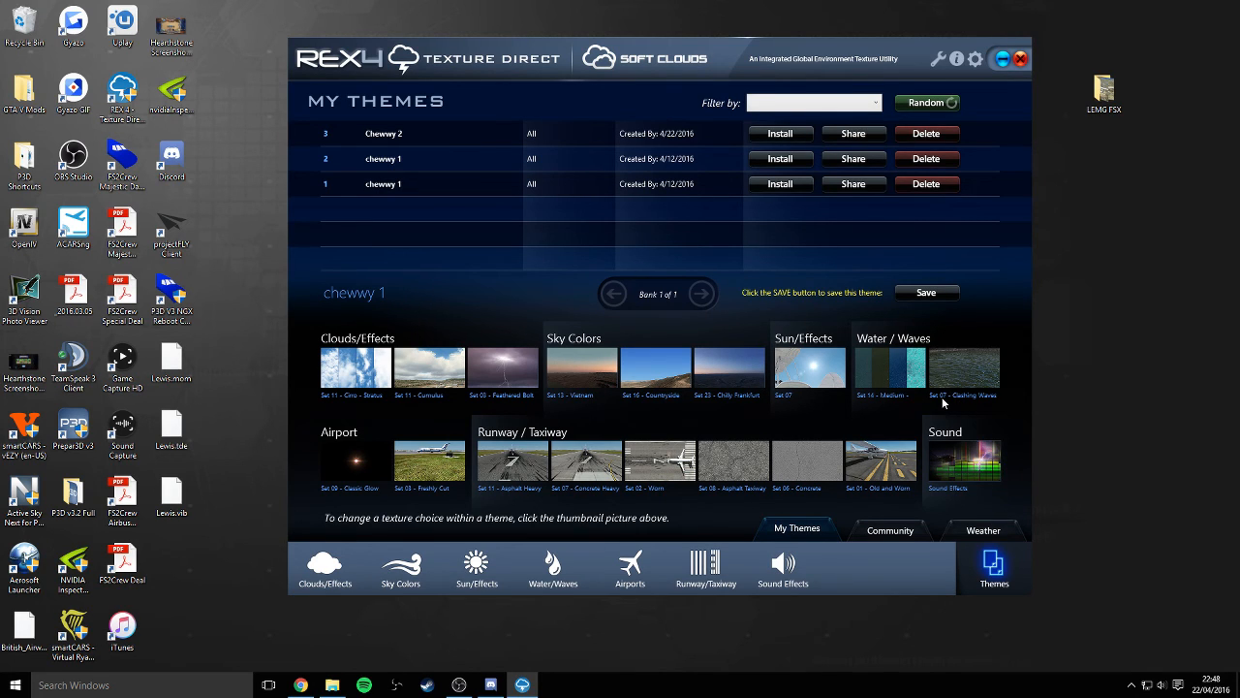
mouse_move(974, 376)
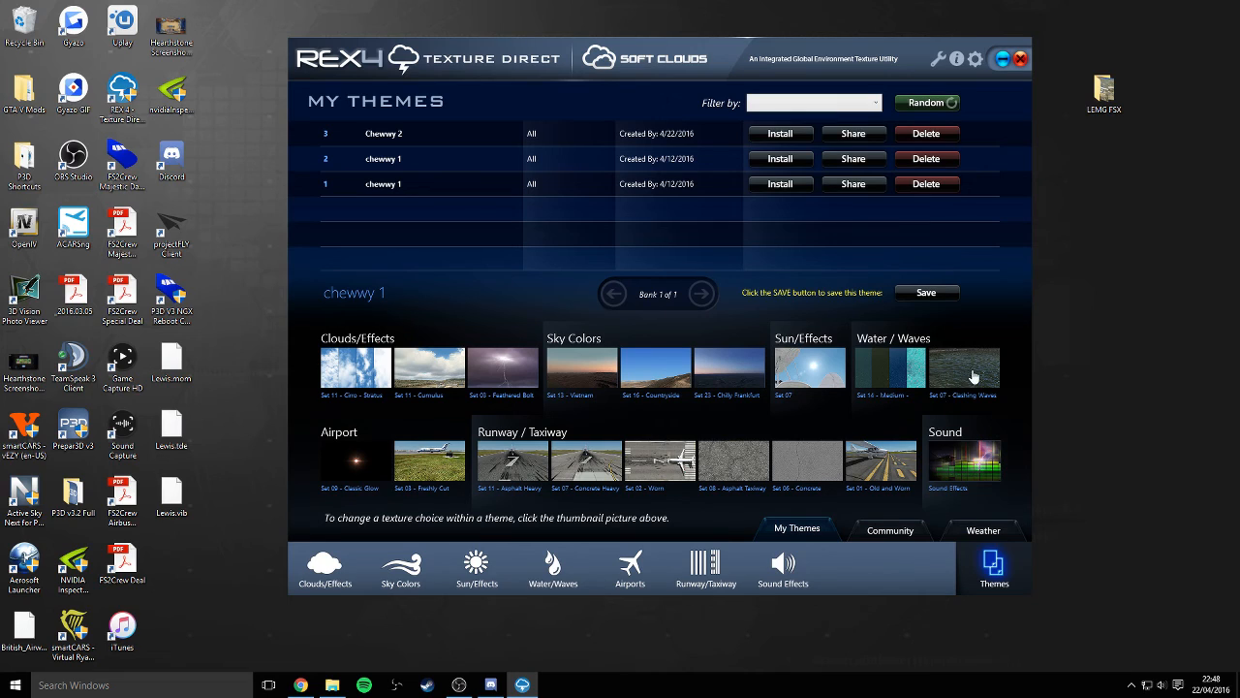
mouse_move(354, 499)
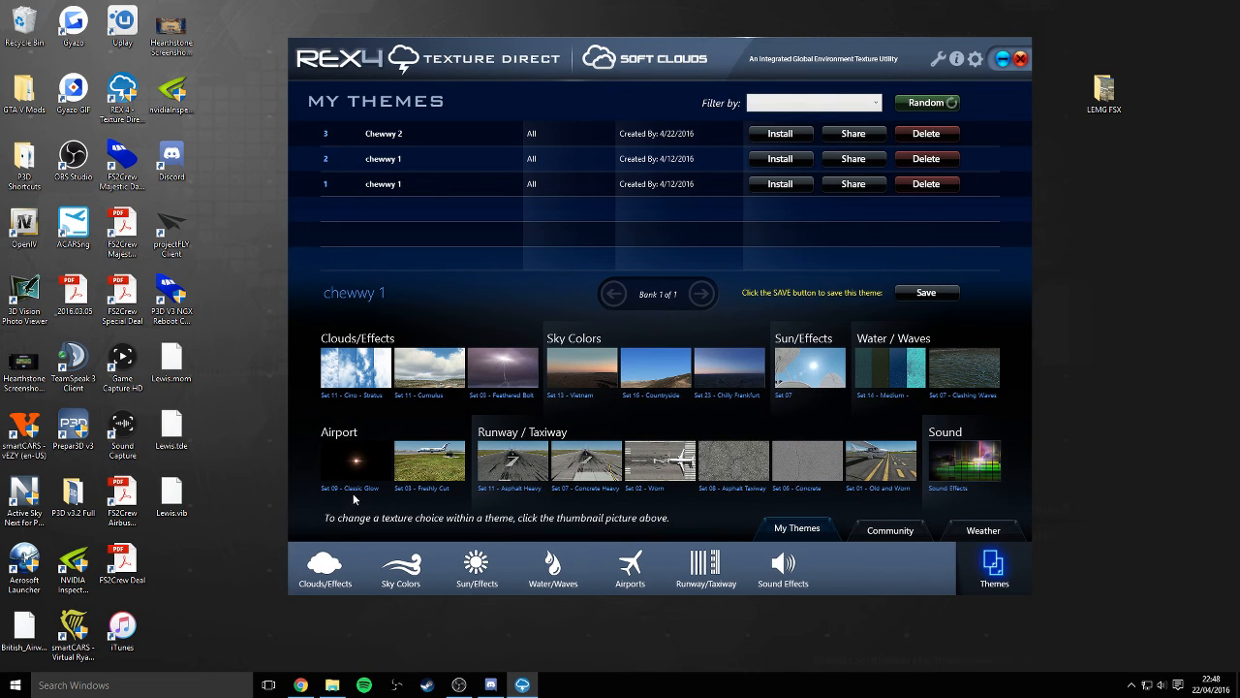
mouse_move(358, 475)
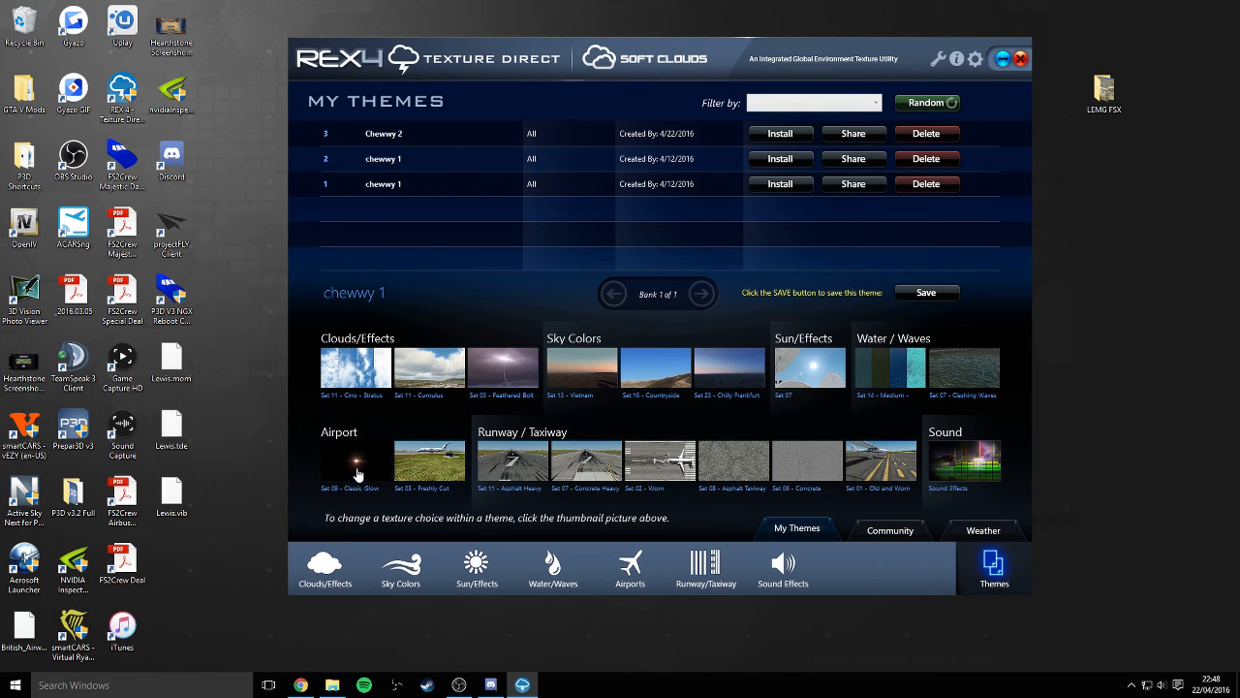
mouse_move(344, 479)
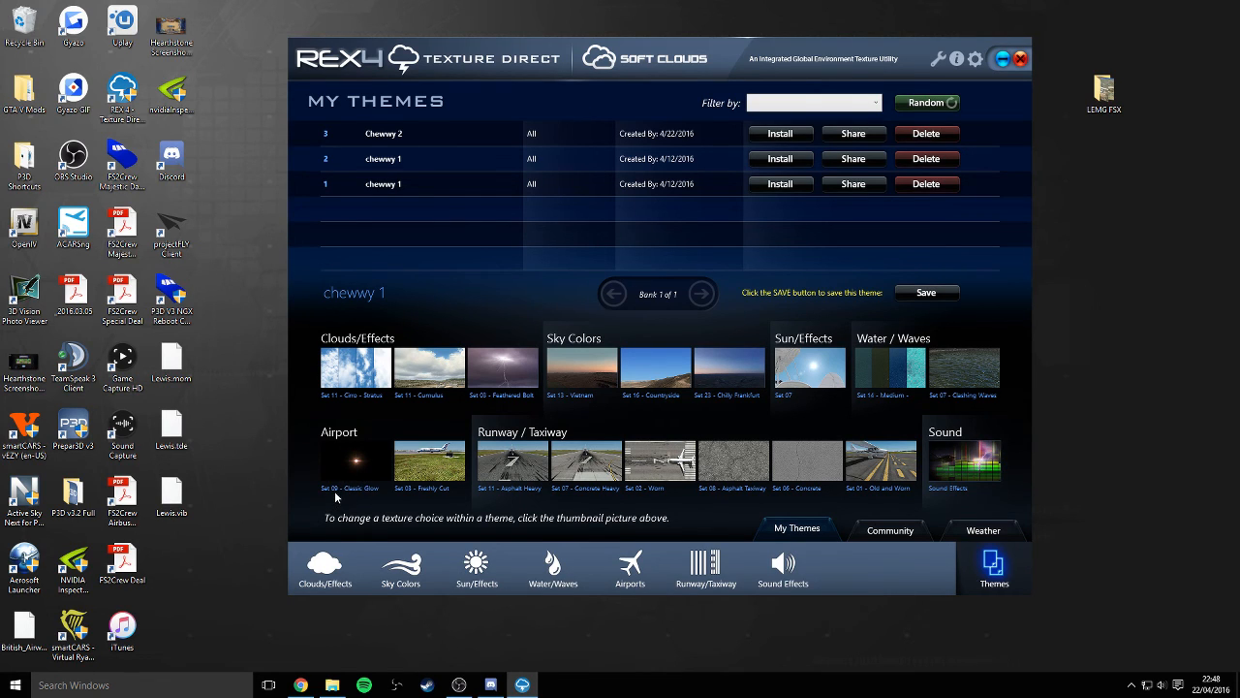
mouse_move(411, 482)
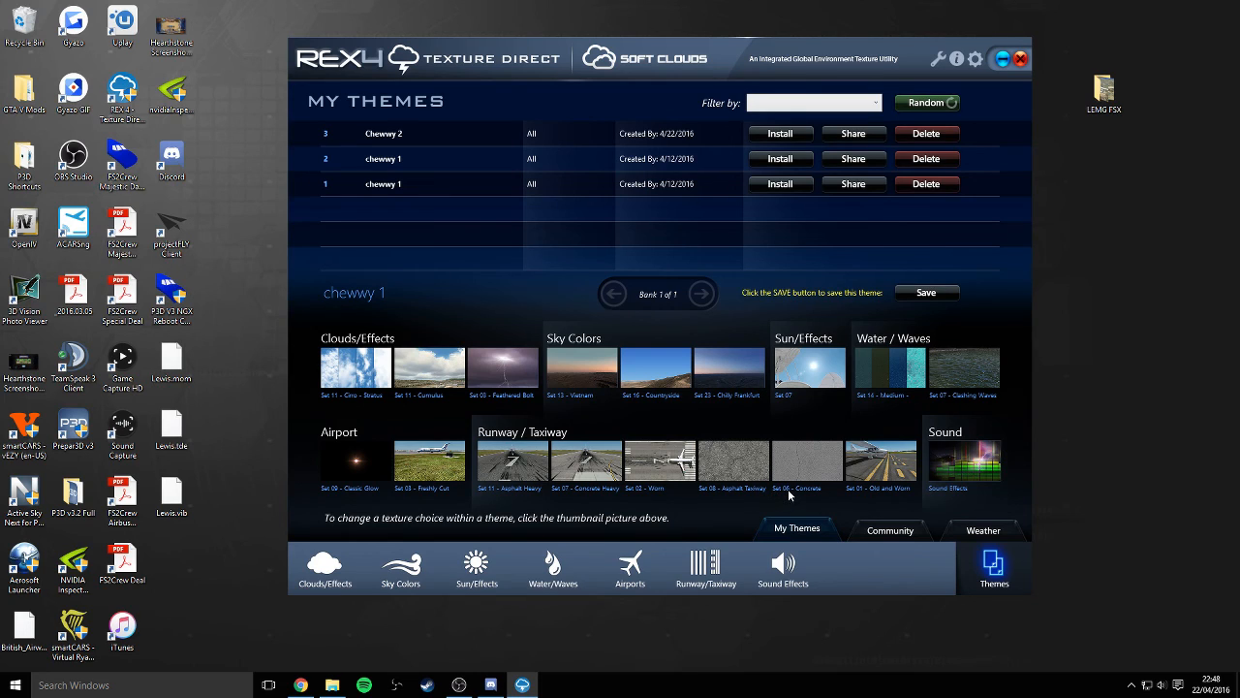
mouse_move(882, 468)
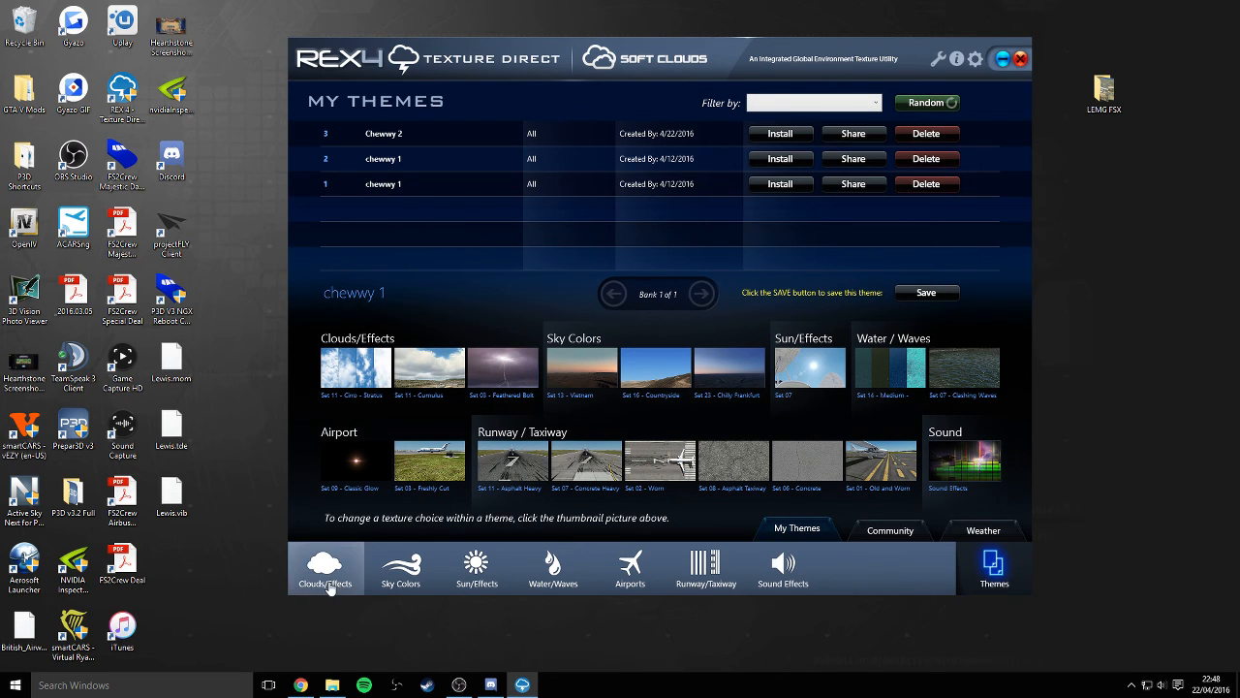
Page through the Clouds/Effects texture sets, then close REX4 declining the database backup.
left_click(325, 568)
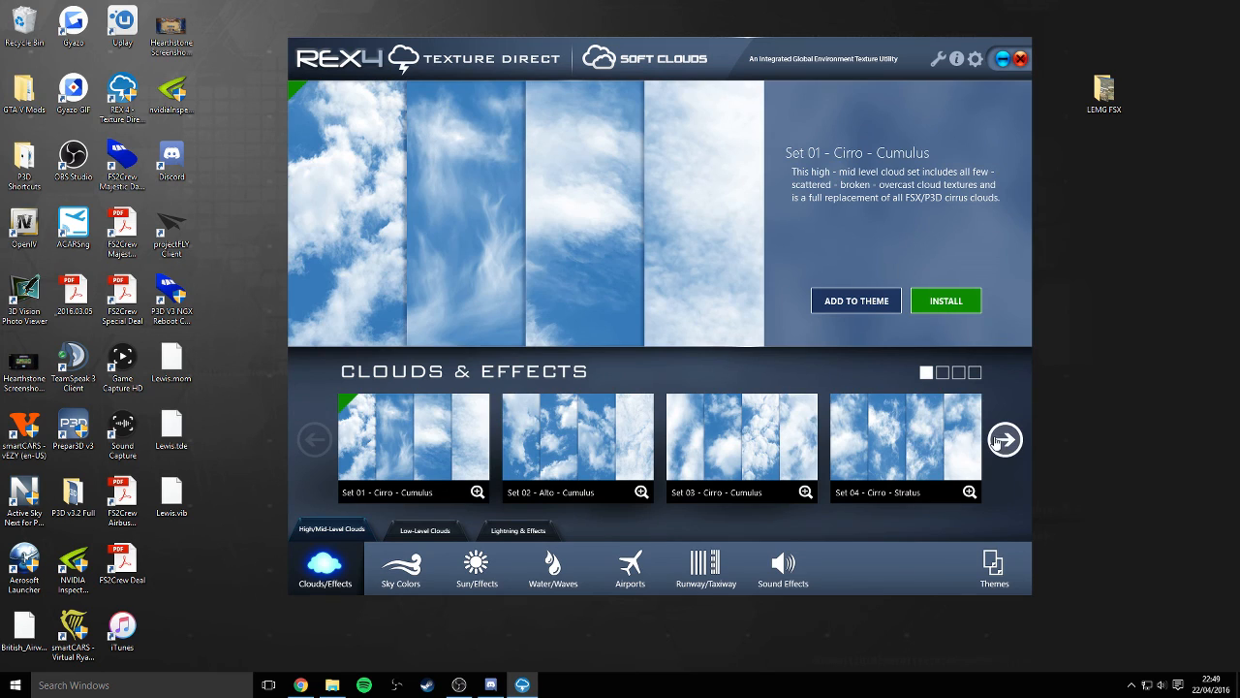
left_click(1004, 439)
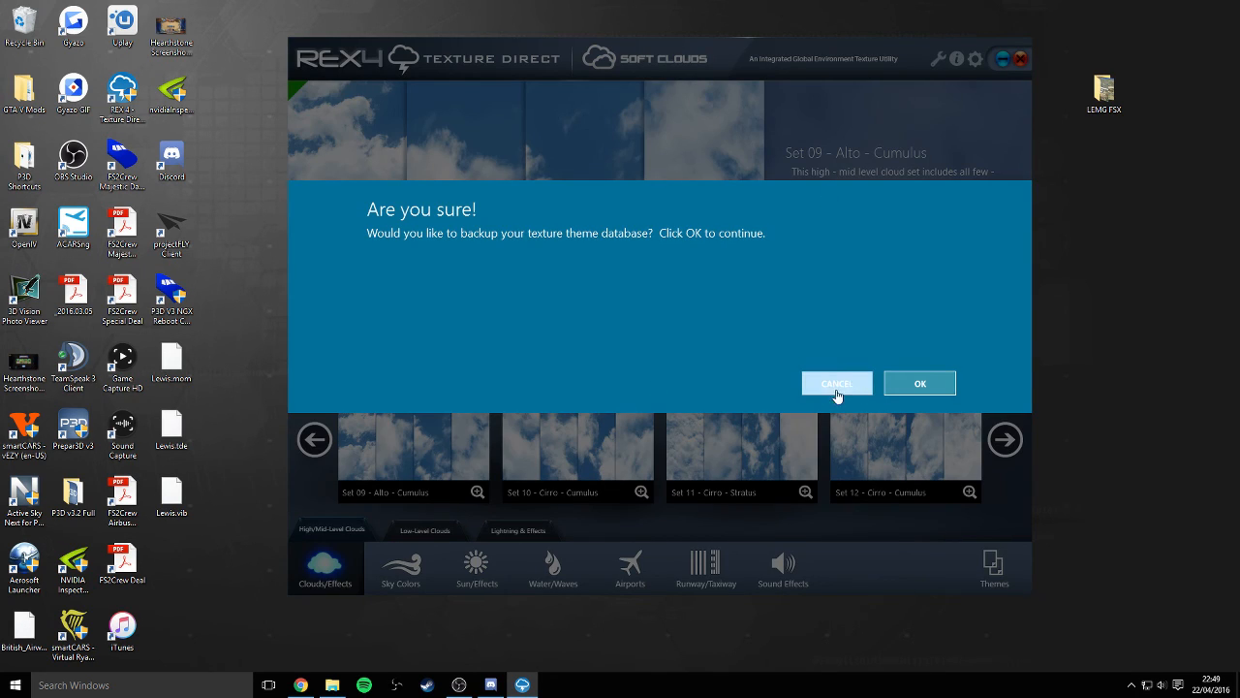
left_click(836, 383)
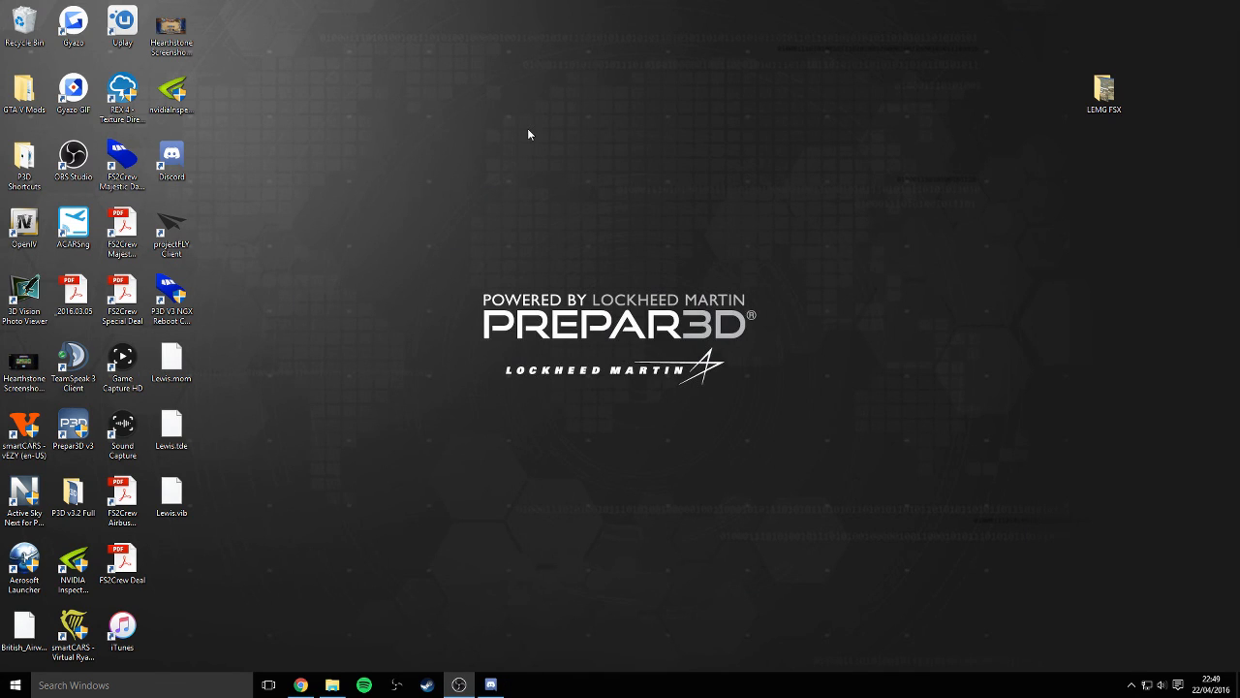